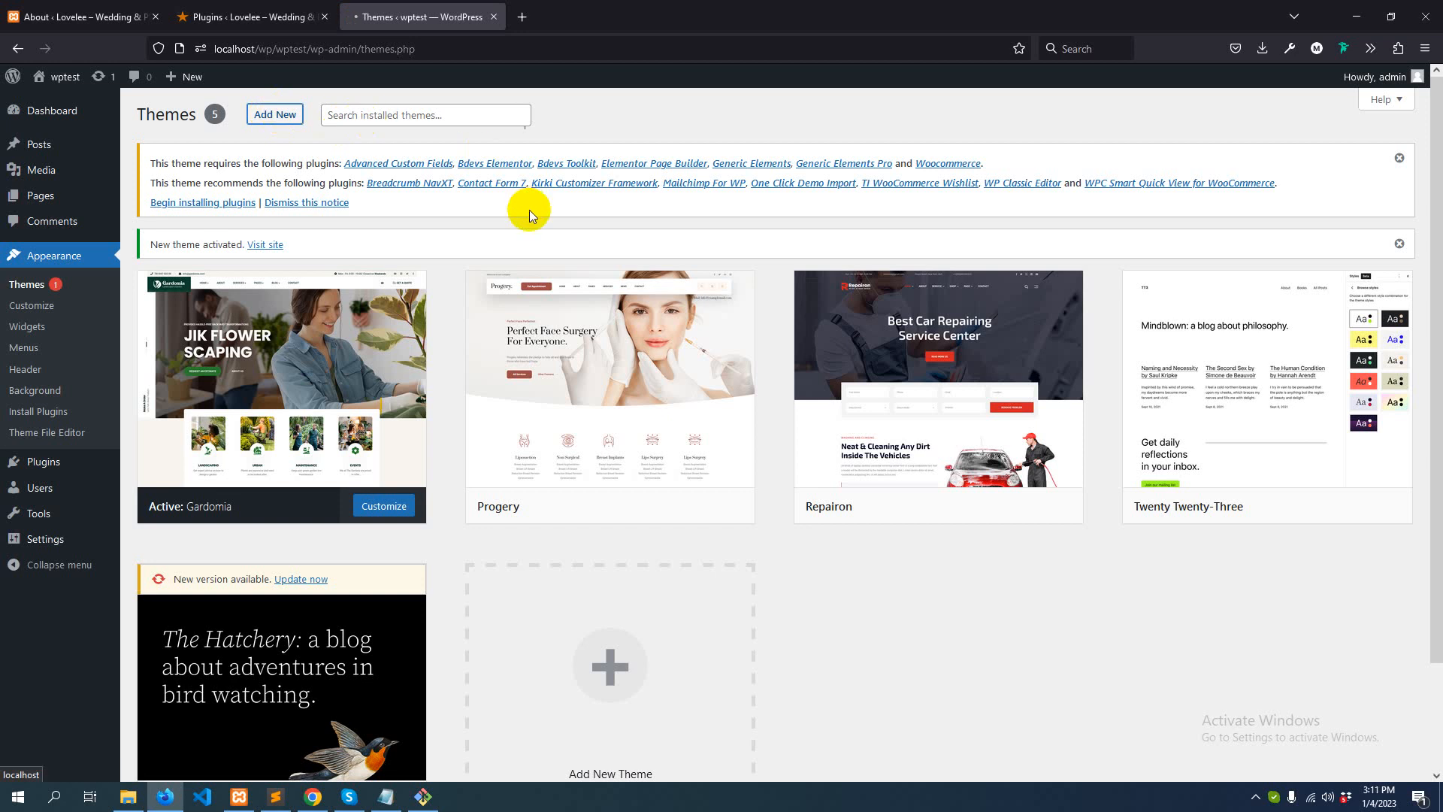
Upload the lovelee.zip theme archive from the computer under Themes > Add New
click(274, 114)
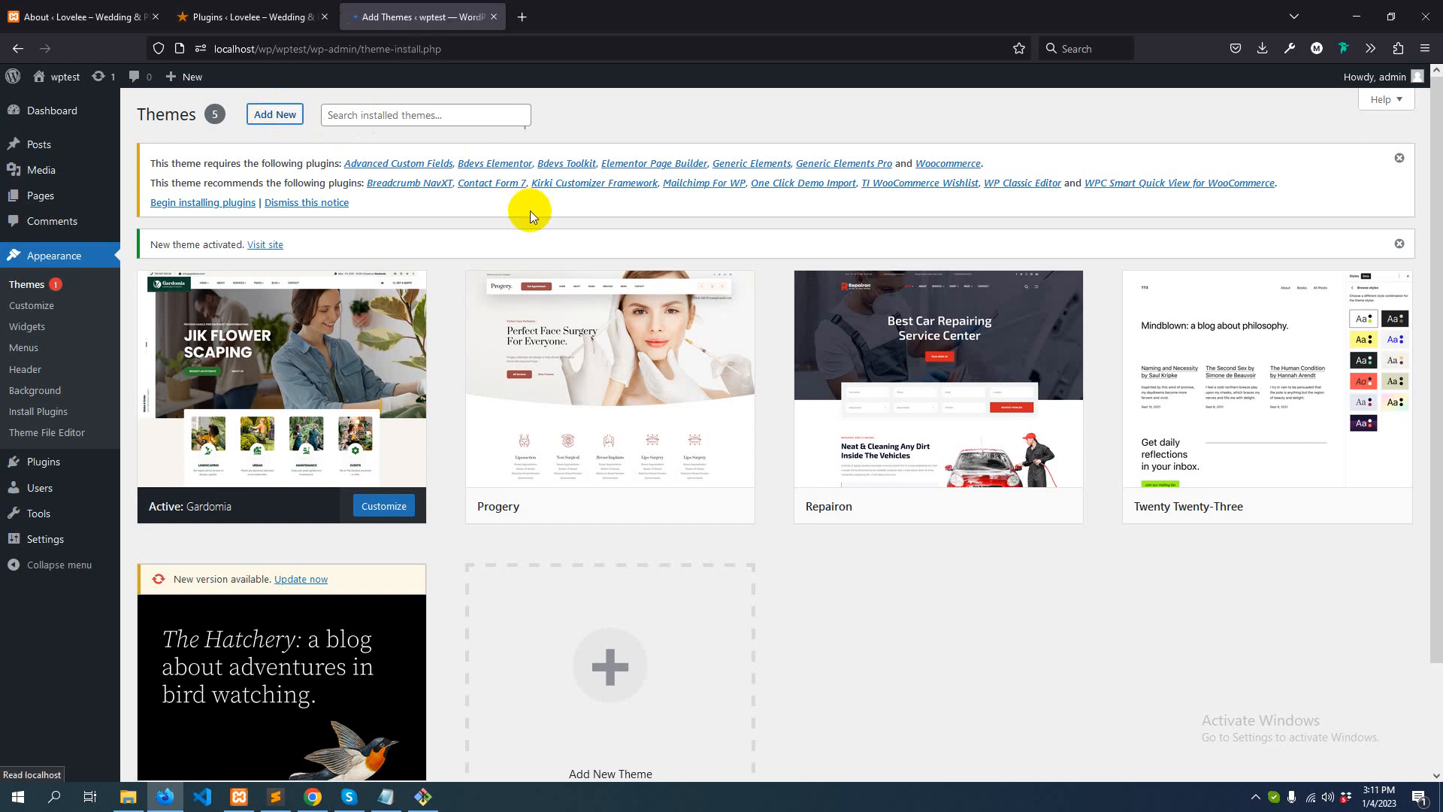
click(278, 113)
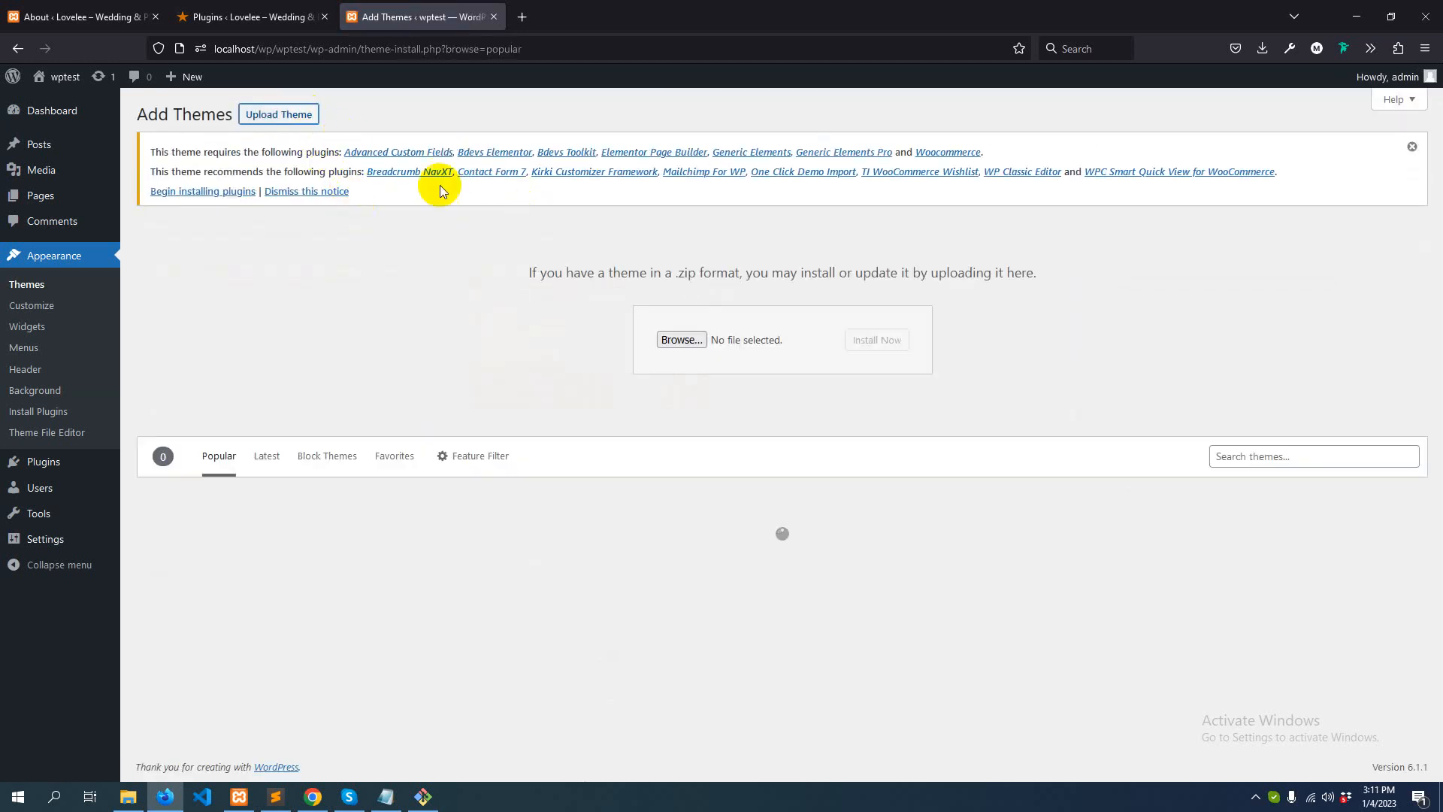
click(681, 339)
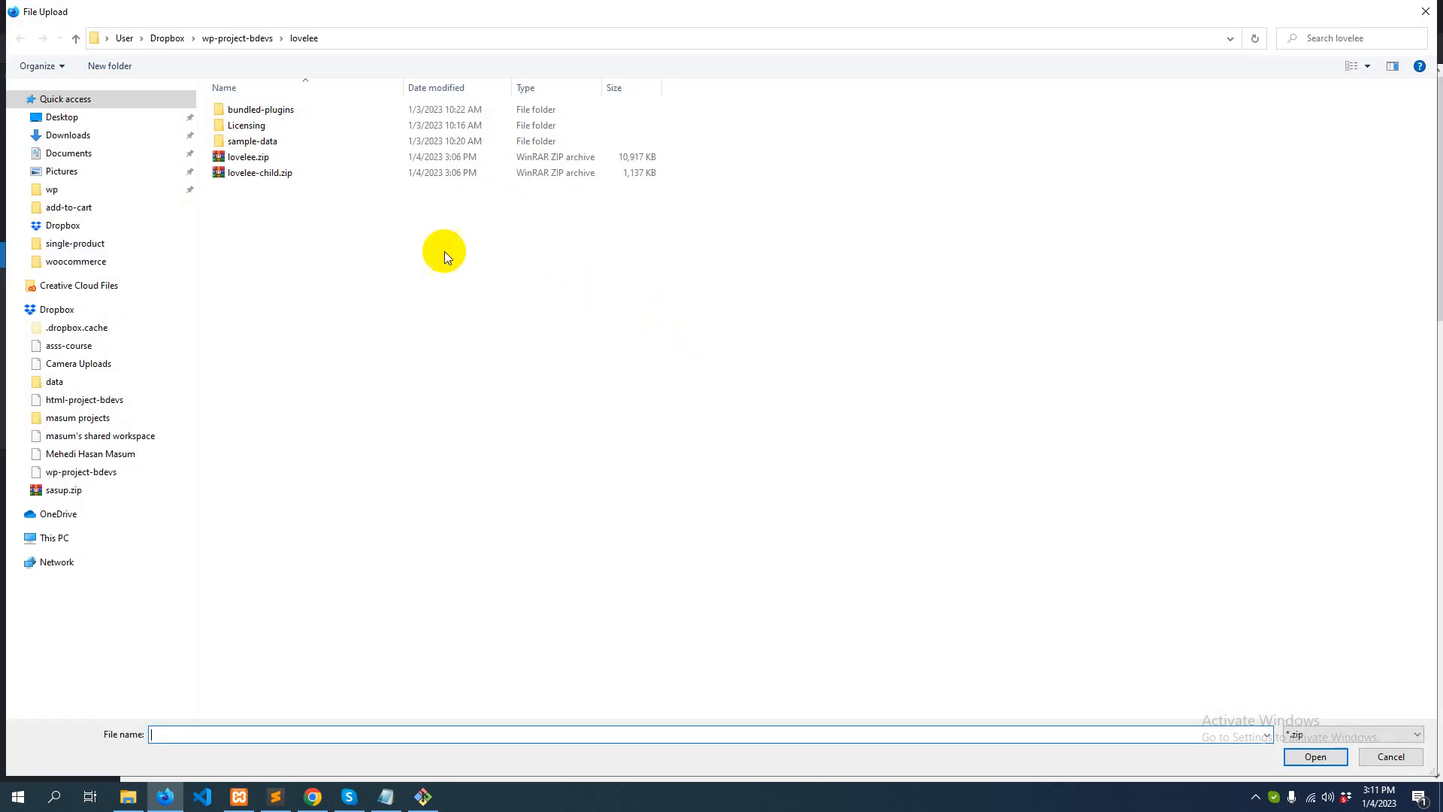
click(247, 157)
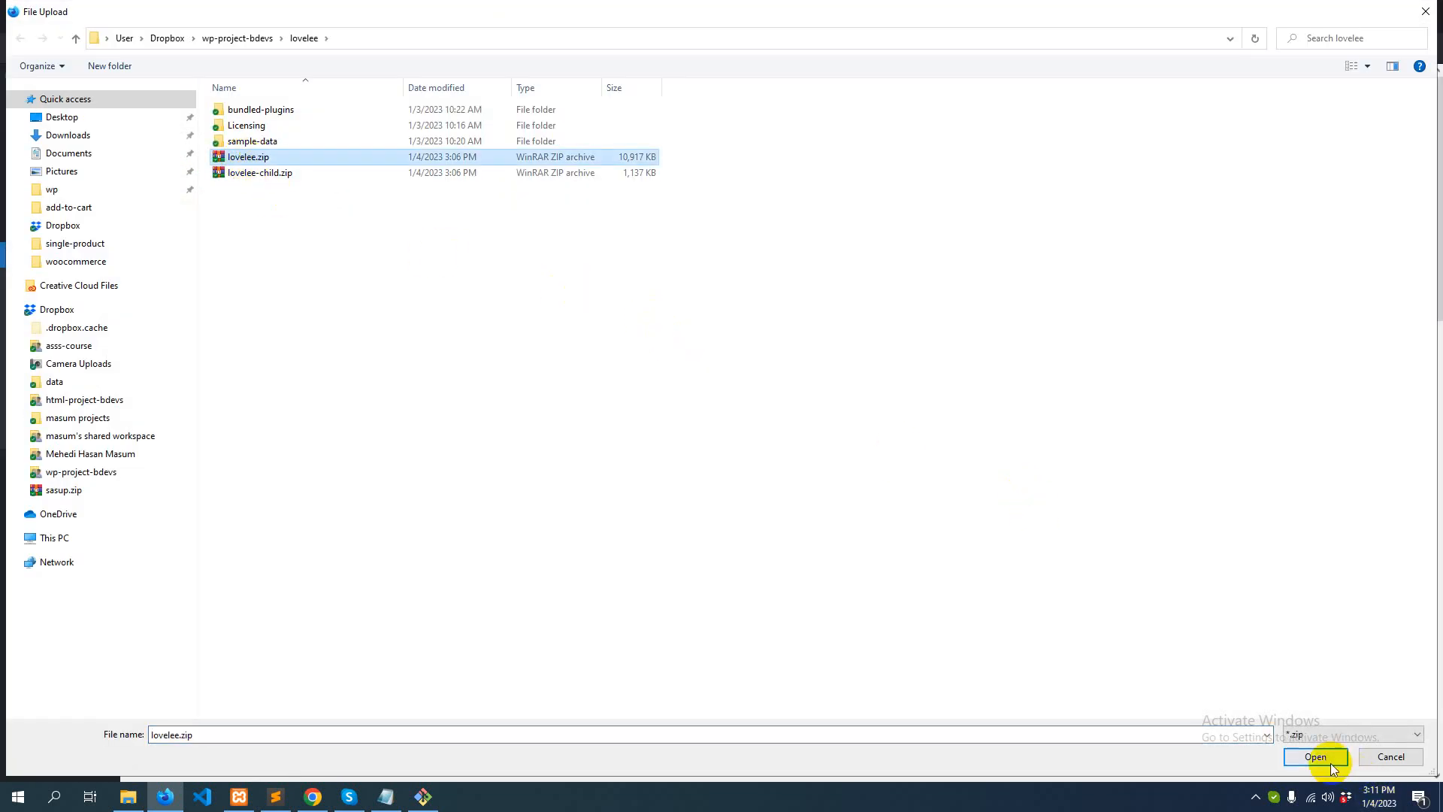
click(1316, 756)
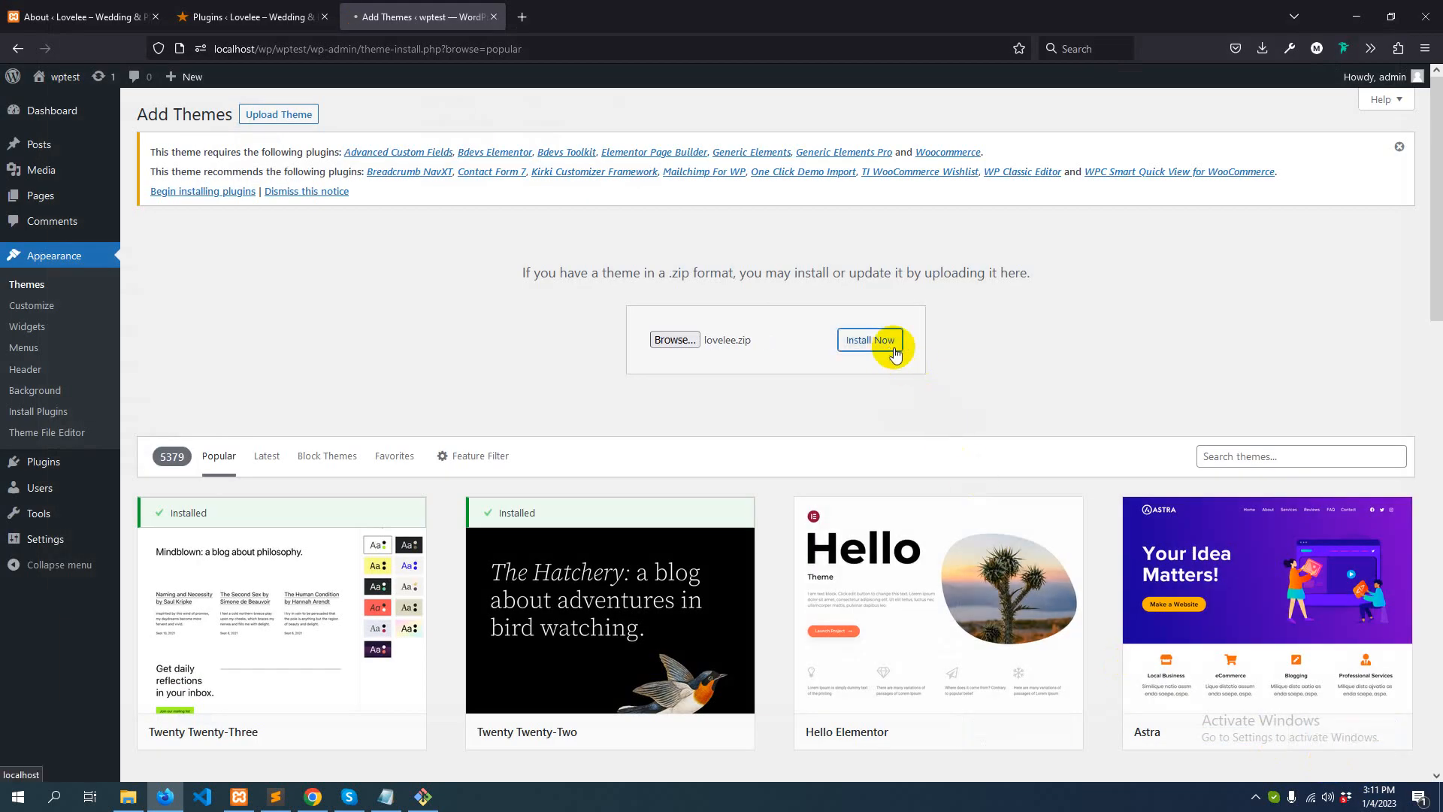
Install the uploaded Lovelee theme without activating it
click(869, 340)
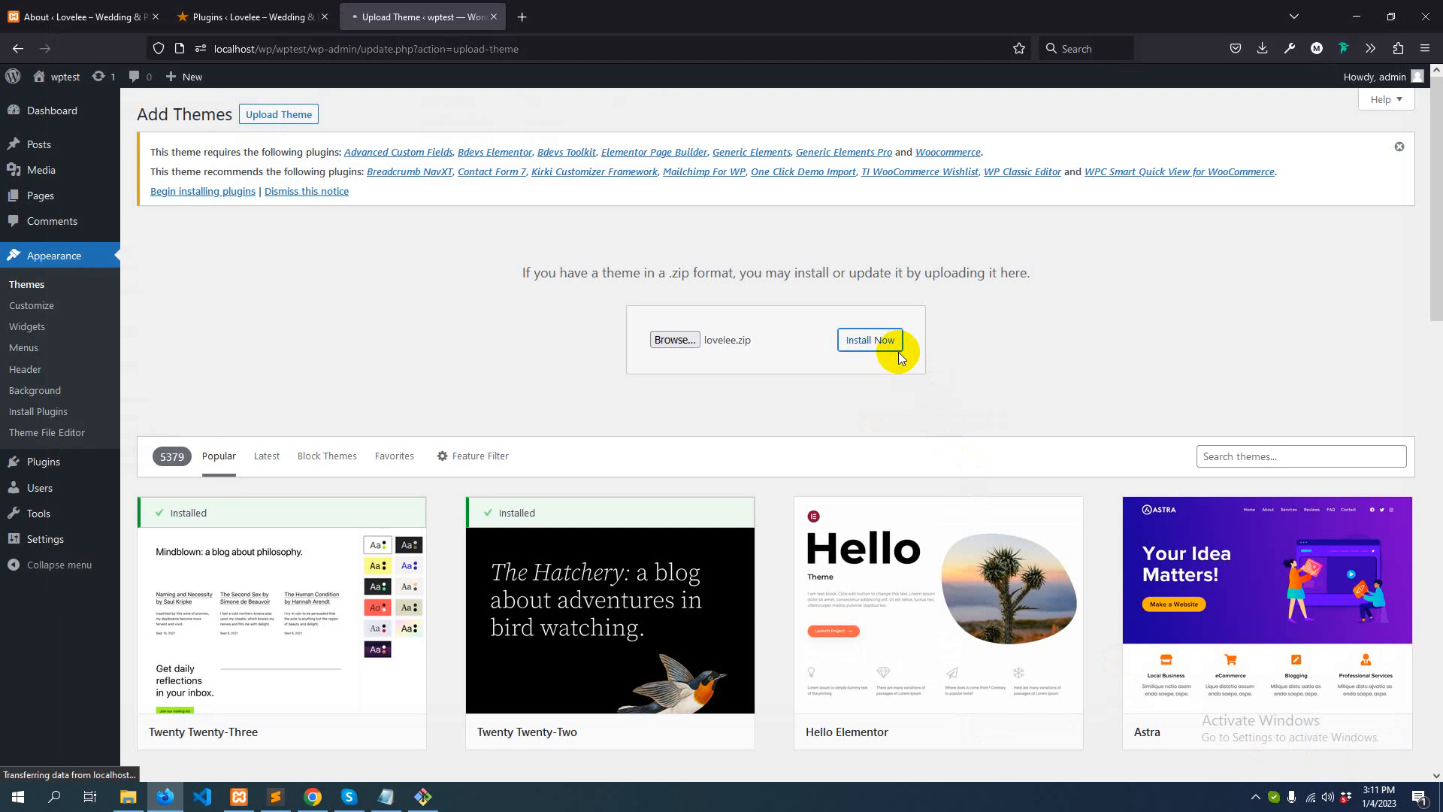
click(867, 340)
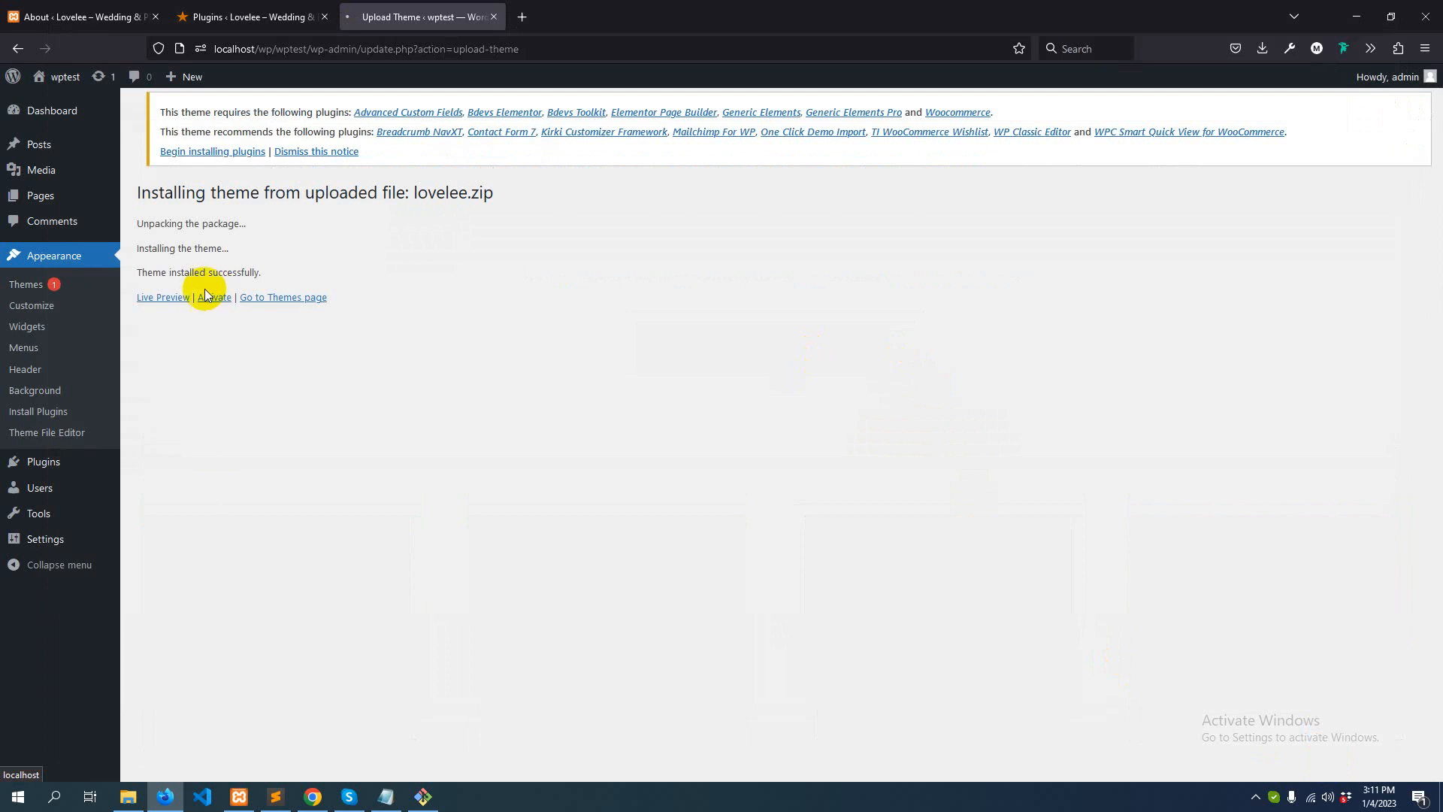
mouse_move(212, 297)
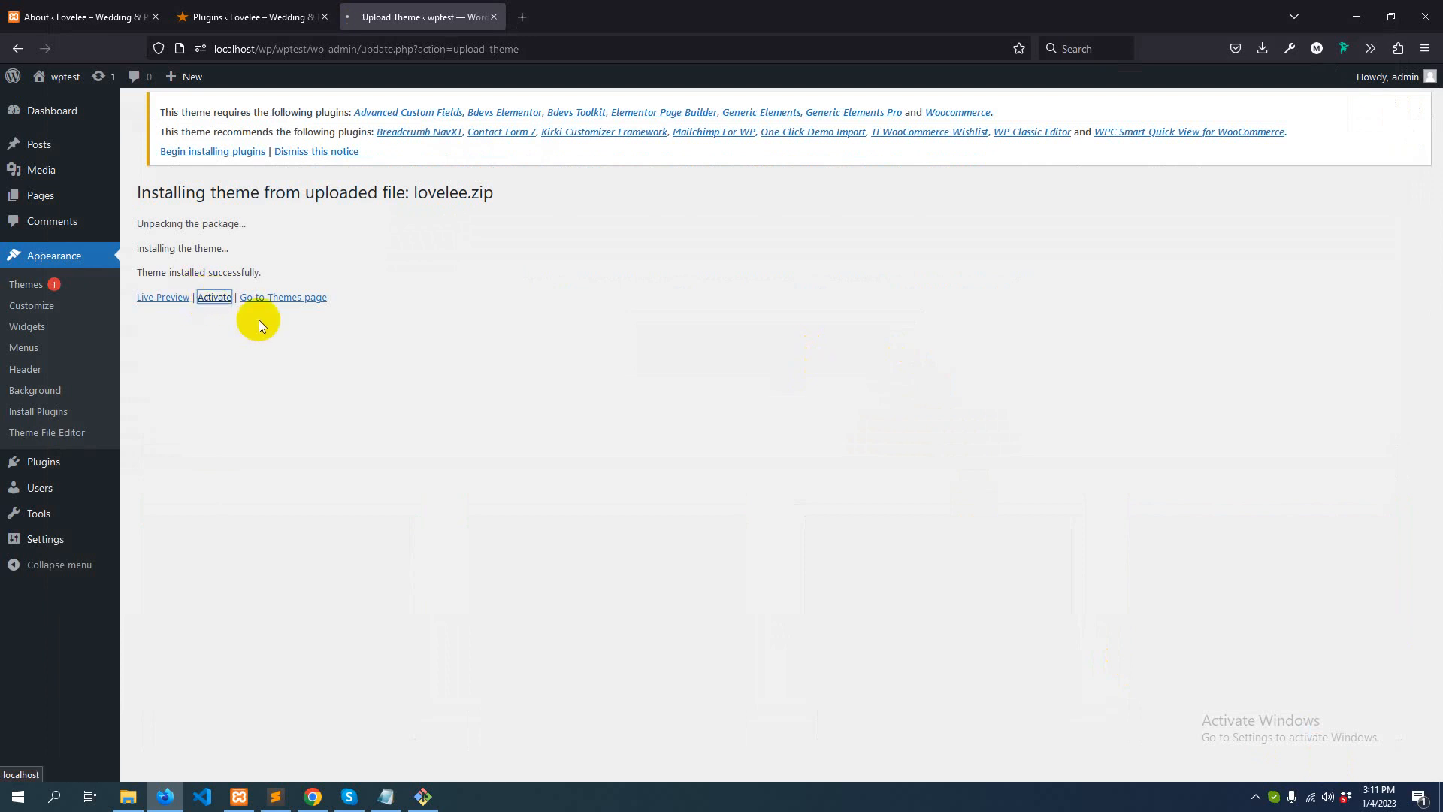
Activate Lovelee, then bulk-install all fourteen plugins it lists as required or recommended
click(213, 297)
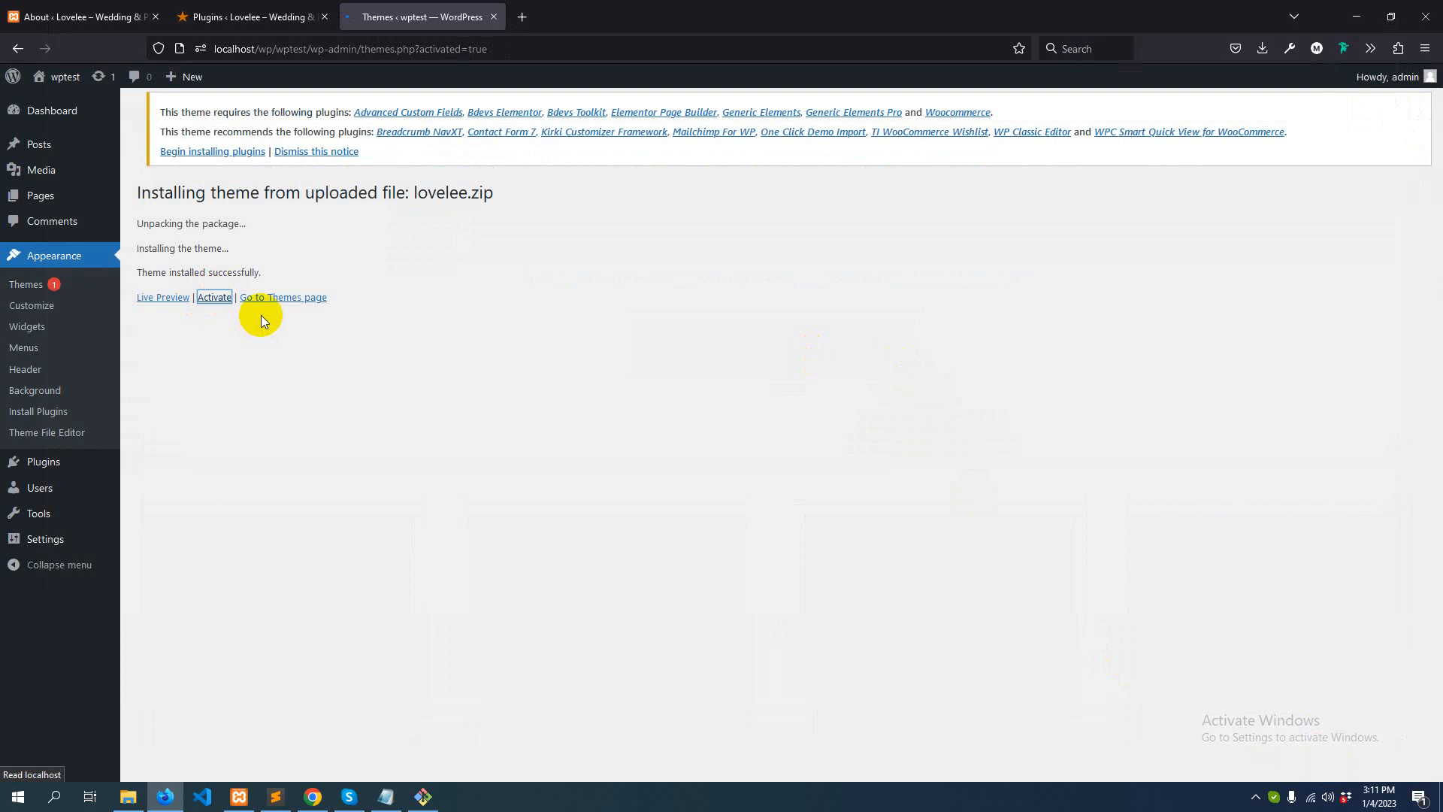
click(213, 298)
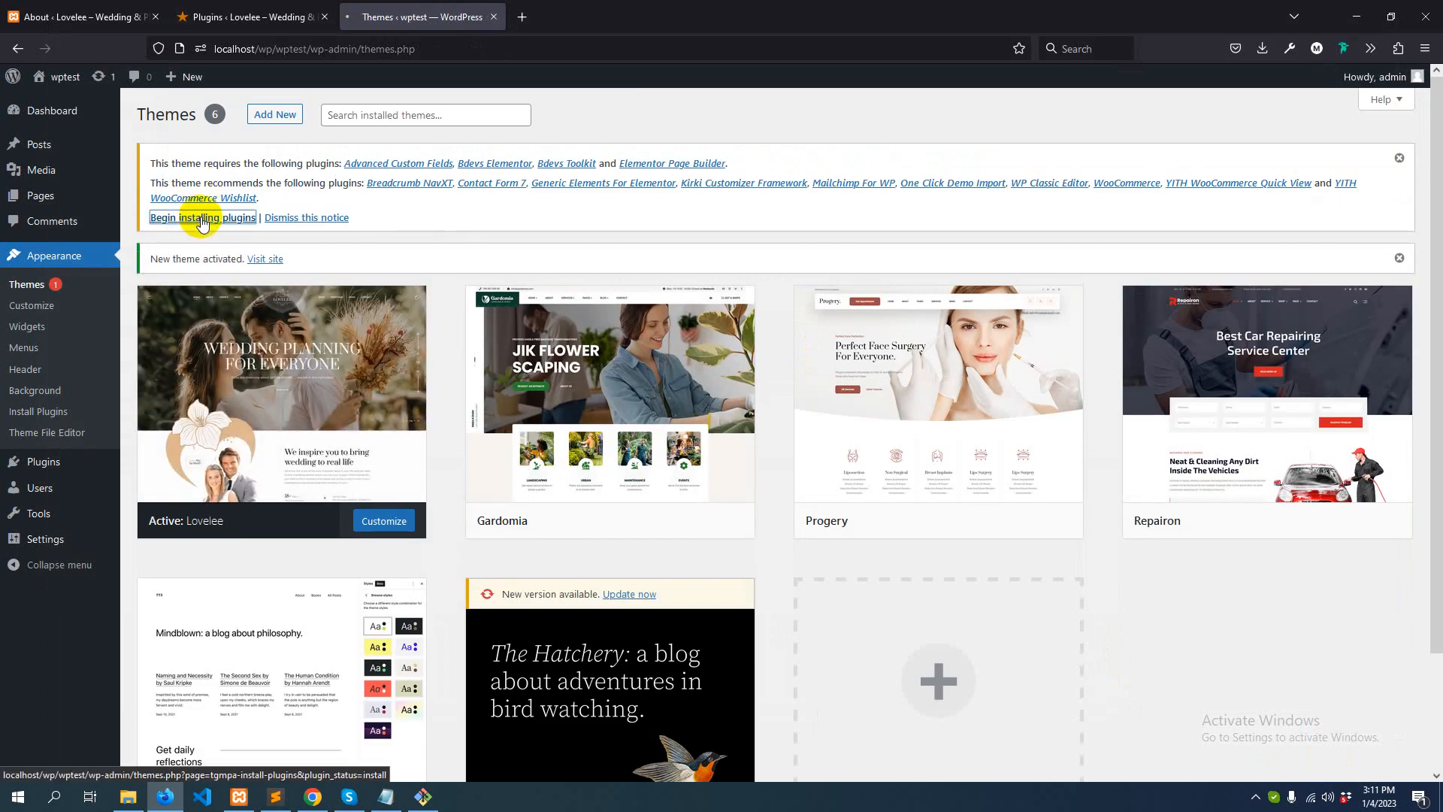
click(201, 216)
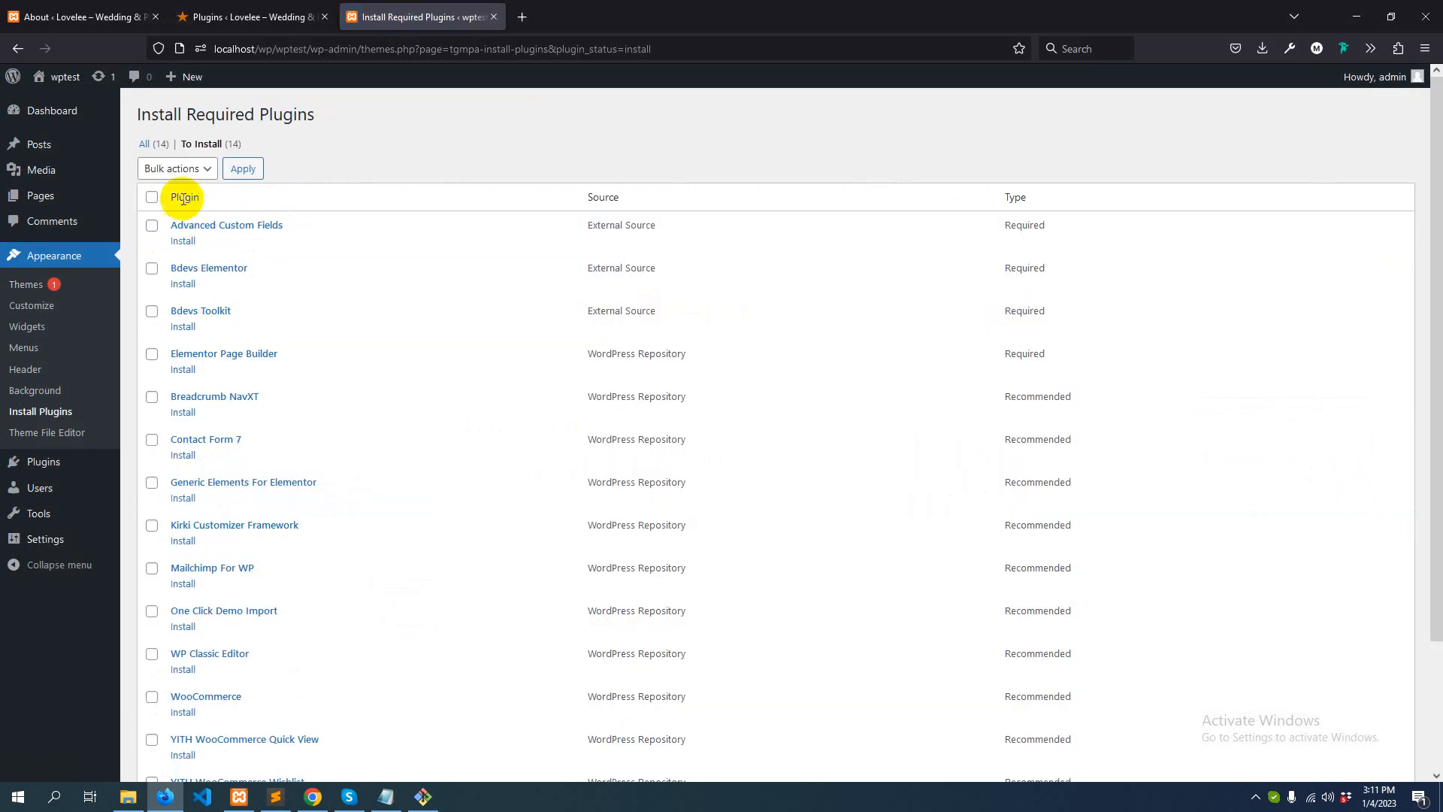
click(151, 197)
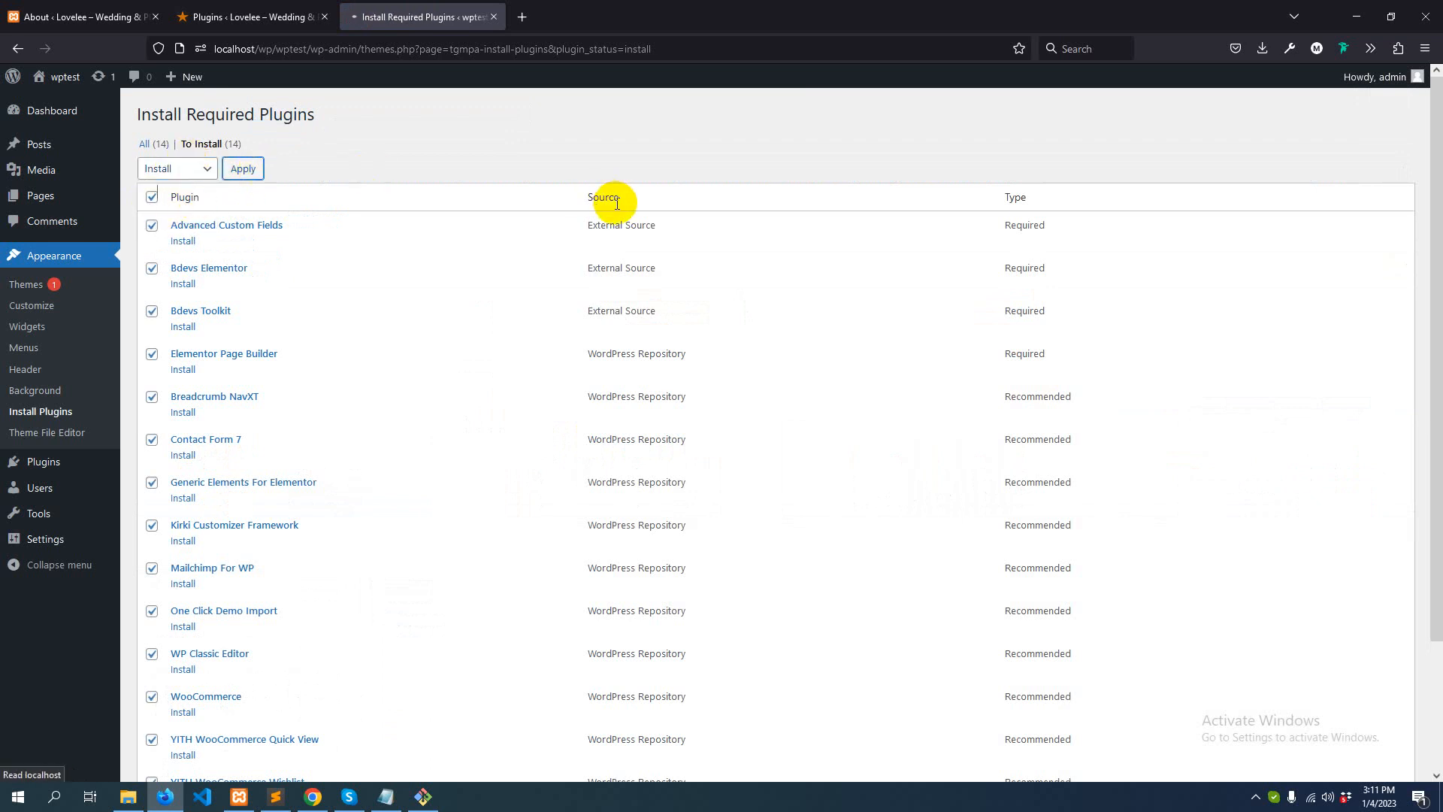
click(243, 167)
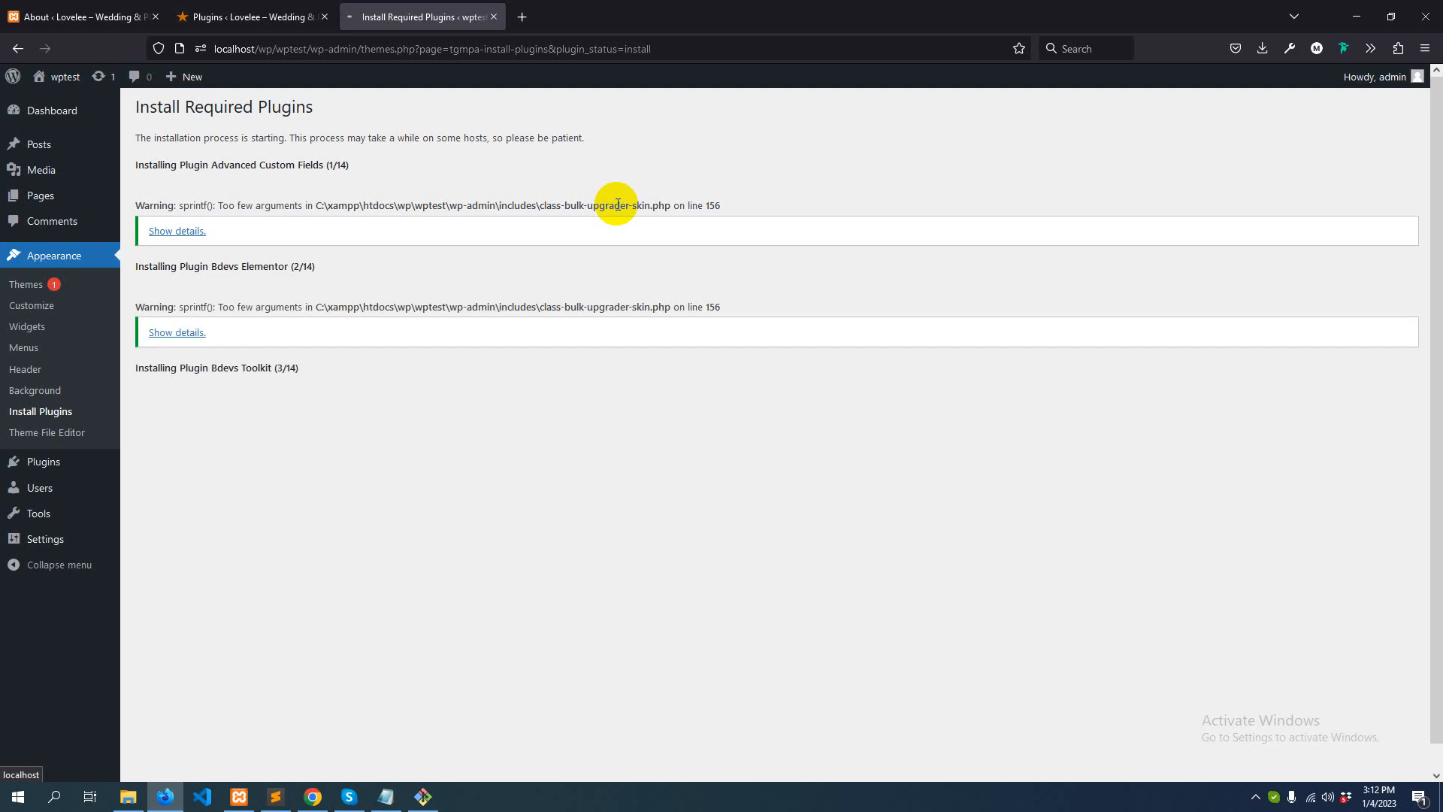
mouse_move(915, 385)
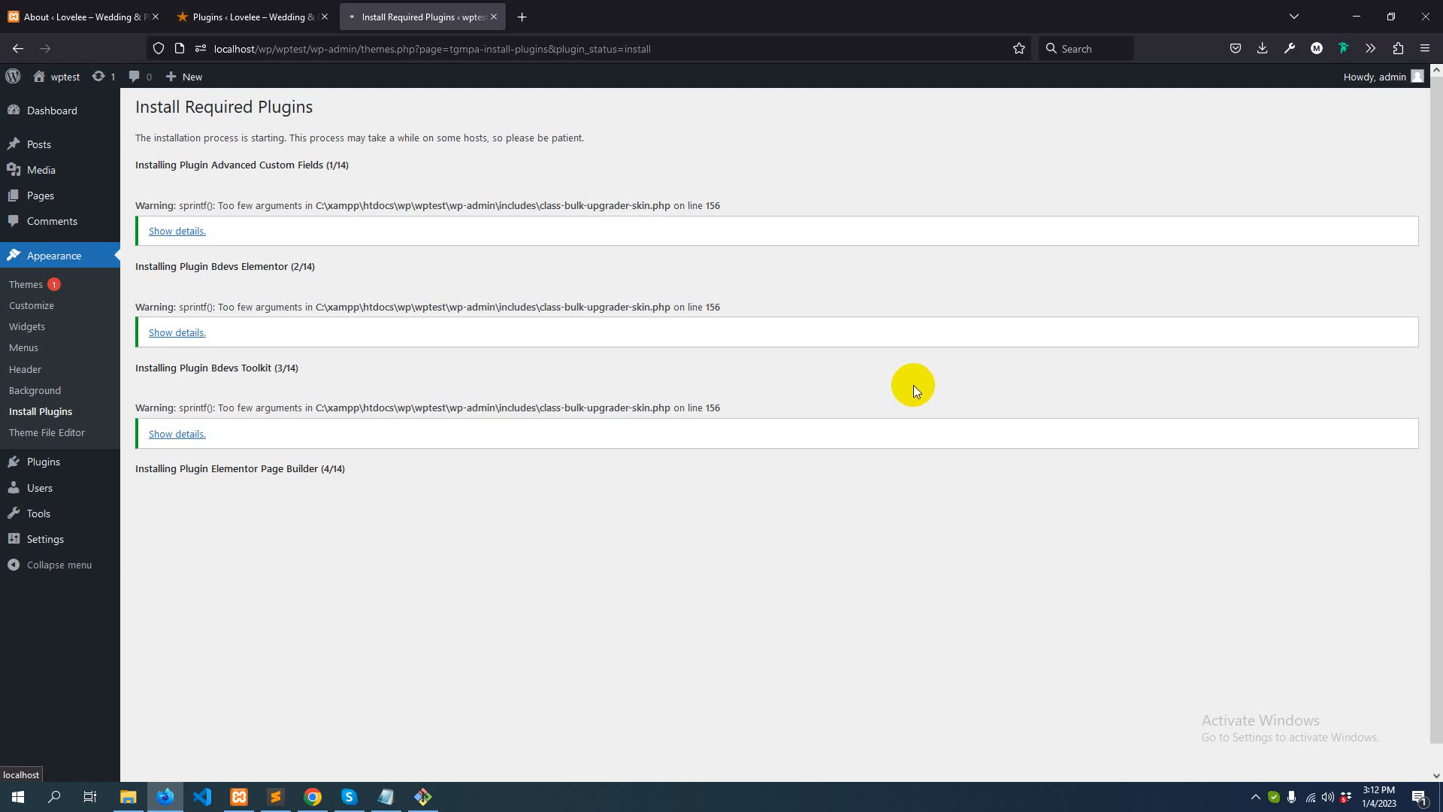
mouse_move(917, 377)
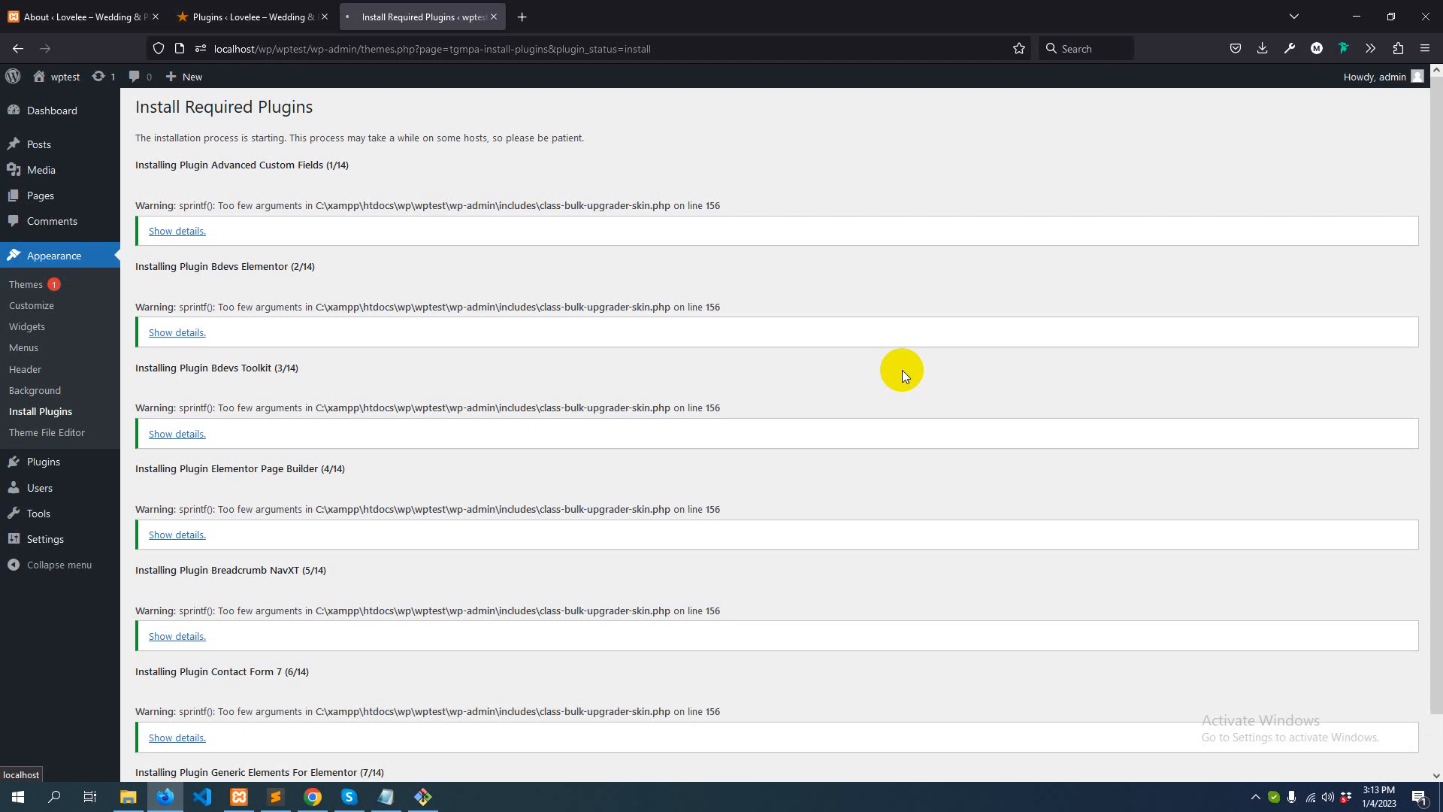
Scroll down the Install Required Plugins progress page while the remaining plugins install
scroll(down, 3)
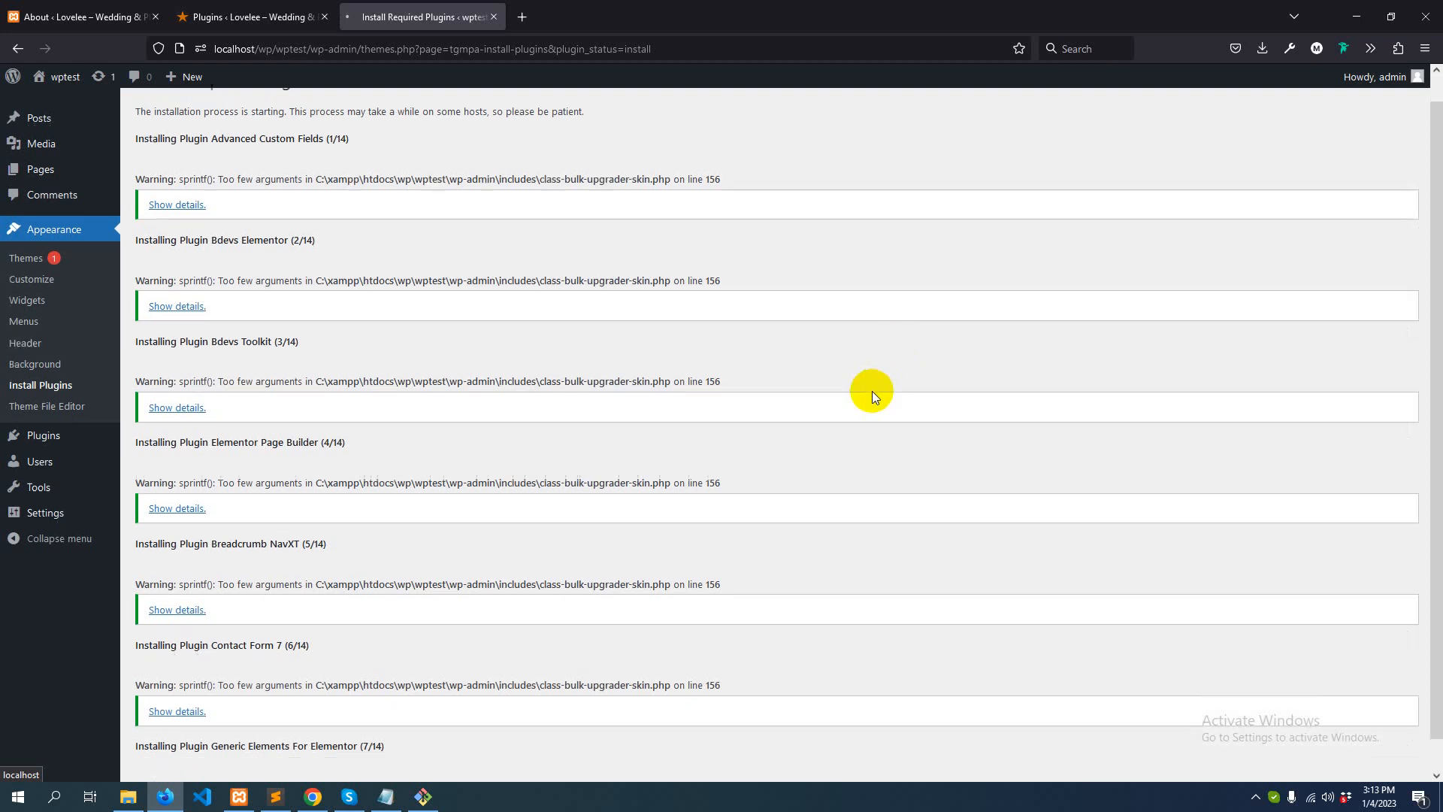
scroll(down, 3)
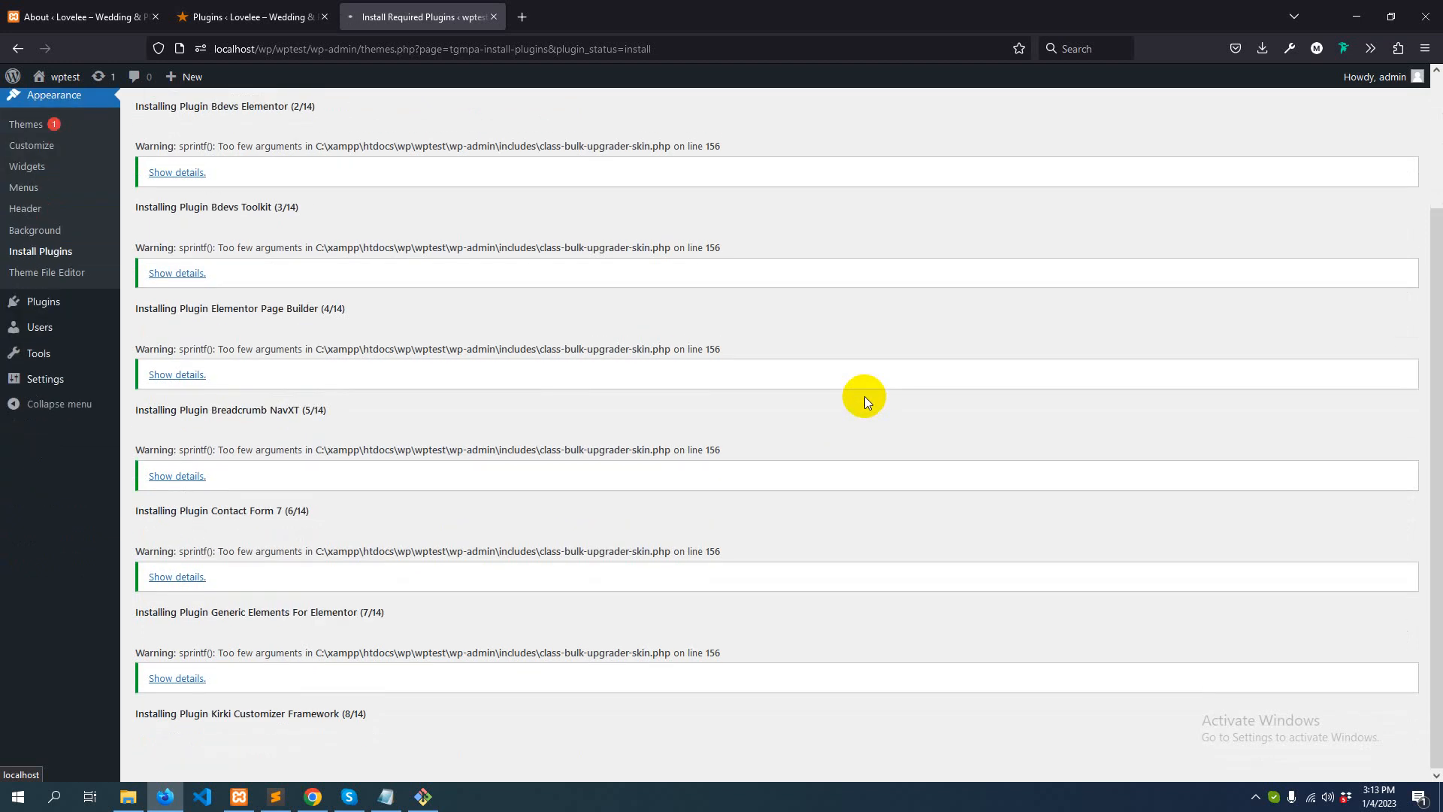
mouse_move(854, 386)
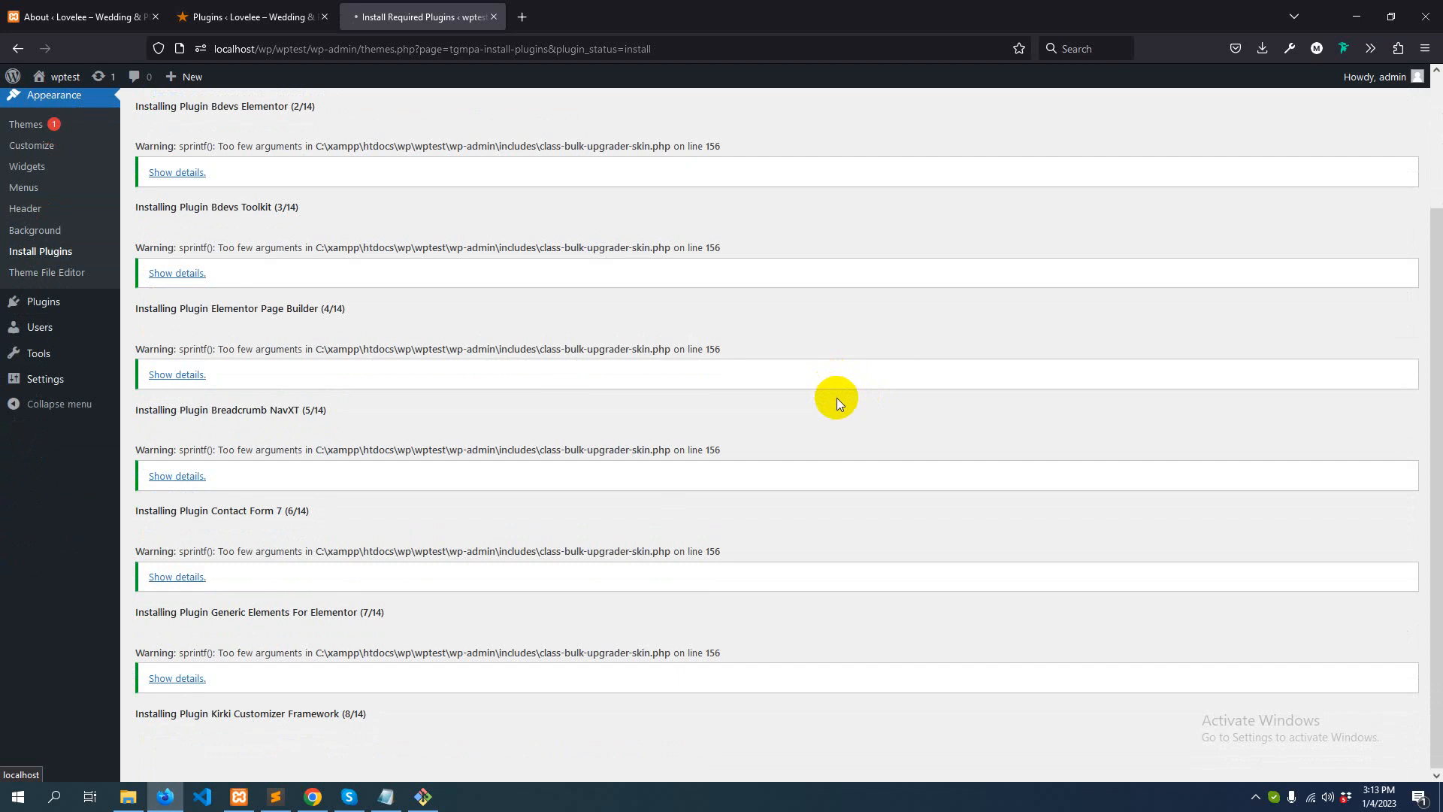
mouse_move(836, 403)
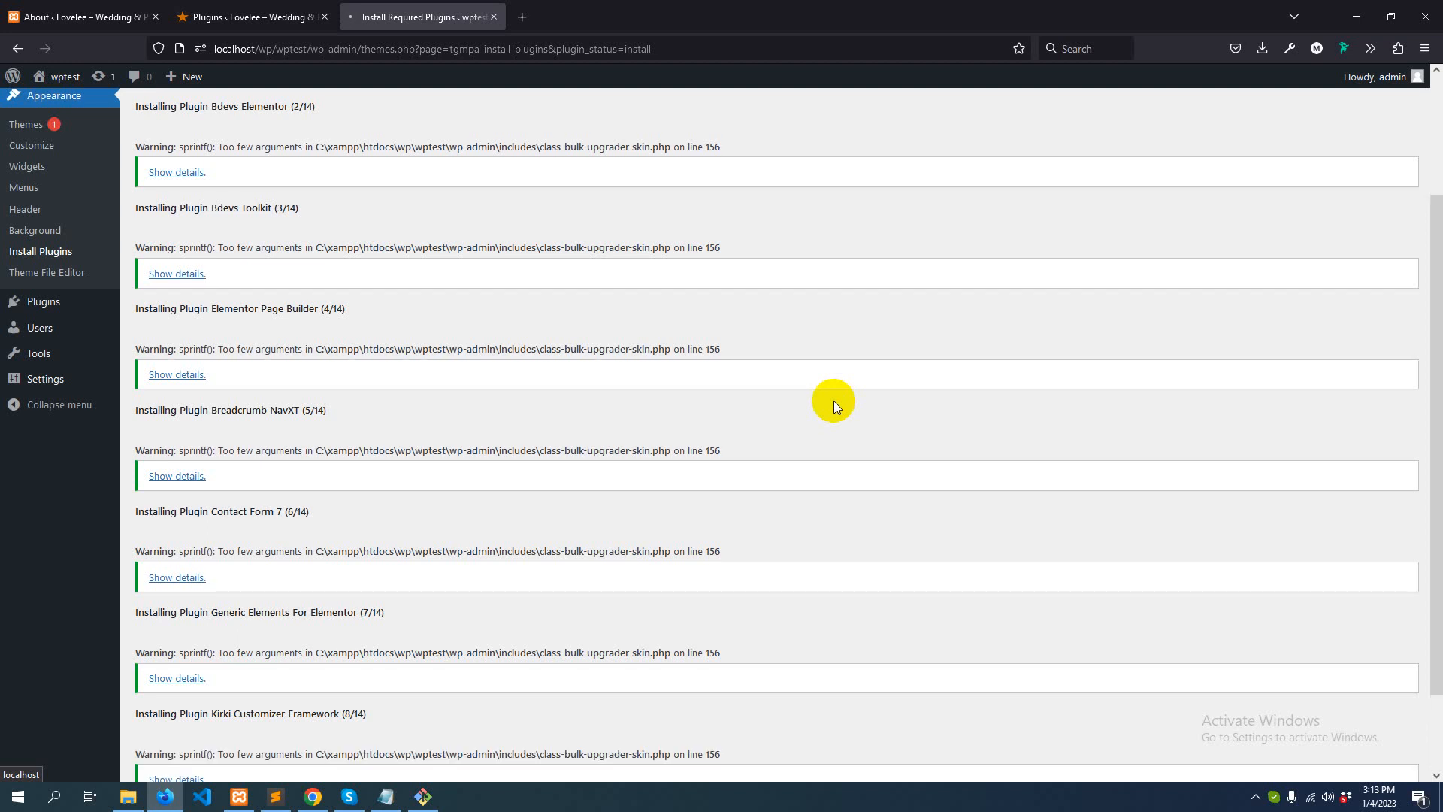
scroll(down, 3)
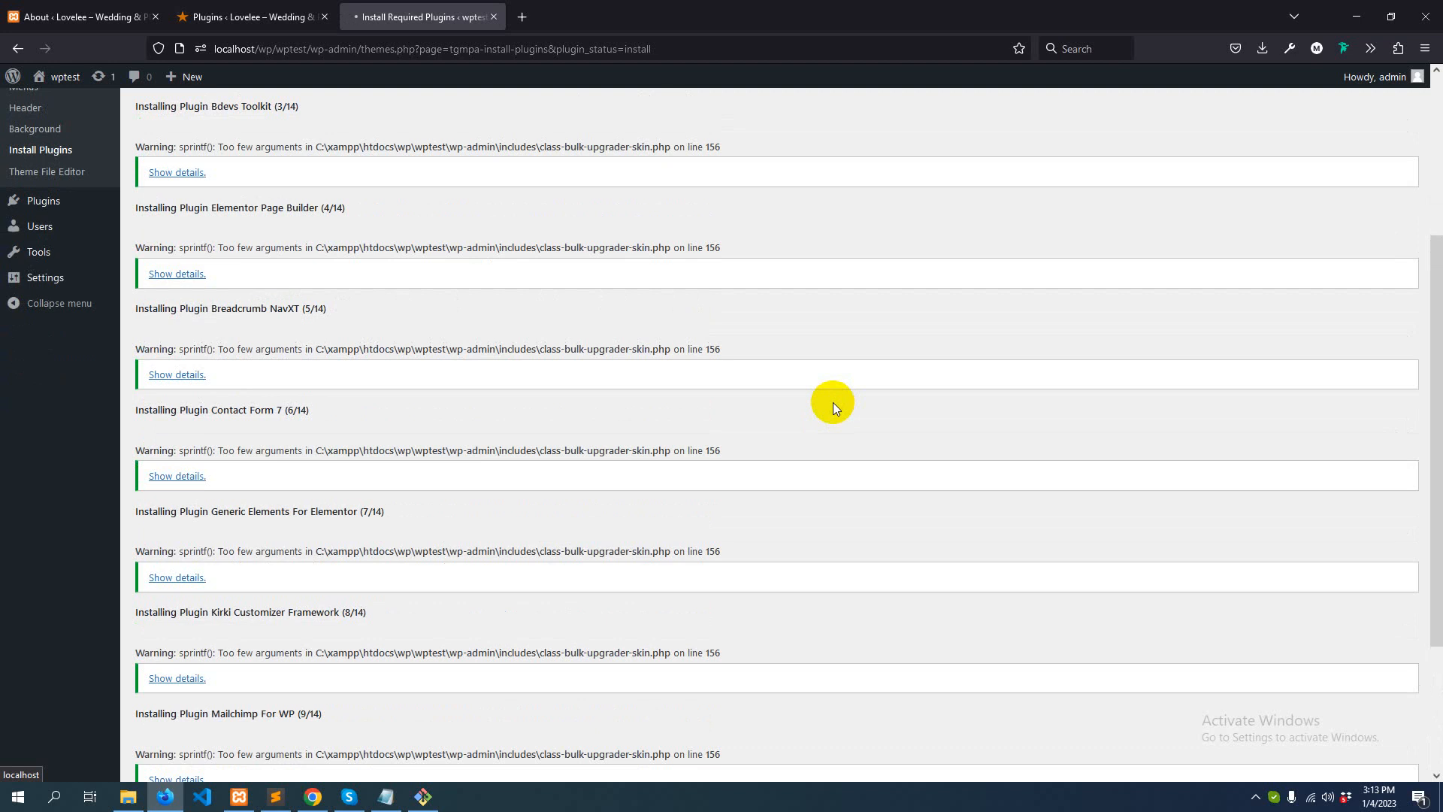
mouse_move(827, 400)
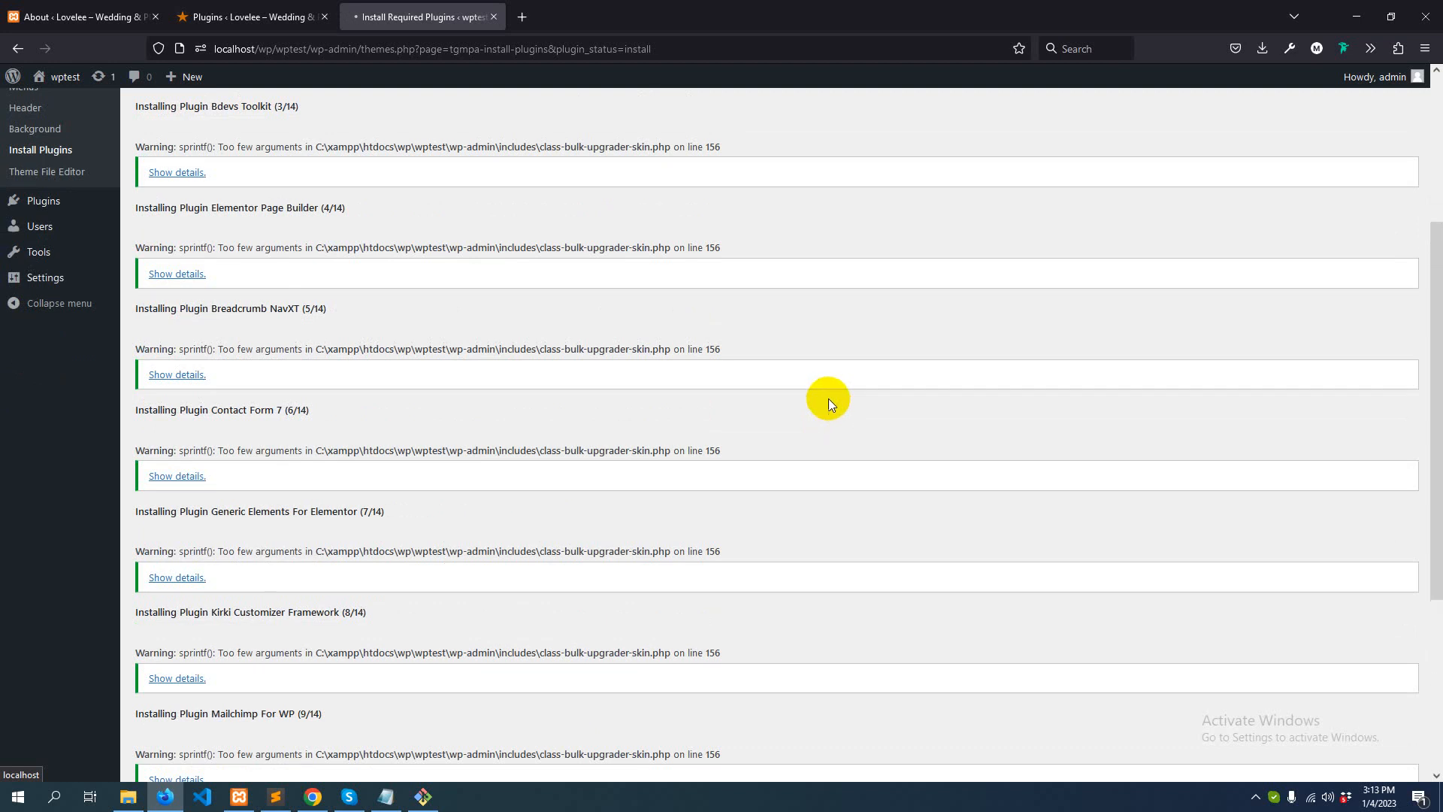
mouse_move(824, 408)
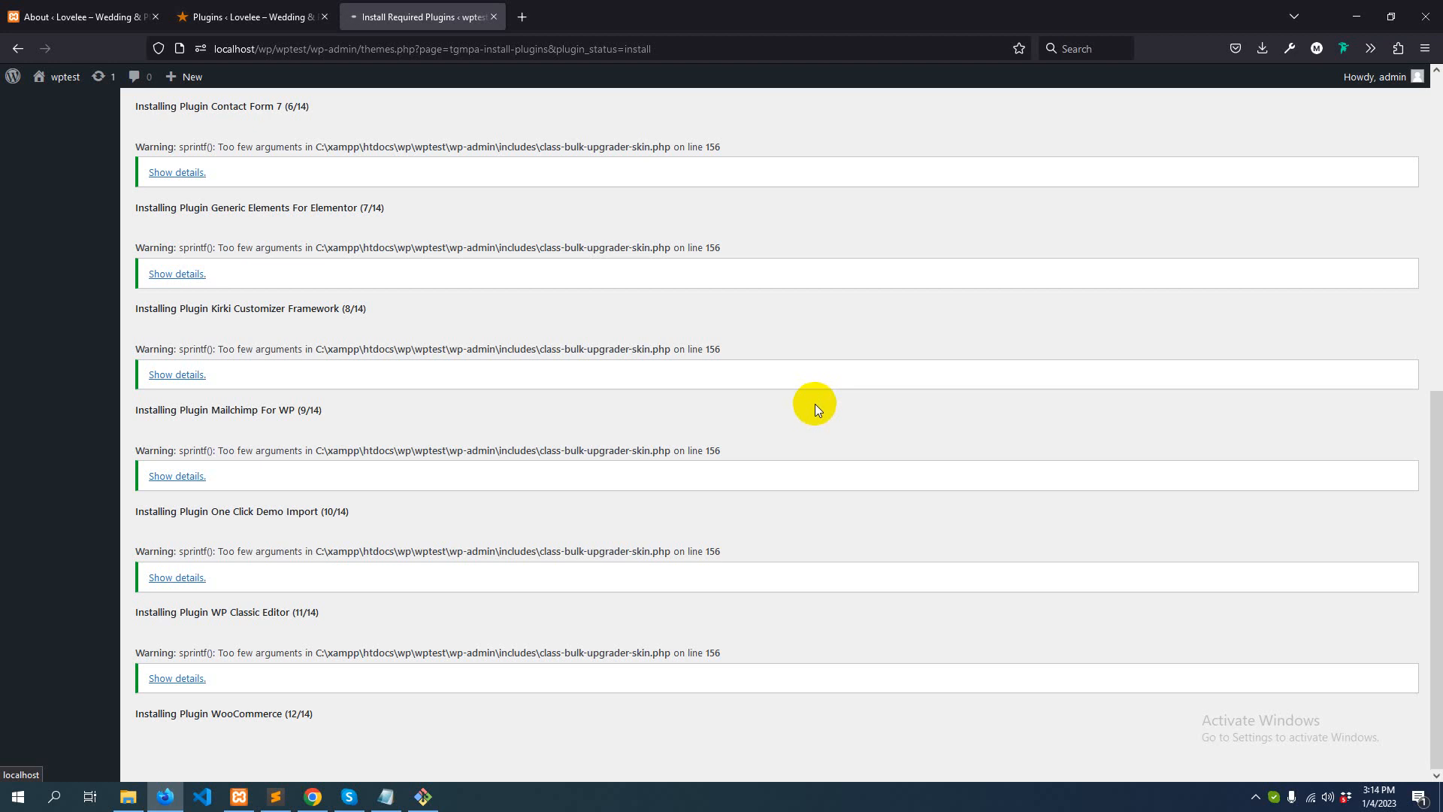
mouse_move(810, 407)
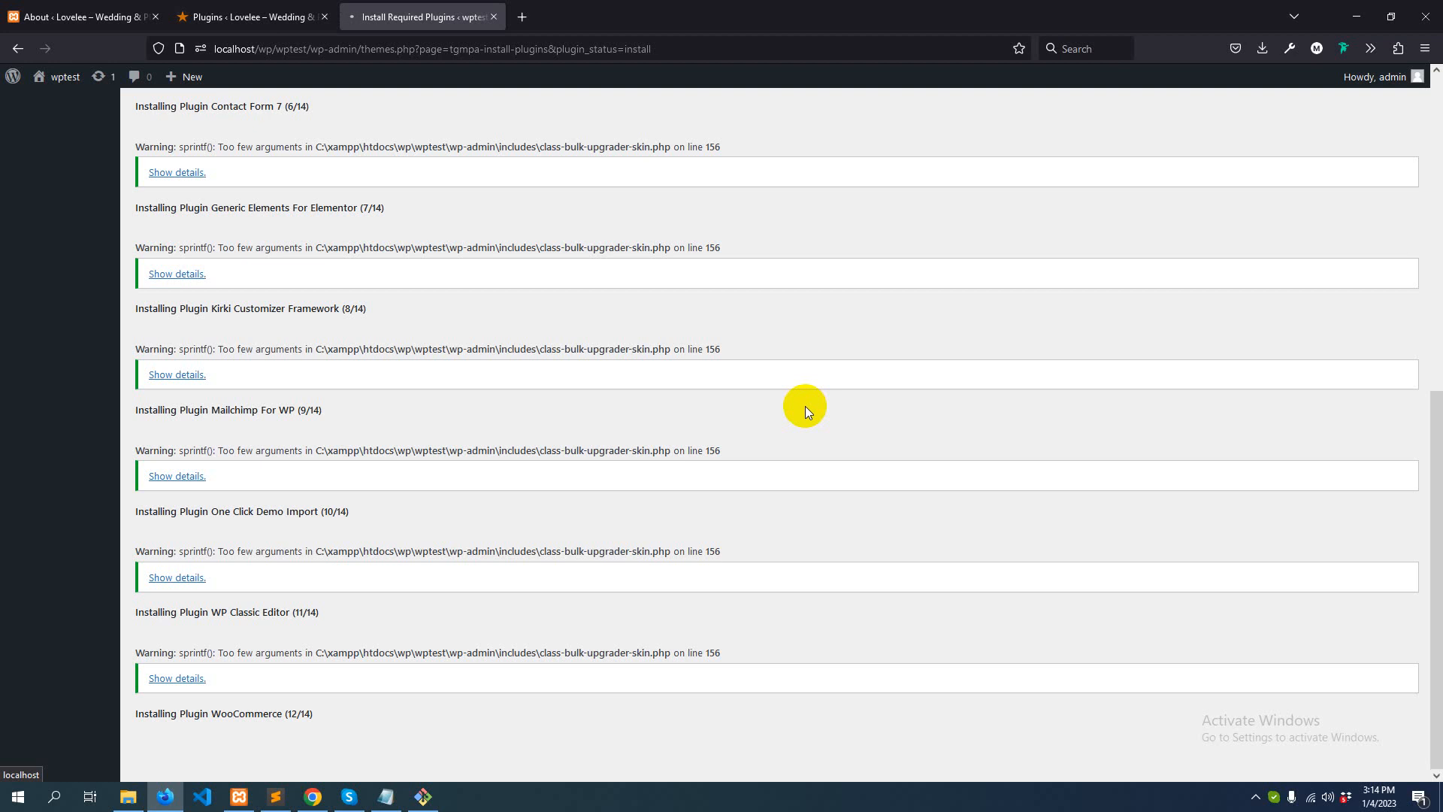
mouse_move(866, 462)
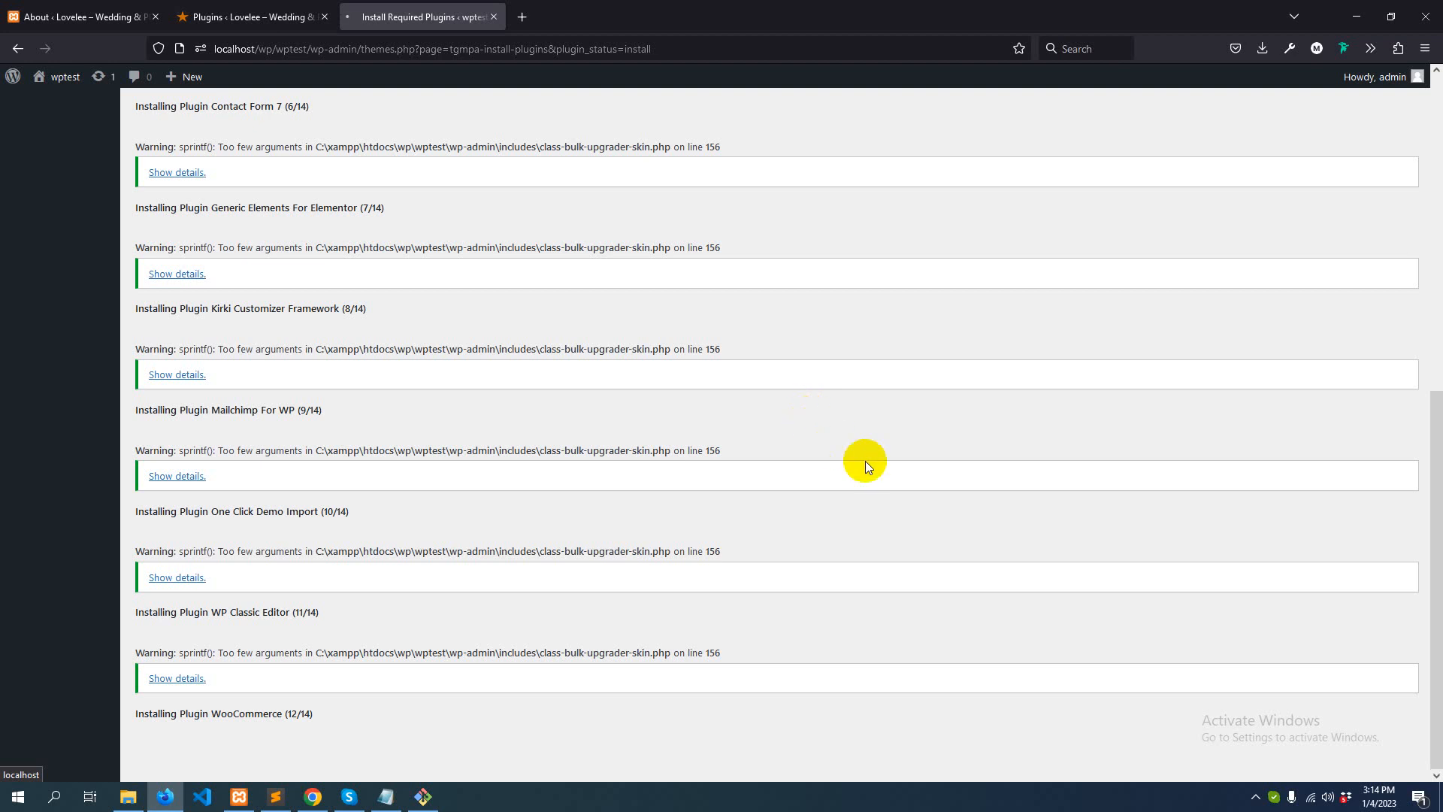
mouse_move(875, 472)
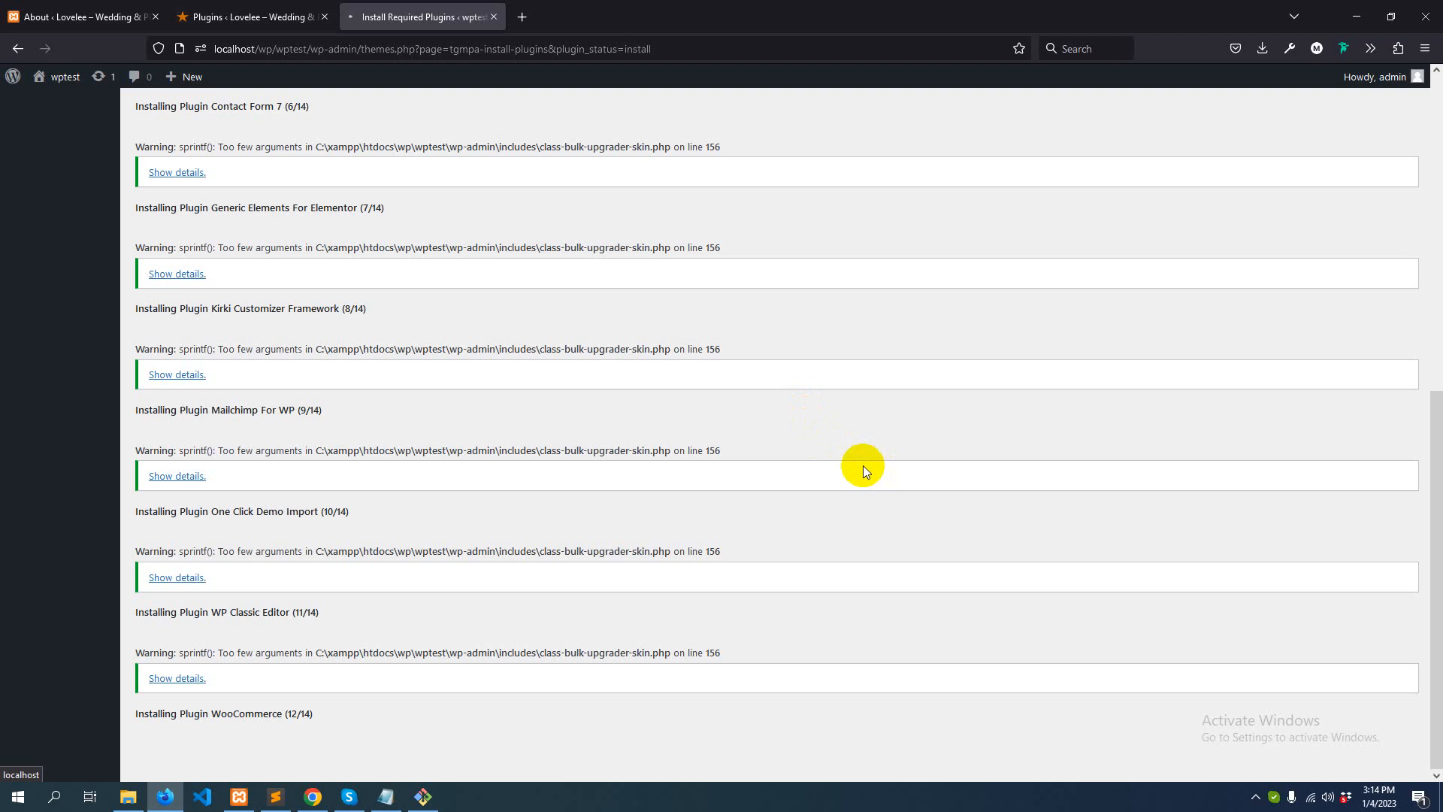
mouse_move(858, 463)
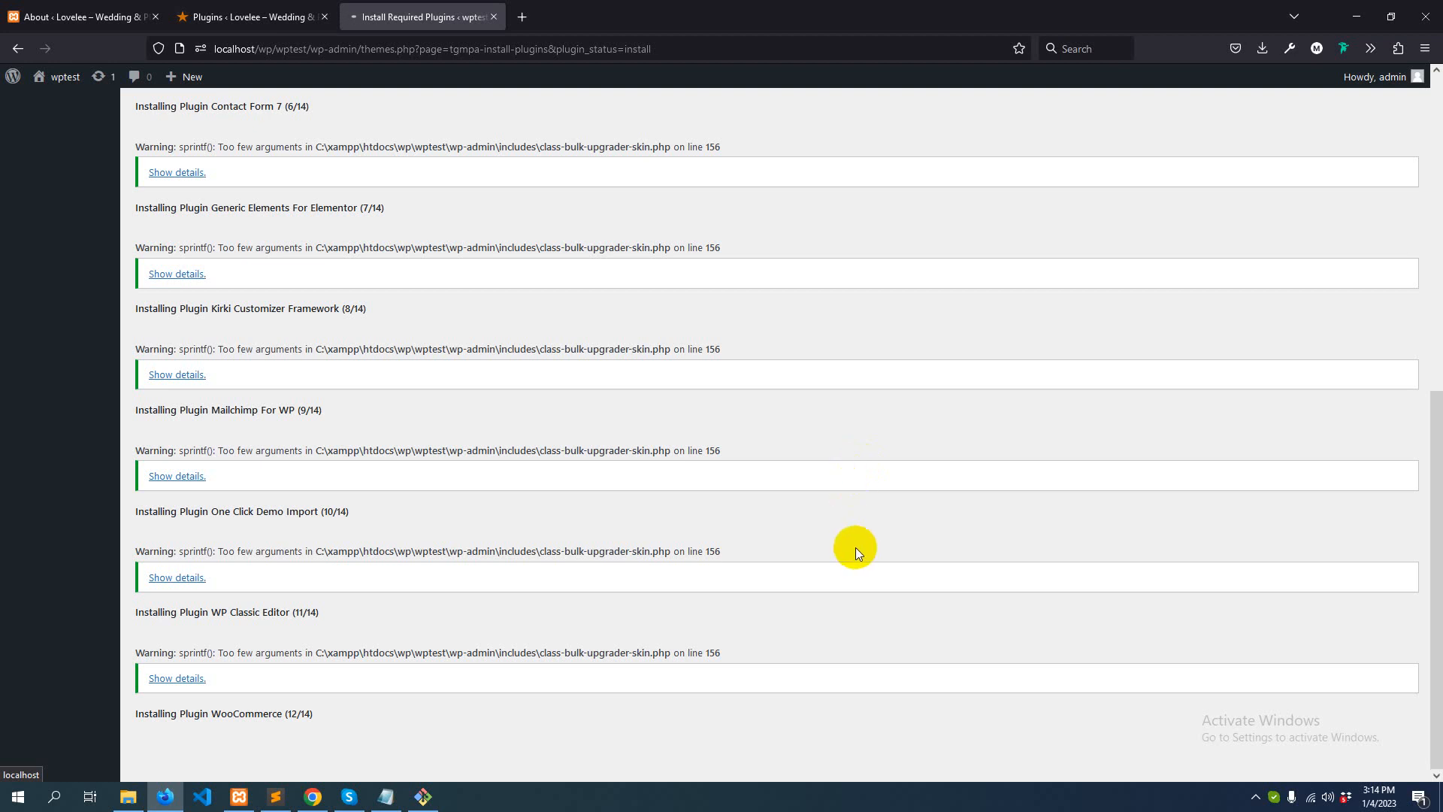
mouse_move(1188, 794)
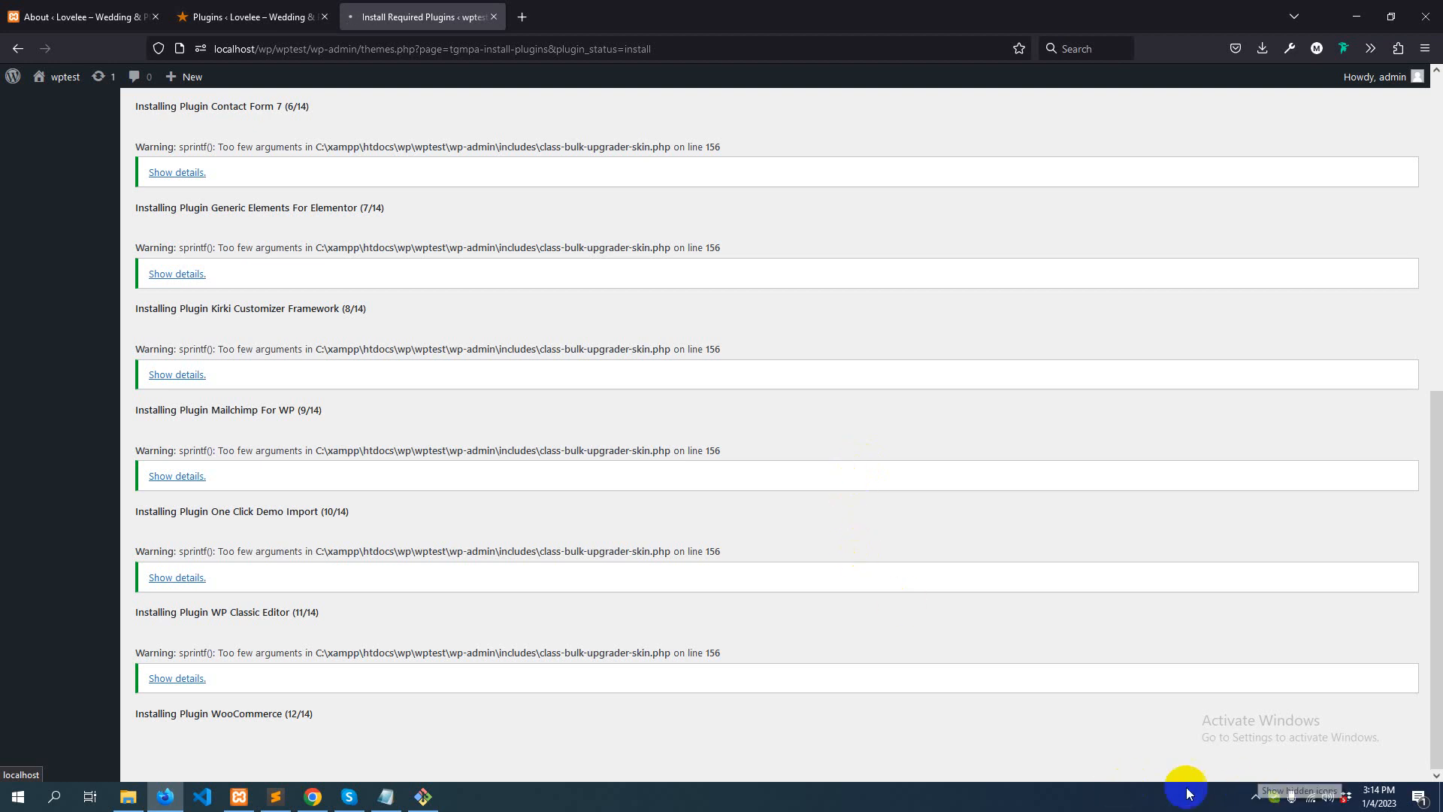
mouse_move(1076, 747)
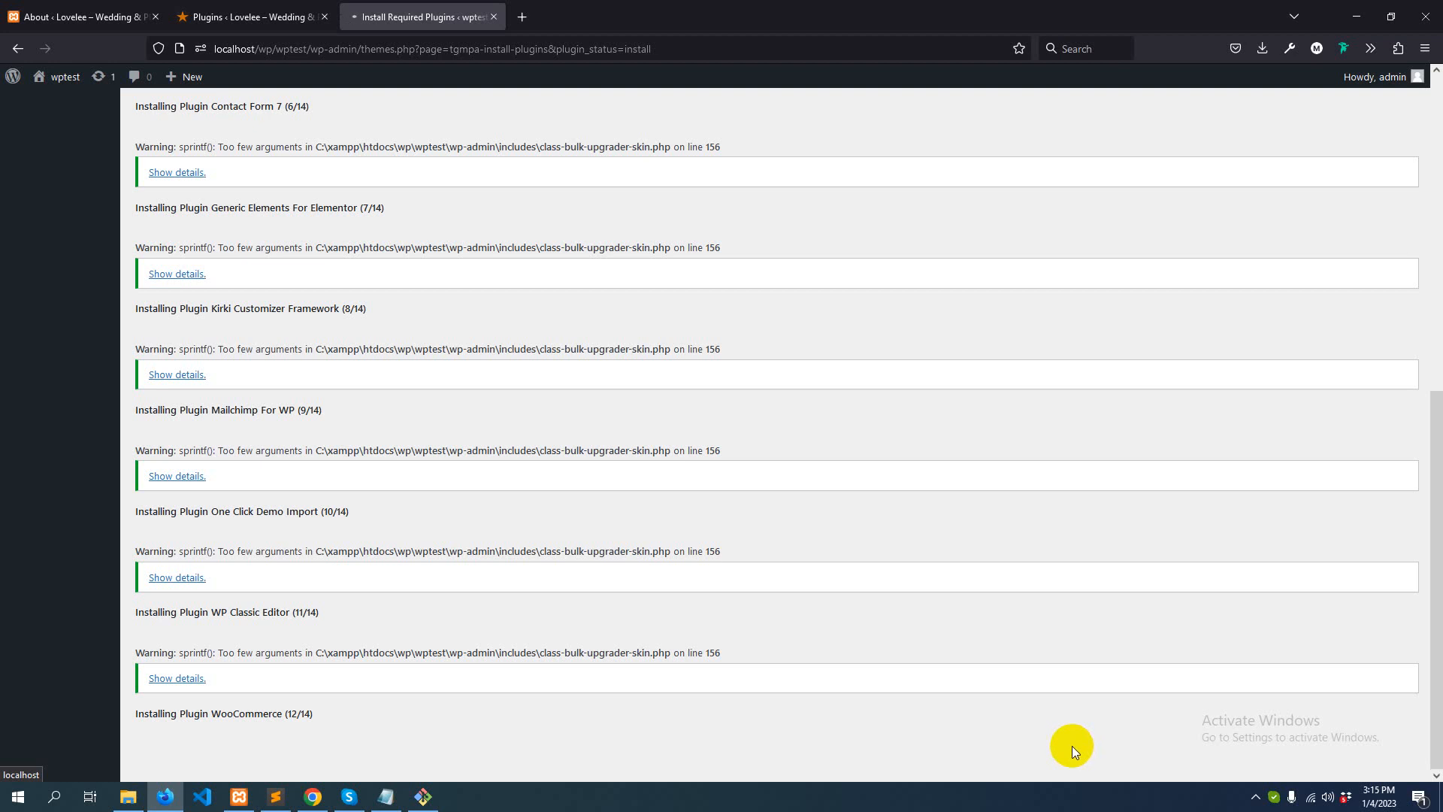
mouse_move(1067, 745)
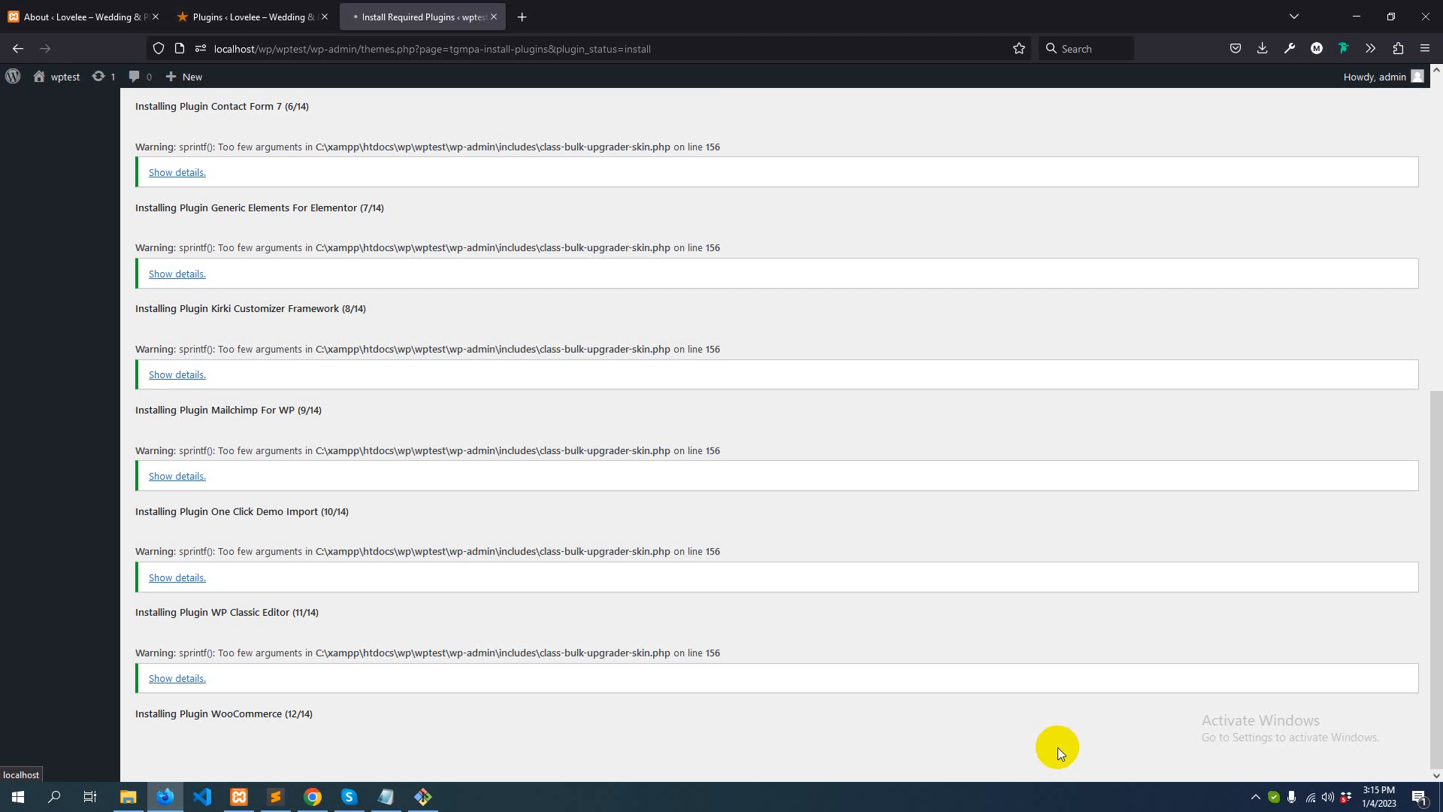
mouse_move(1053, 756)
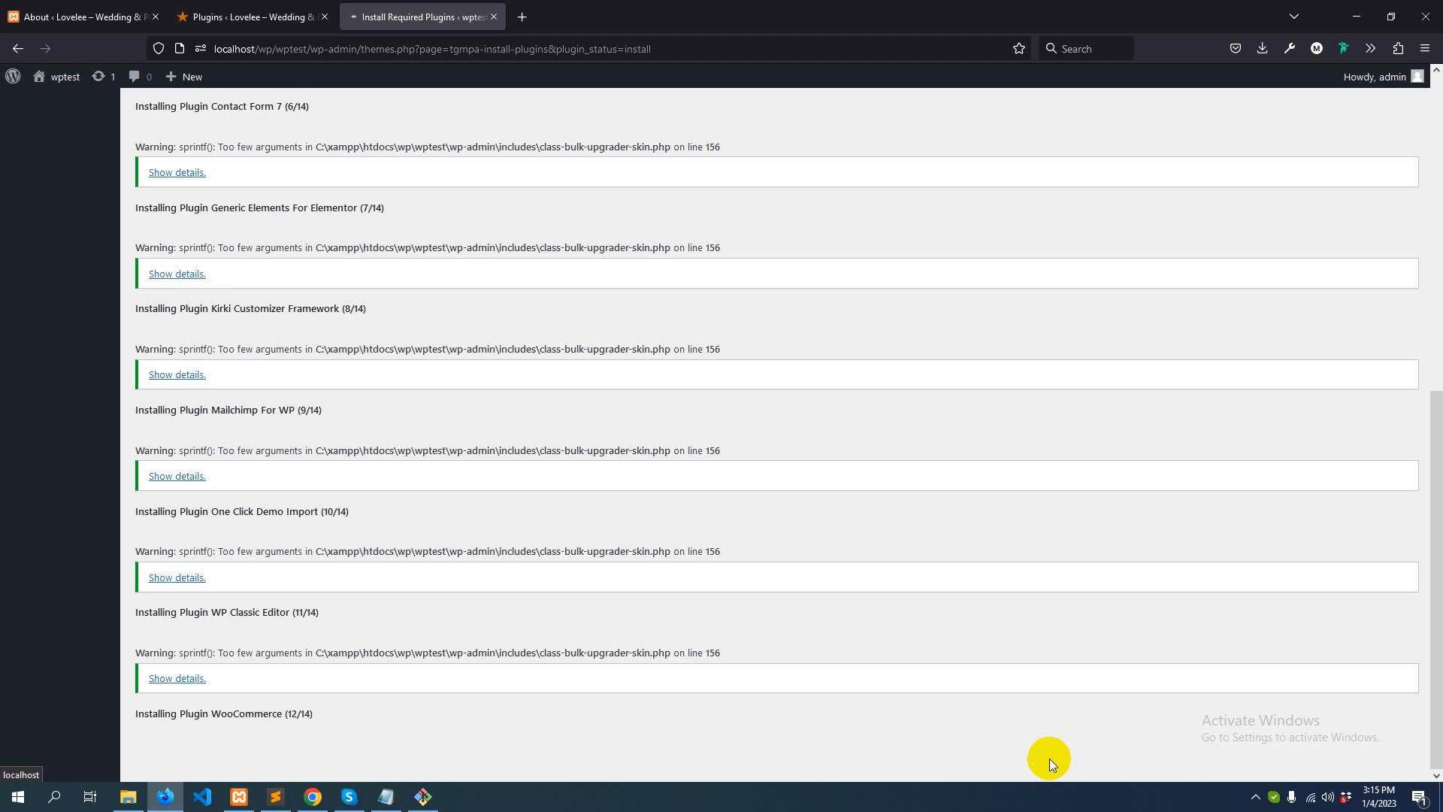
mouse_move(1044, 768)
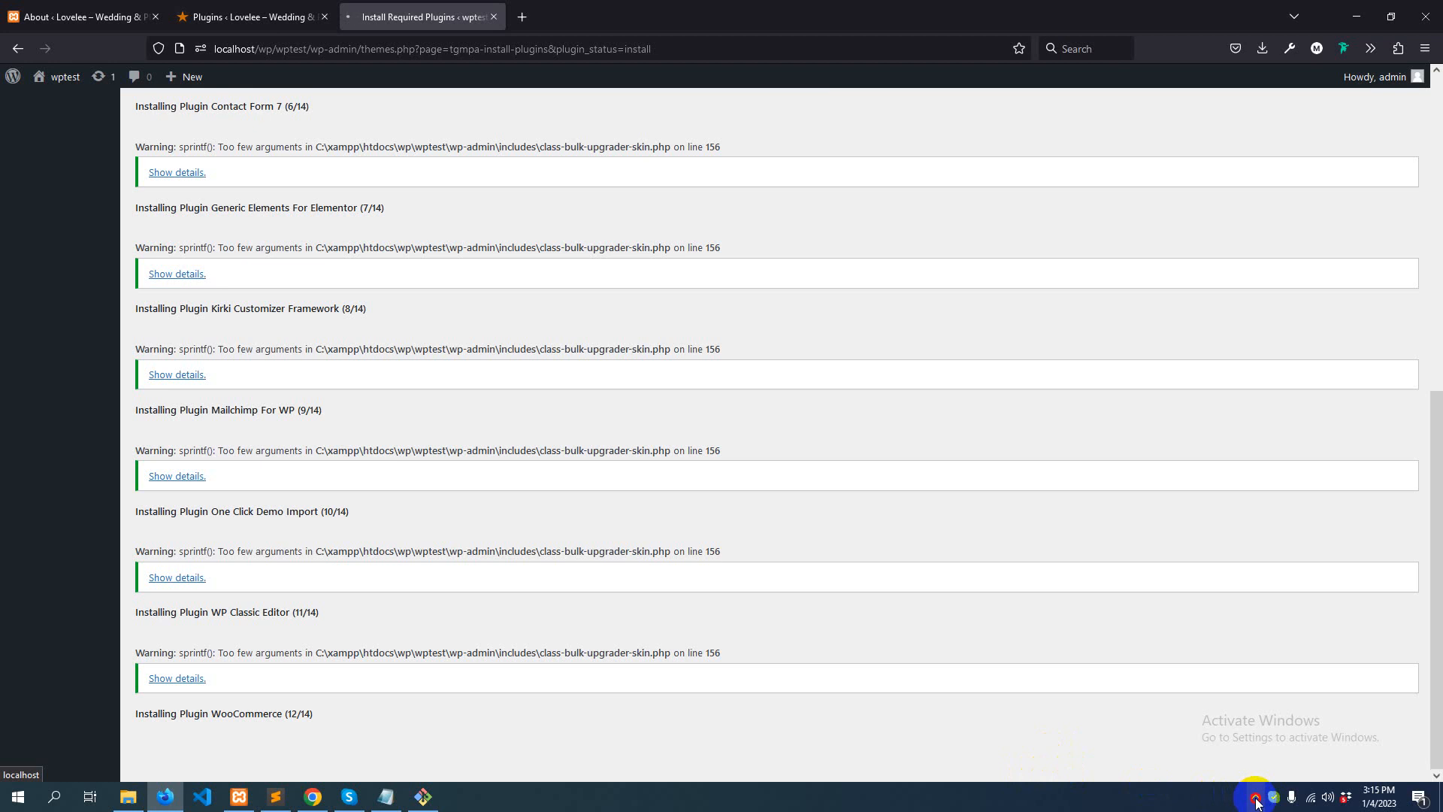
Wait for the bulk installer to finish all fourteen plugins, scrolling down to follow progress
click(1256, 797)
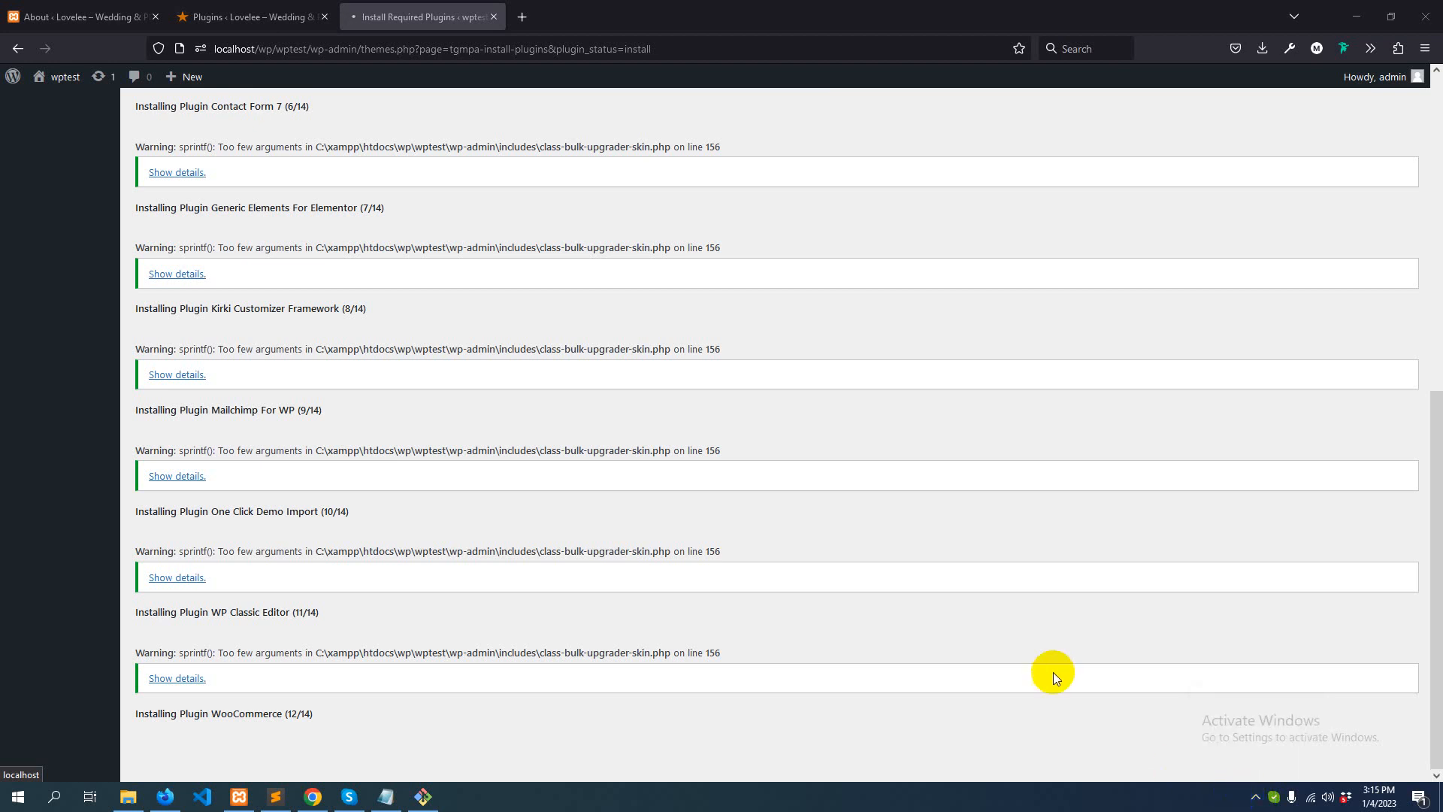
mouse_move(1043, 668)
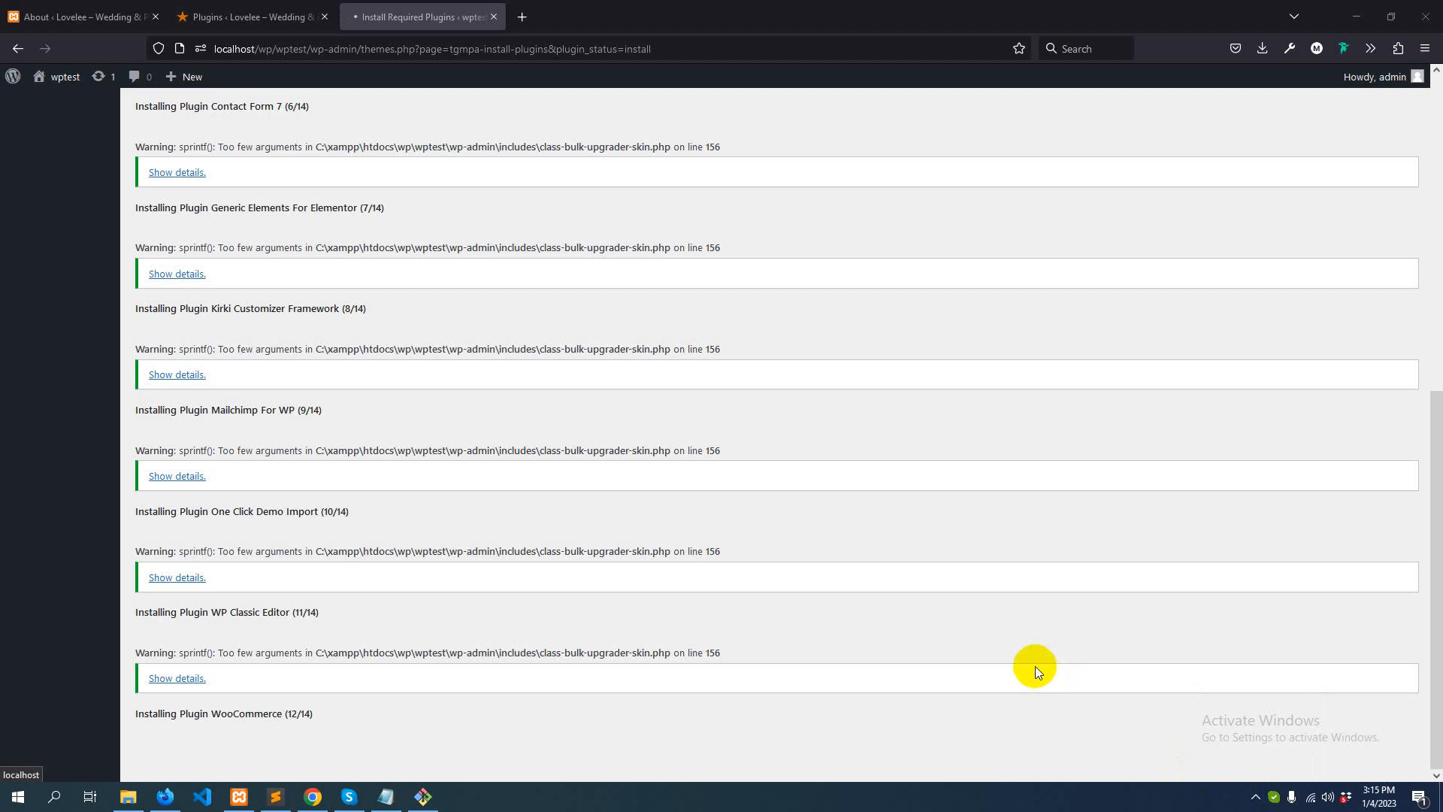
mouse_move(1027, 667)
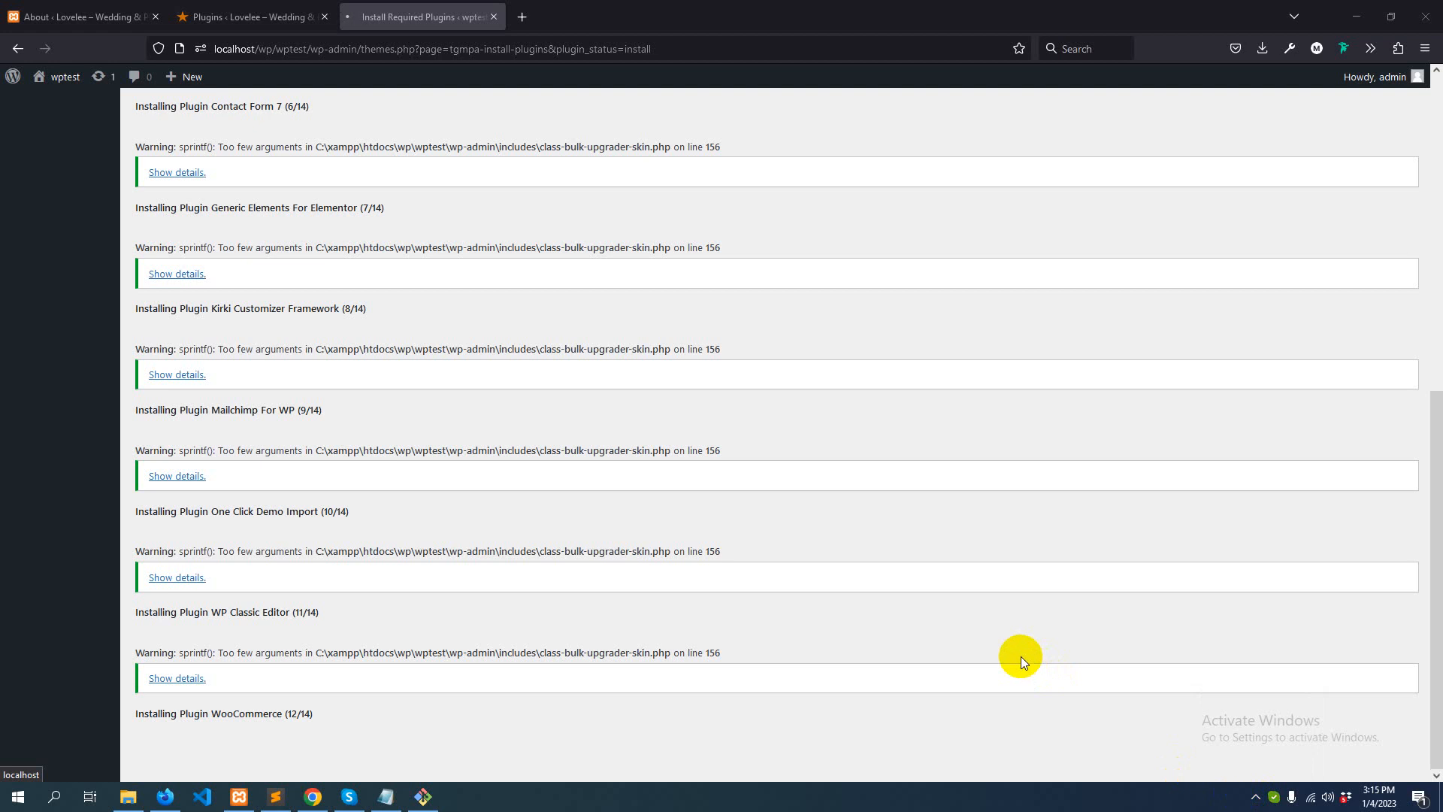
scroll(down, 3)
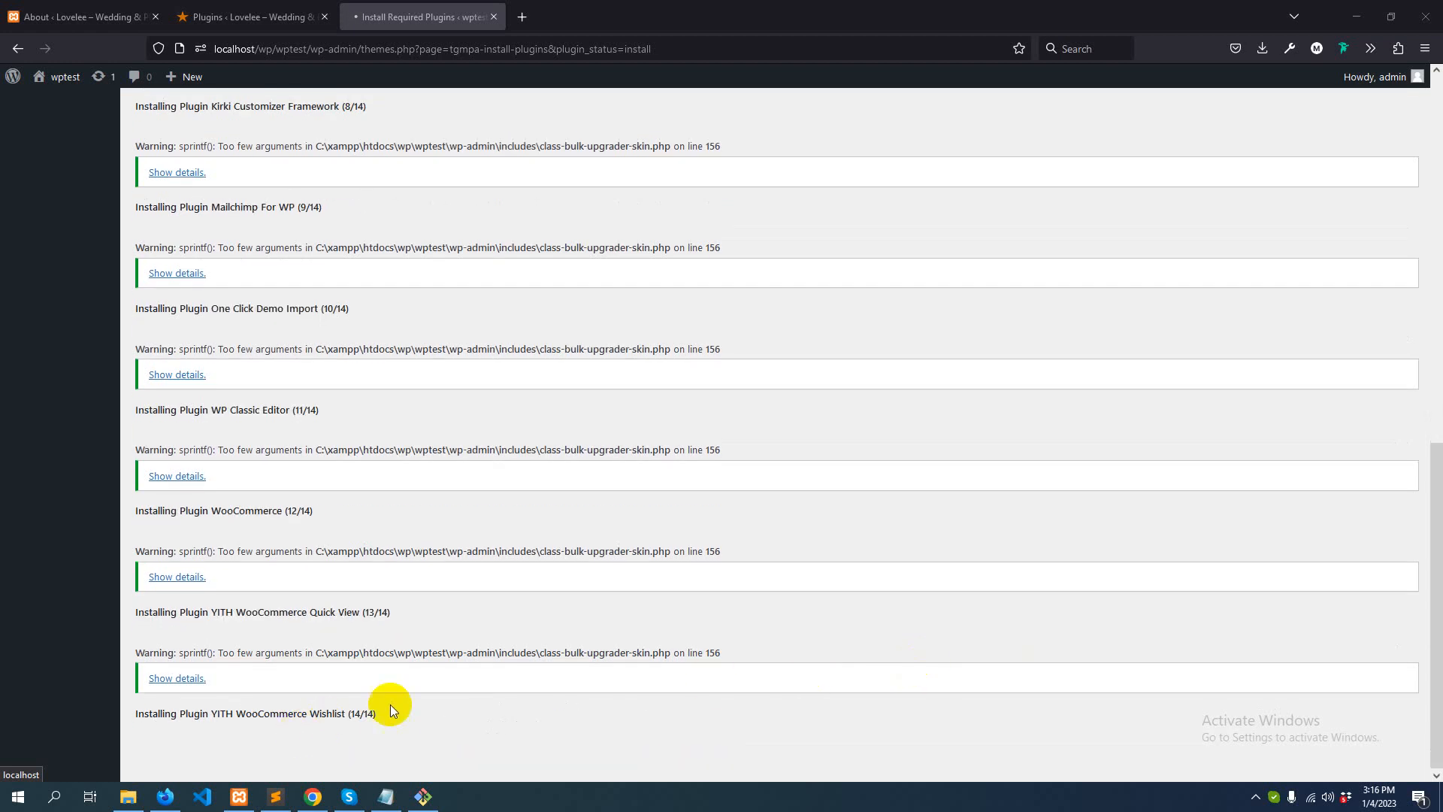
mouse_move(493, 691)
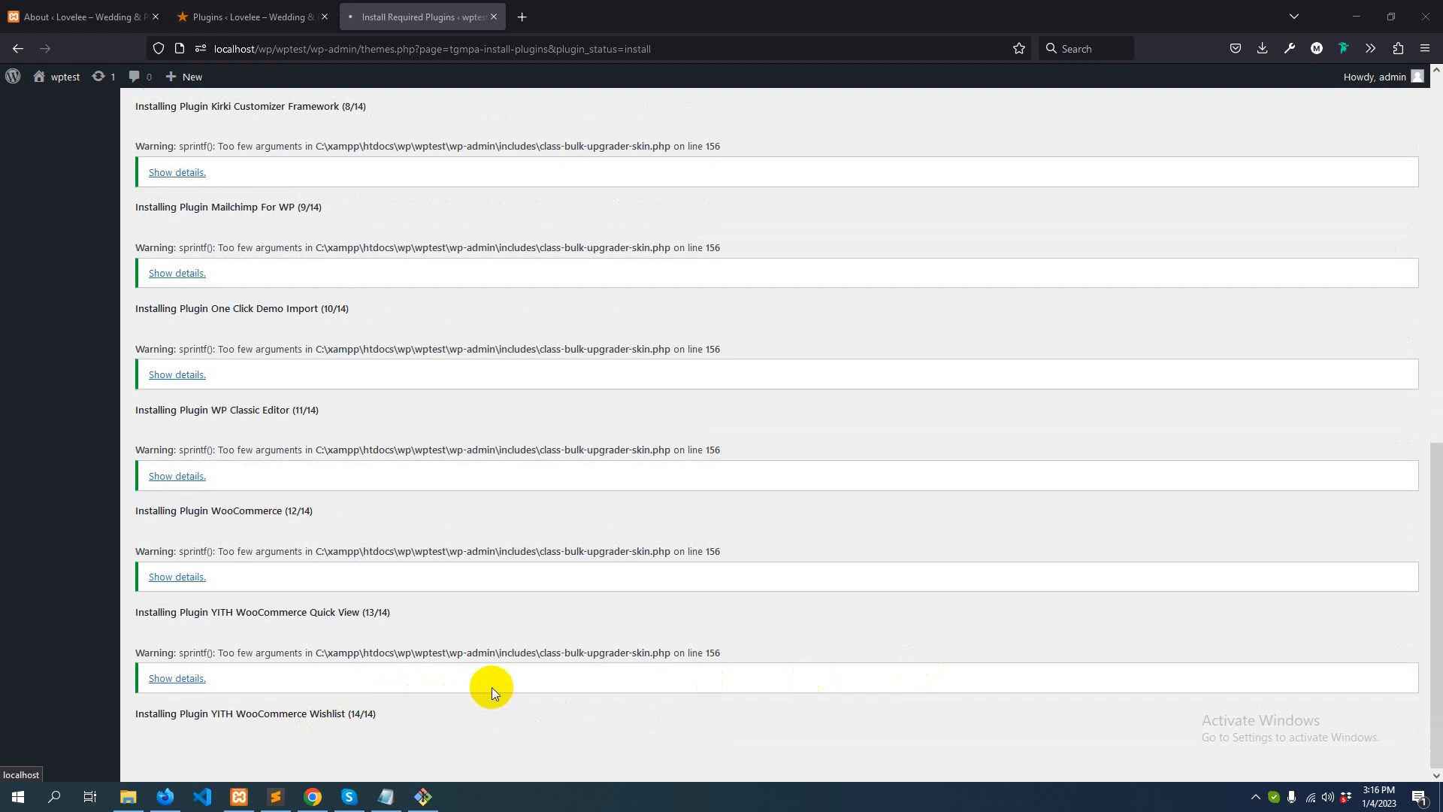
mouse_move(491, 689)
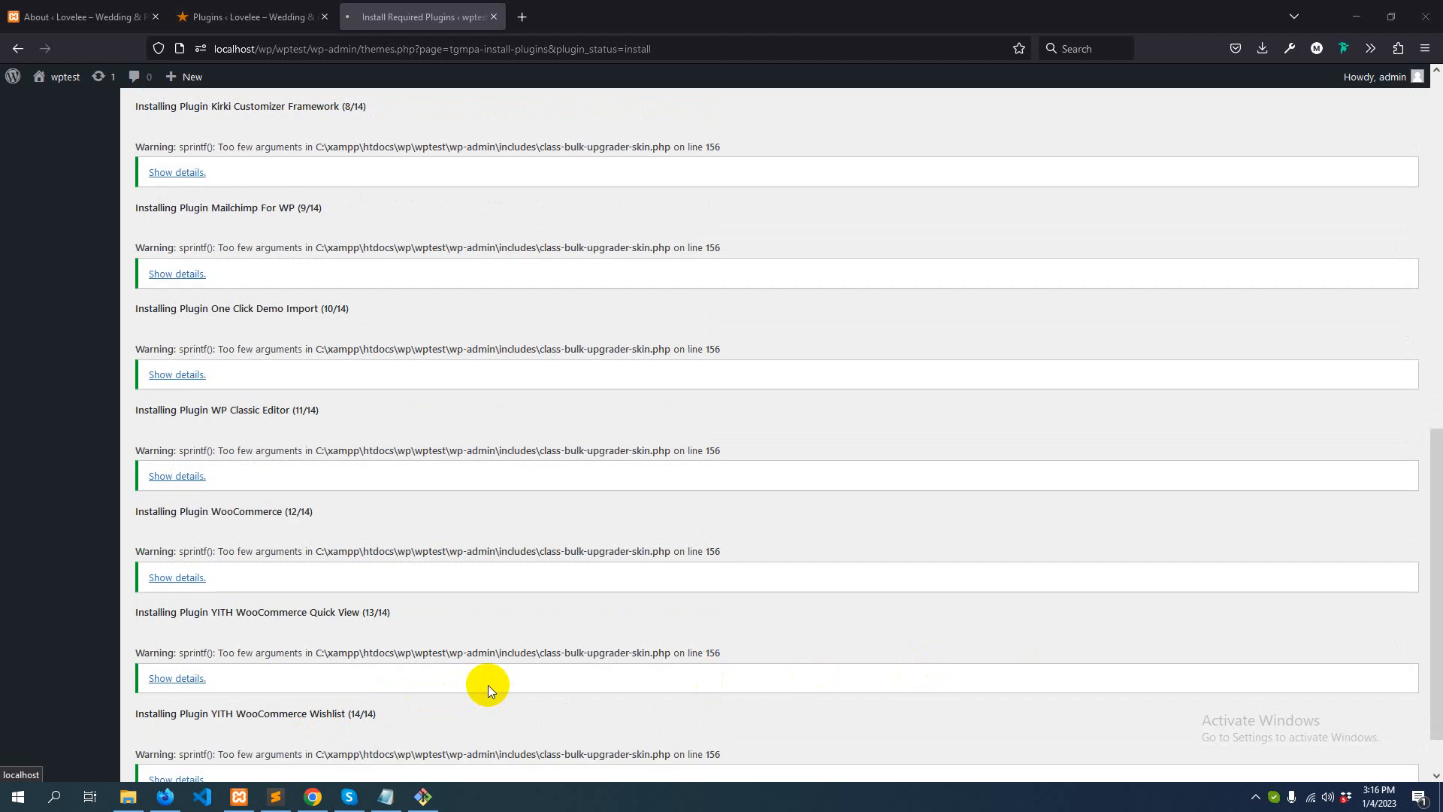
scroll(down, 3)
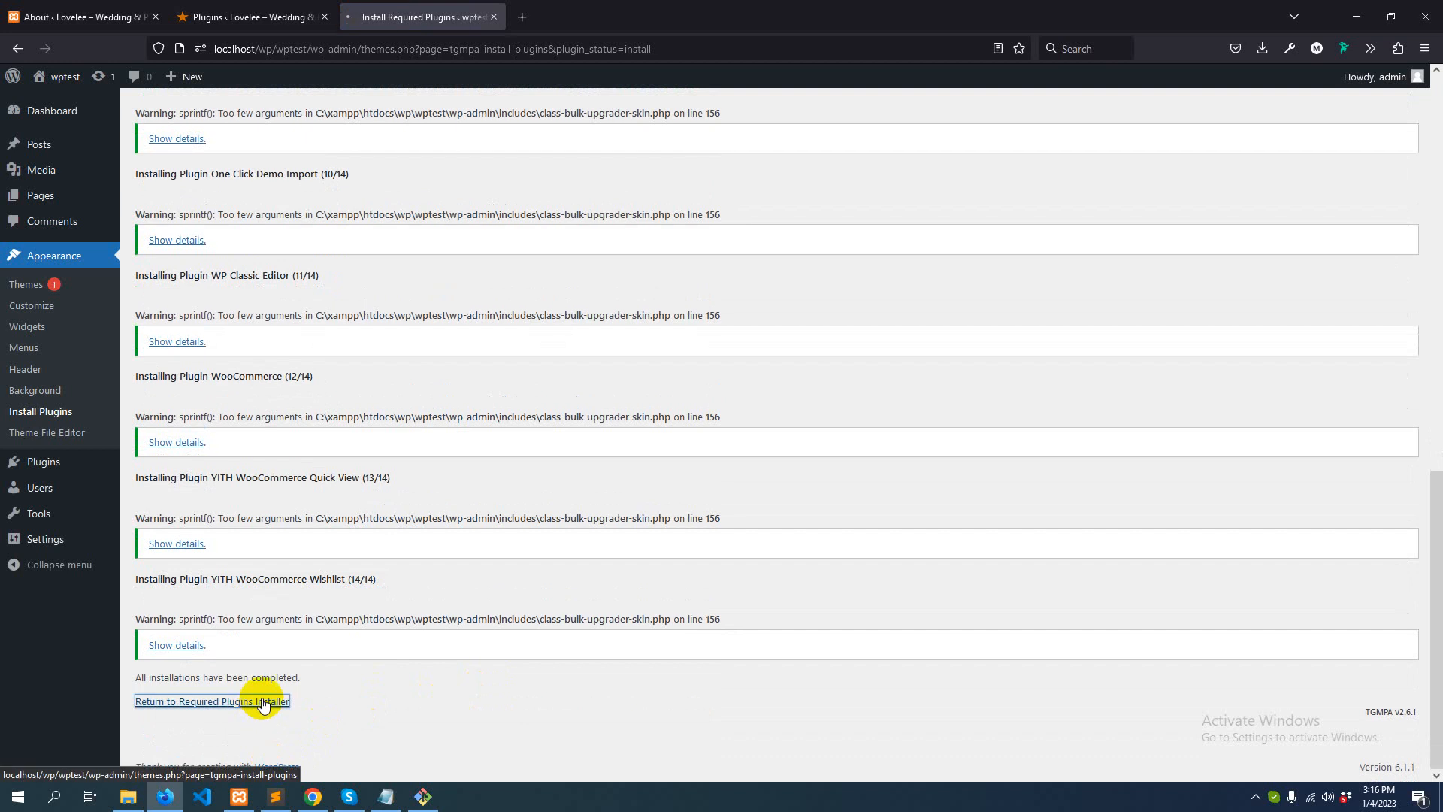
Return to the required-plugins list and bulk-activate all fourteen installed plugins
click(211, 702)
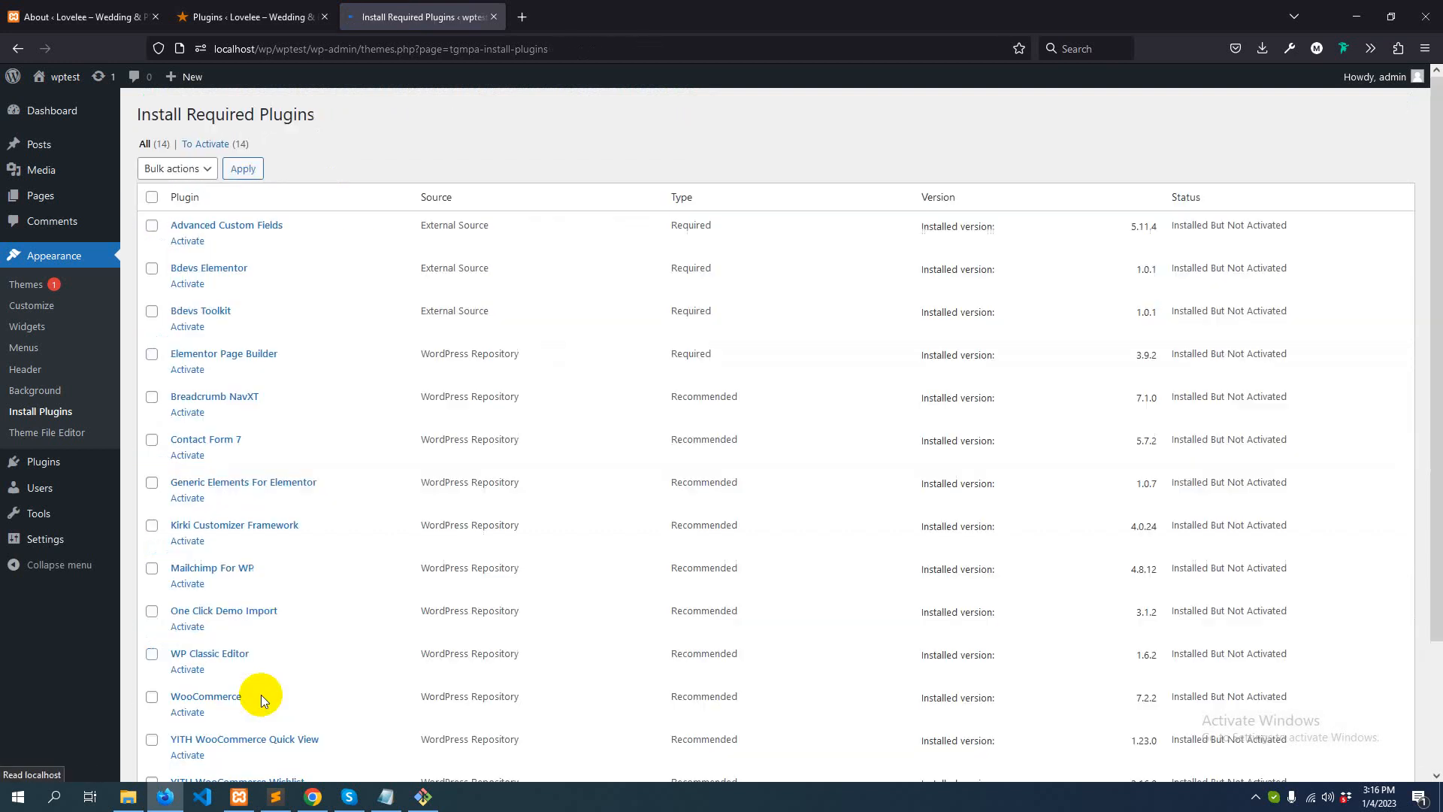
click(152, 197)
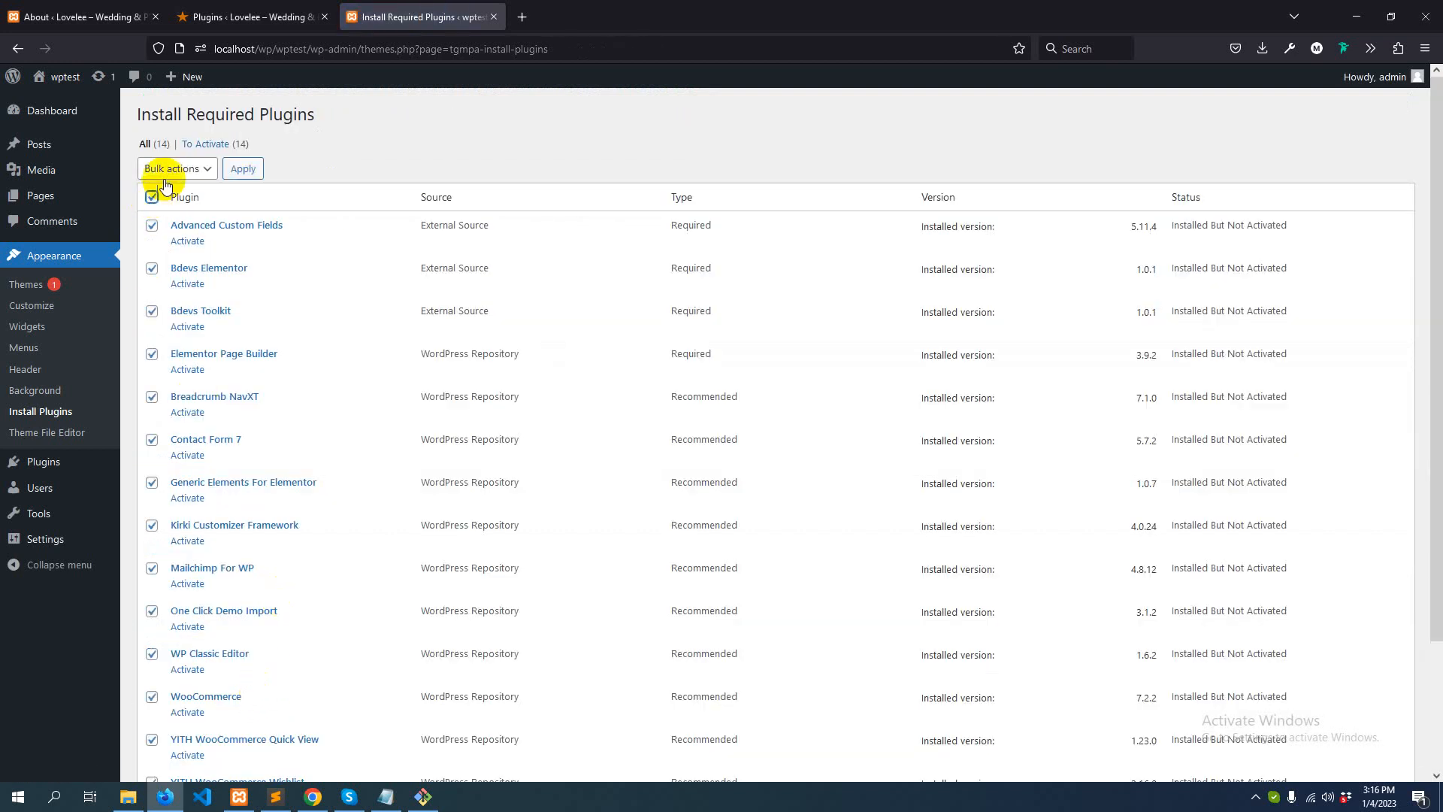
click(174, 169)
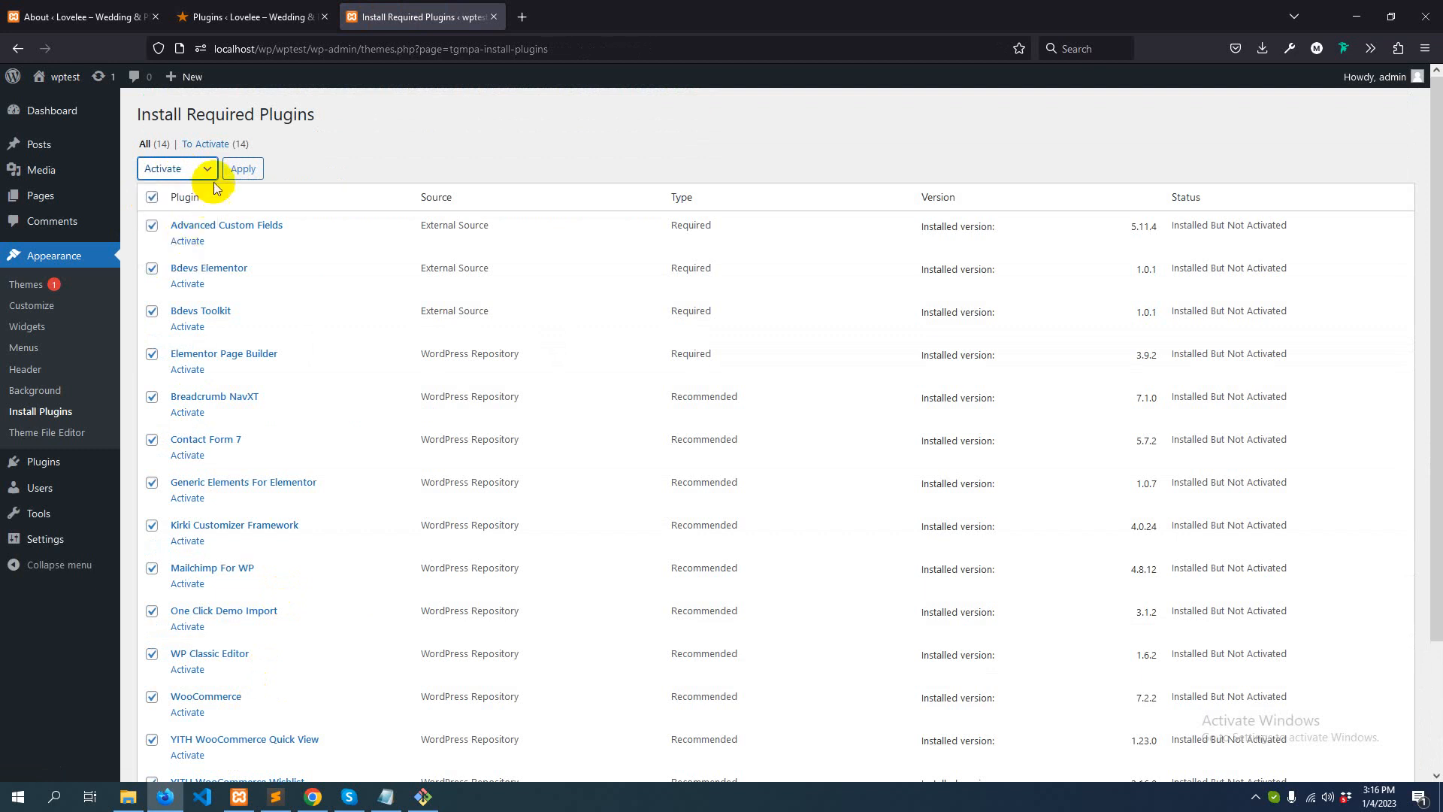
click(242, 168)
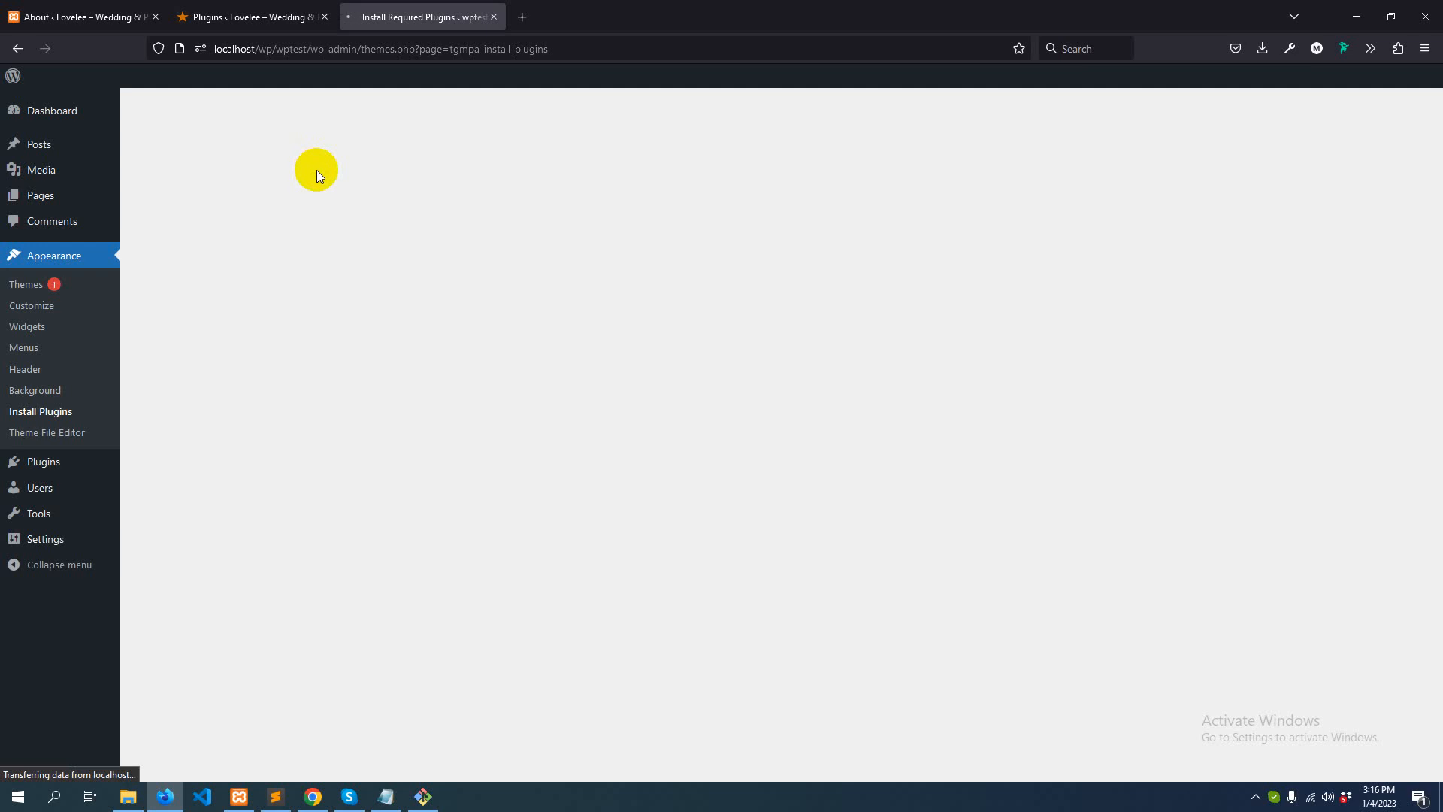
mouse_move(319, 179)
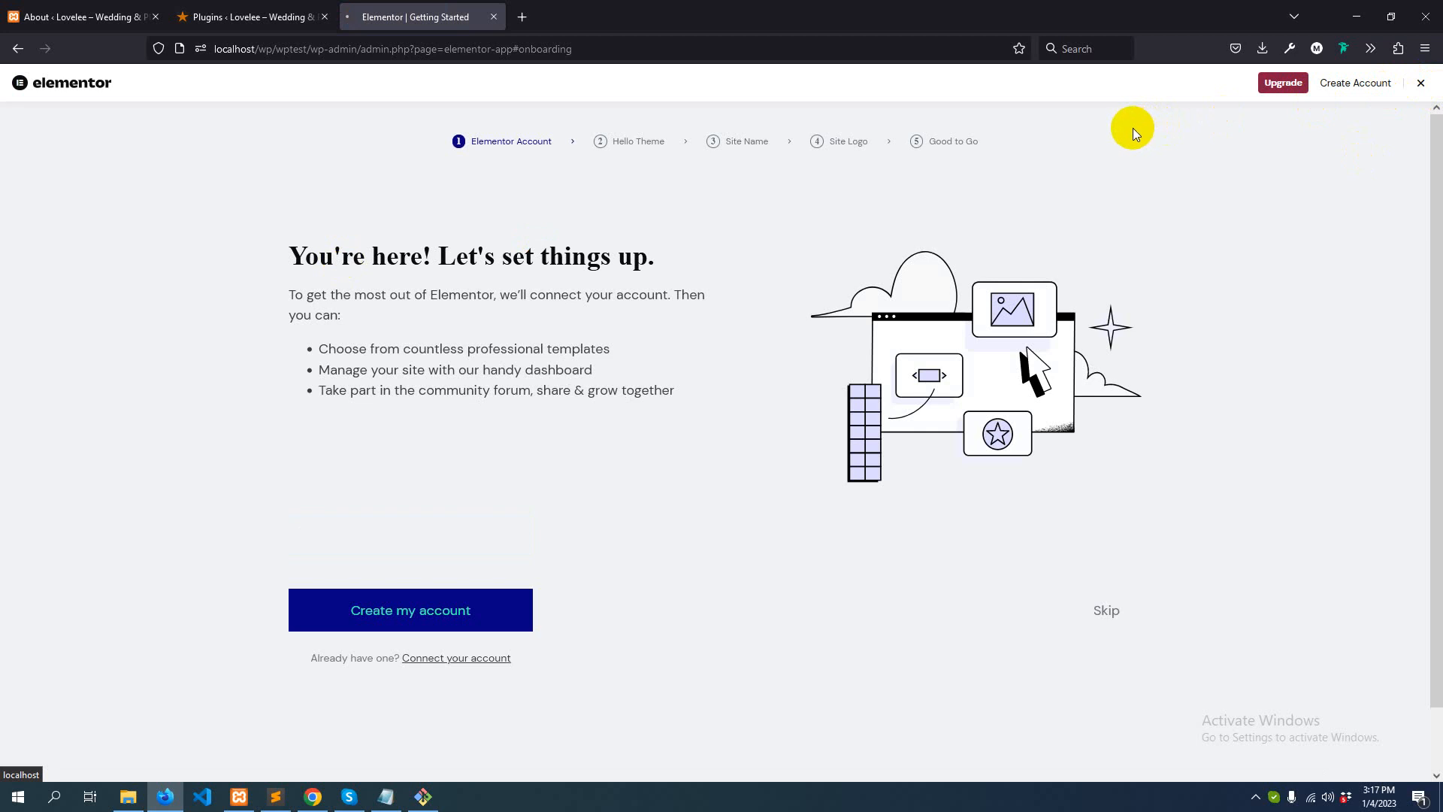
mouse_move(1128, 133)
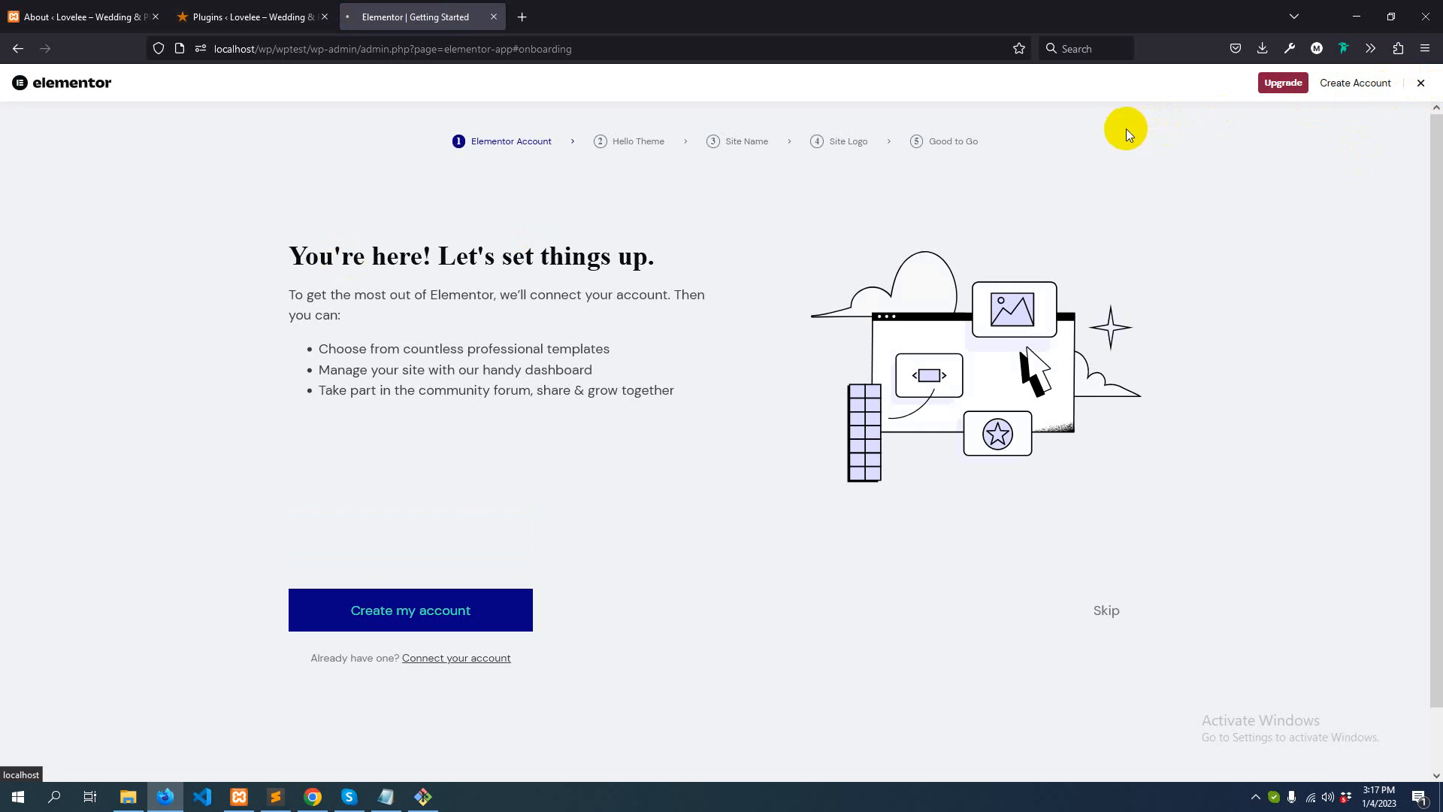
mouse_move(1121, 137)
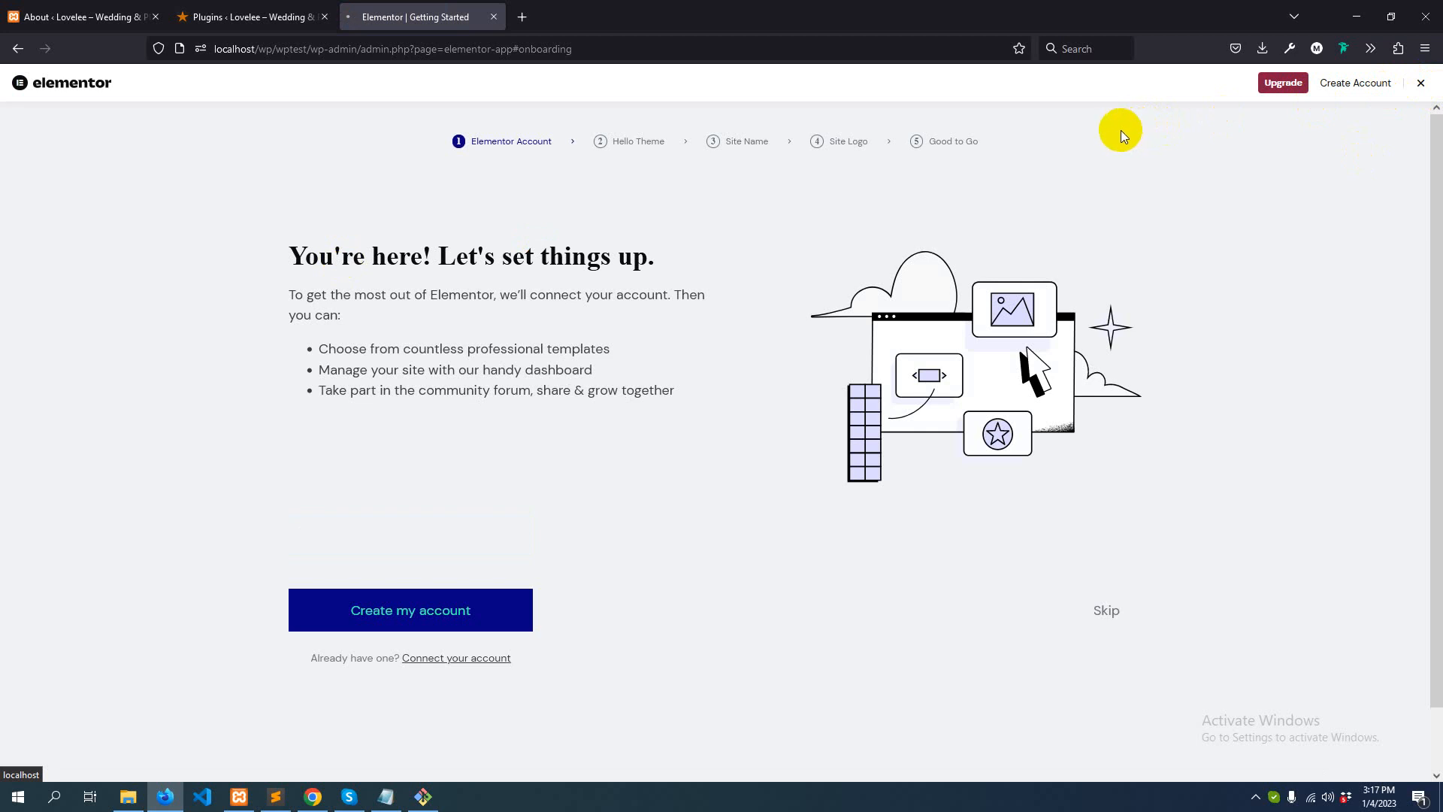
mouse_move(1115, 137)
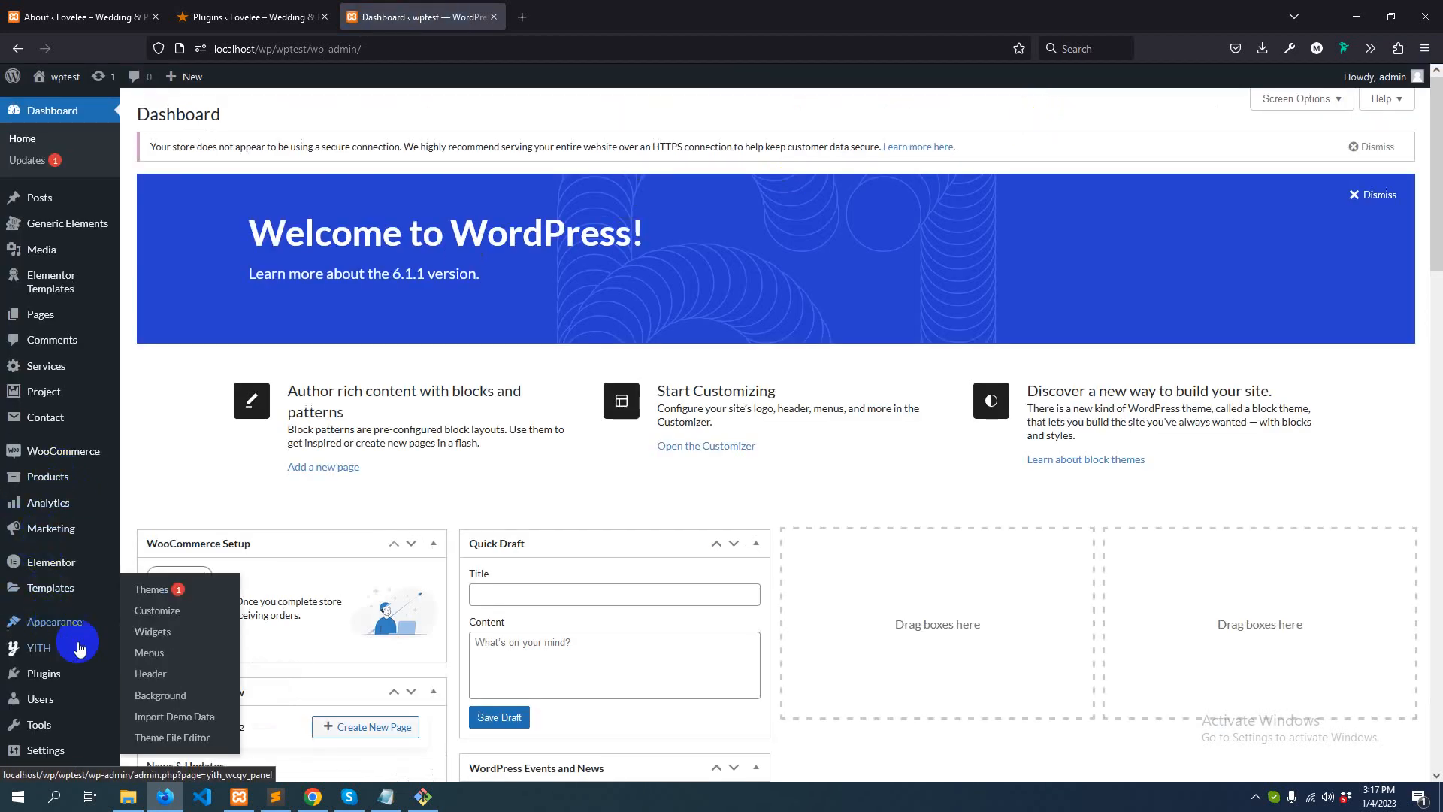
mouse_move(152, 589)
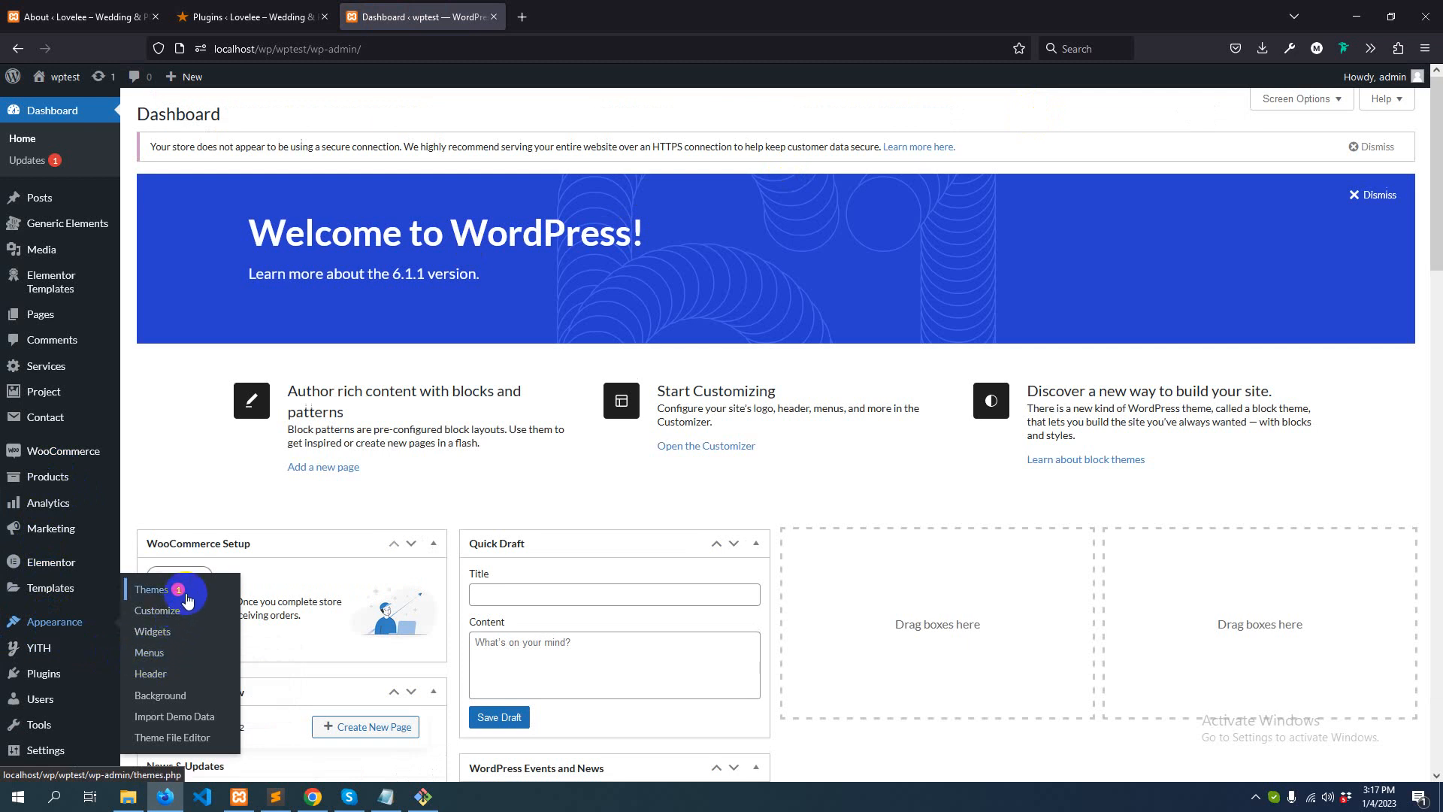
mouse_move(174, 716)
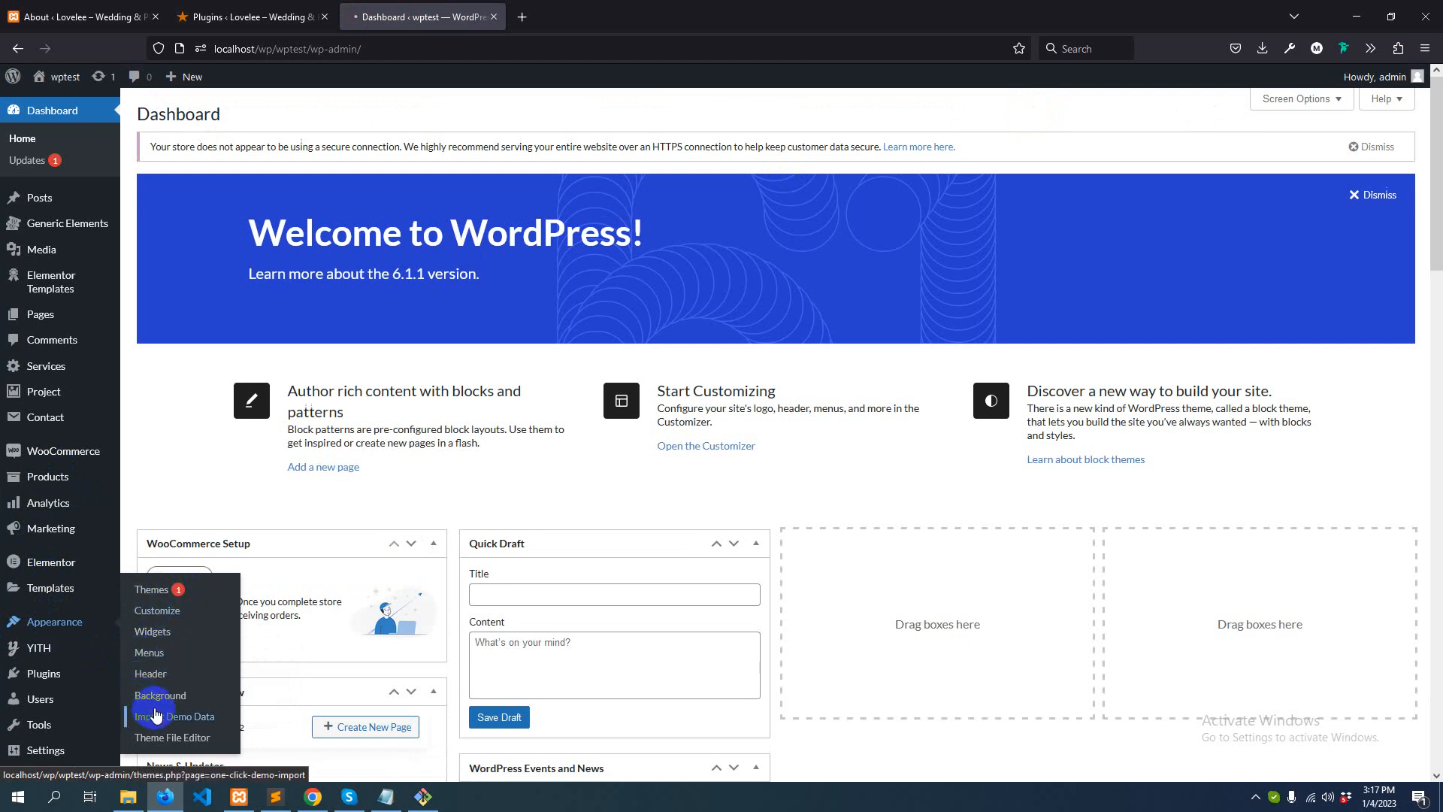
Start importing the Home 1 demo from Import Demo Data, continuing without recommended plugins
click(174, 716)
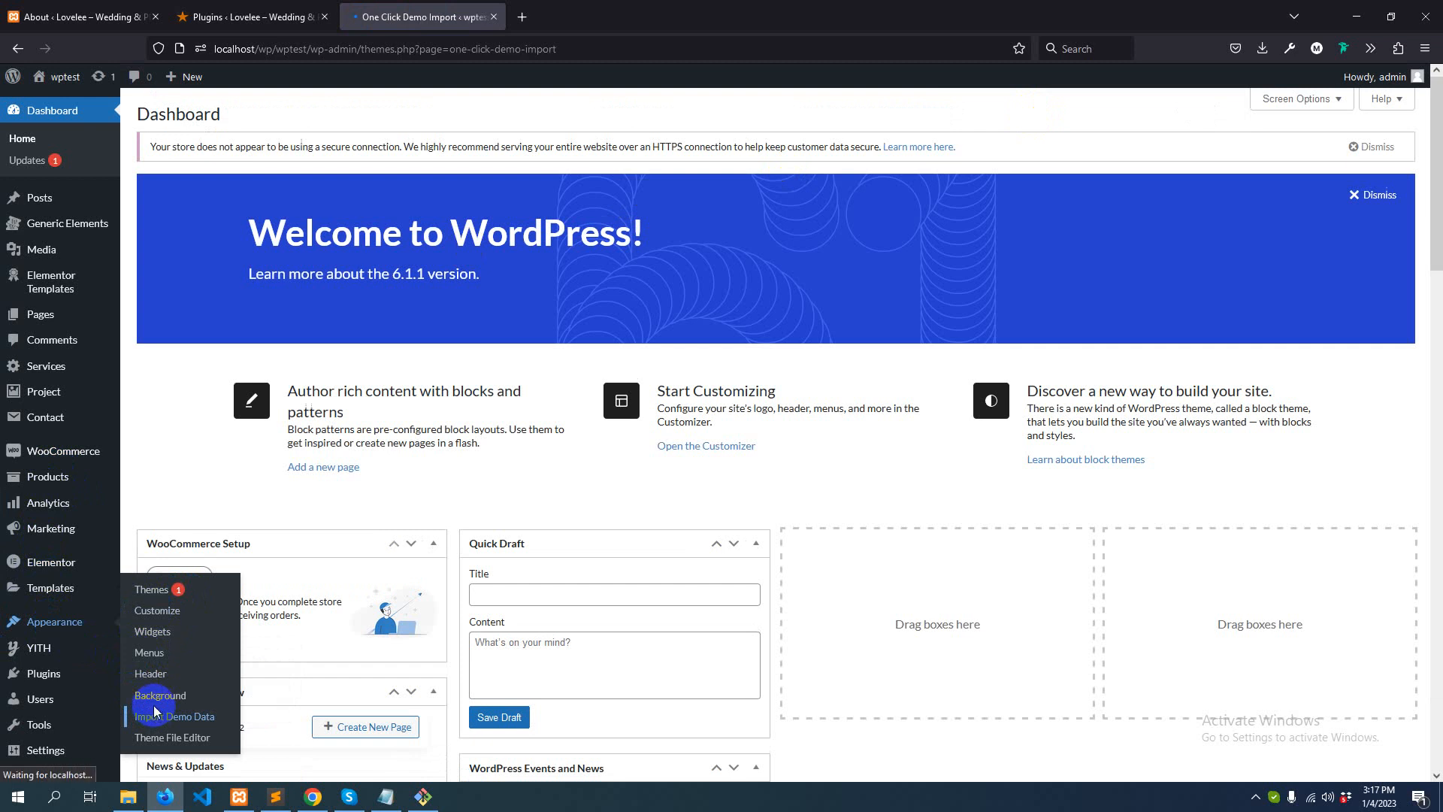
click(174, 716)
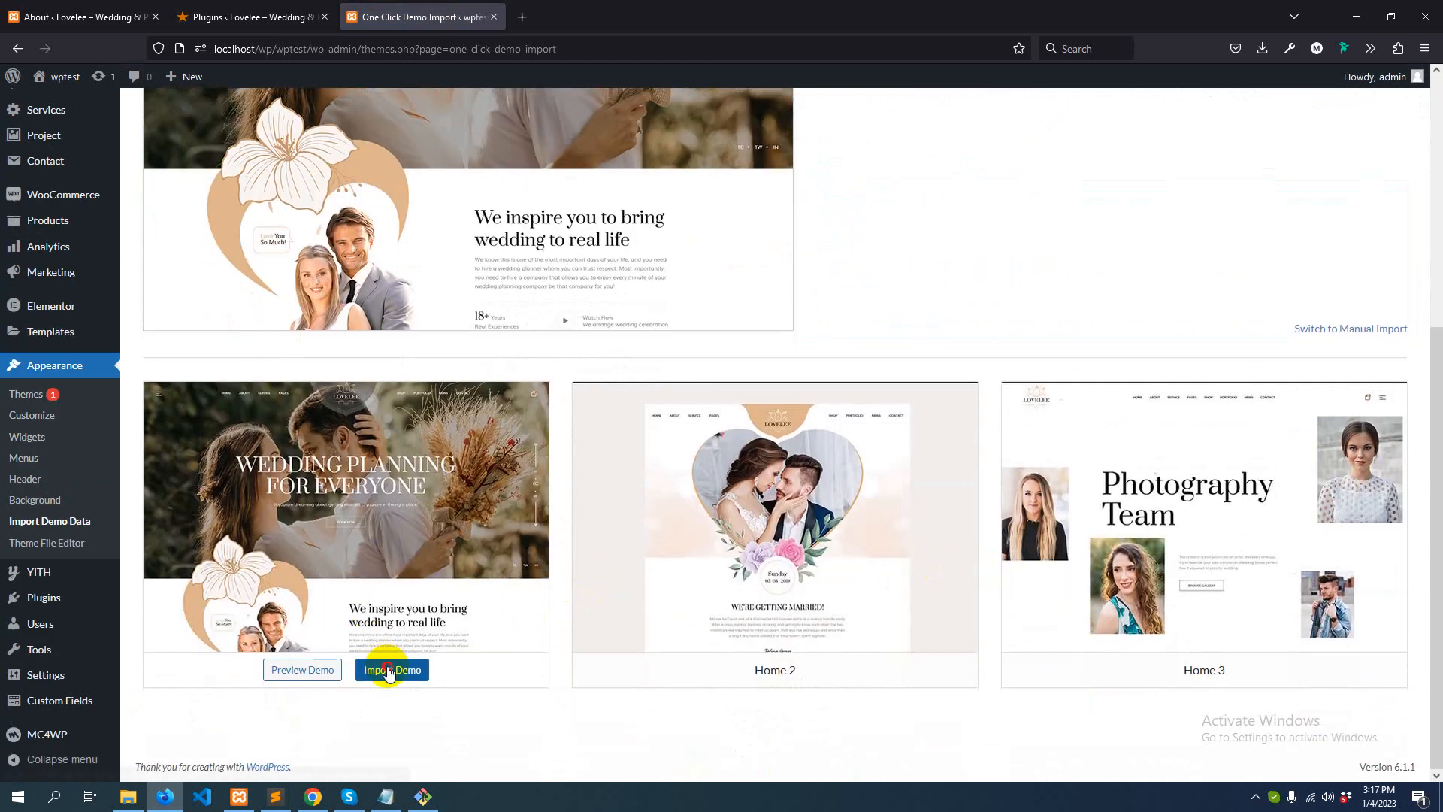
click(391, 669)
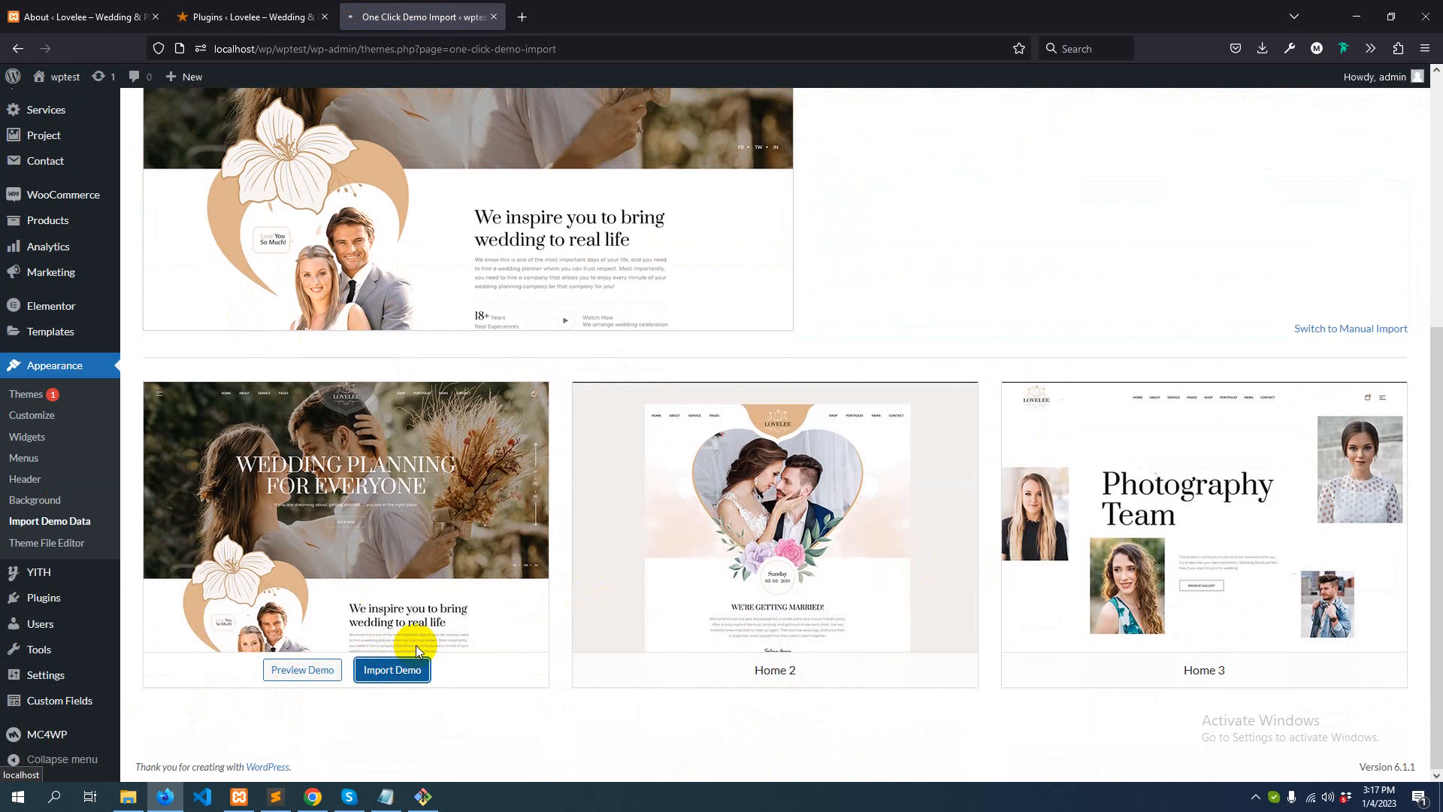
click(391, 671)
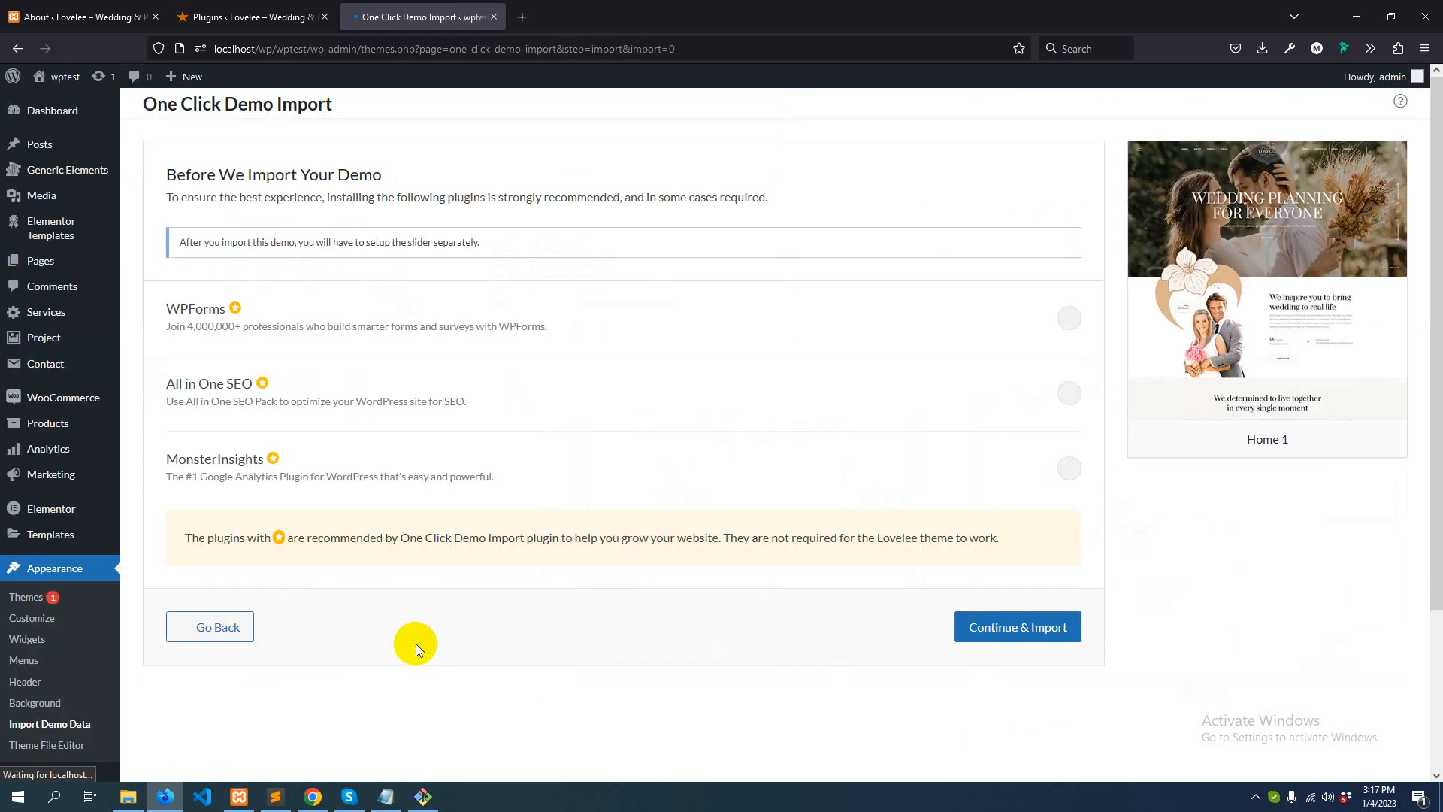
click(1016, 627)
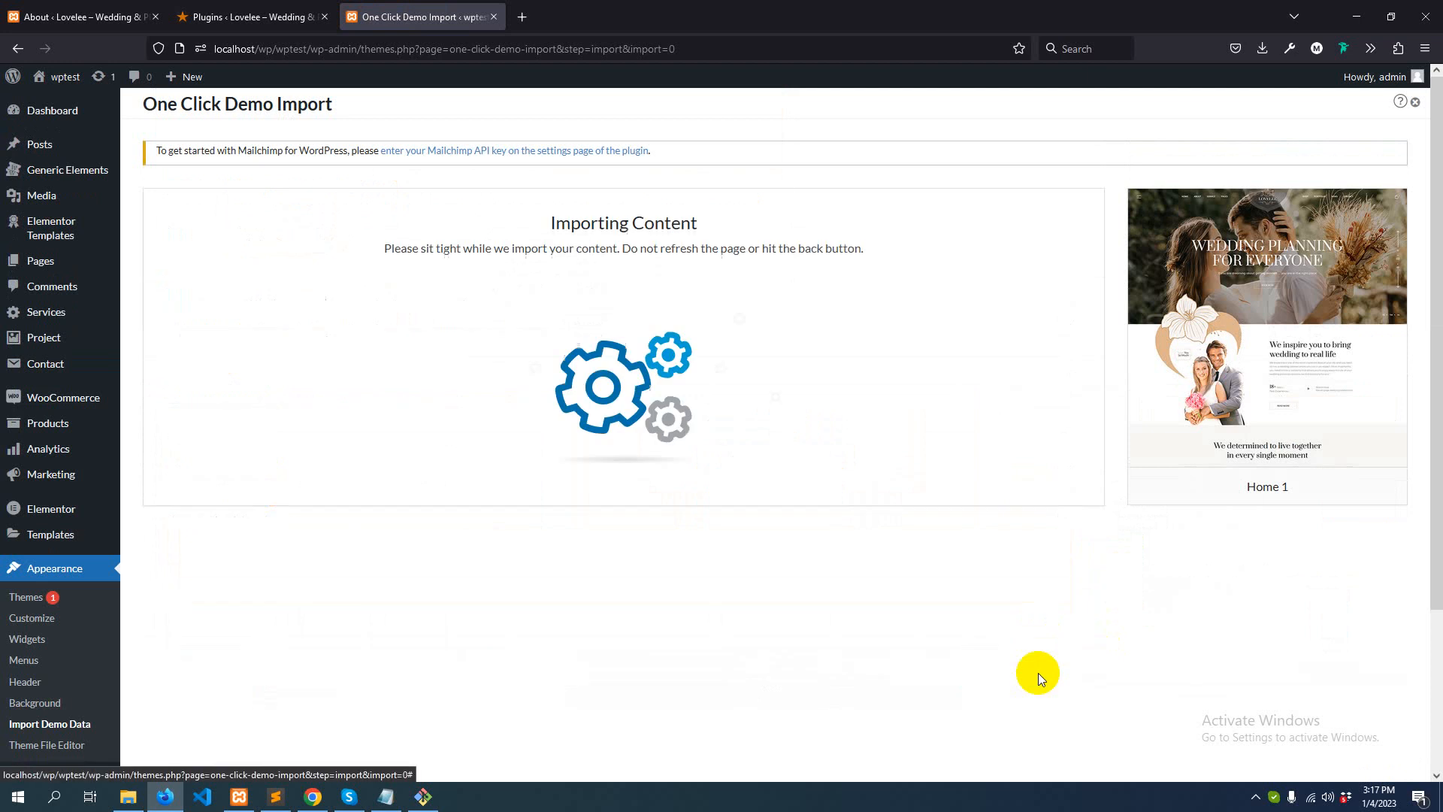
mouse_move(1020, 657)
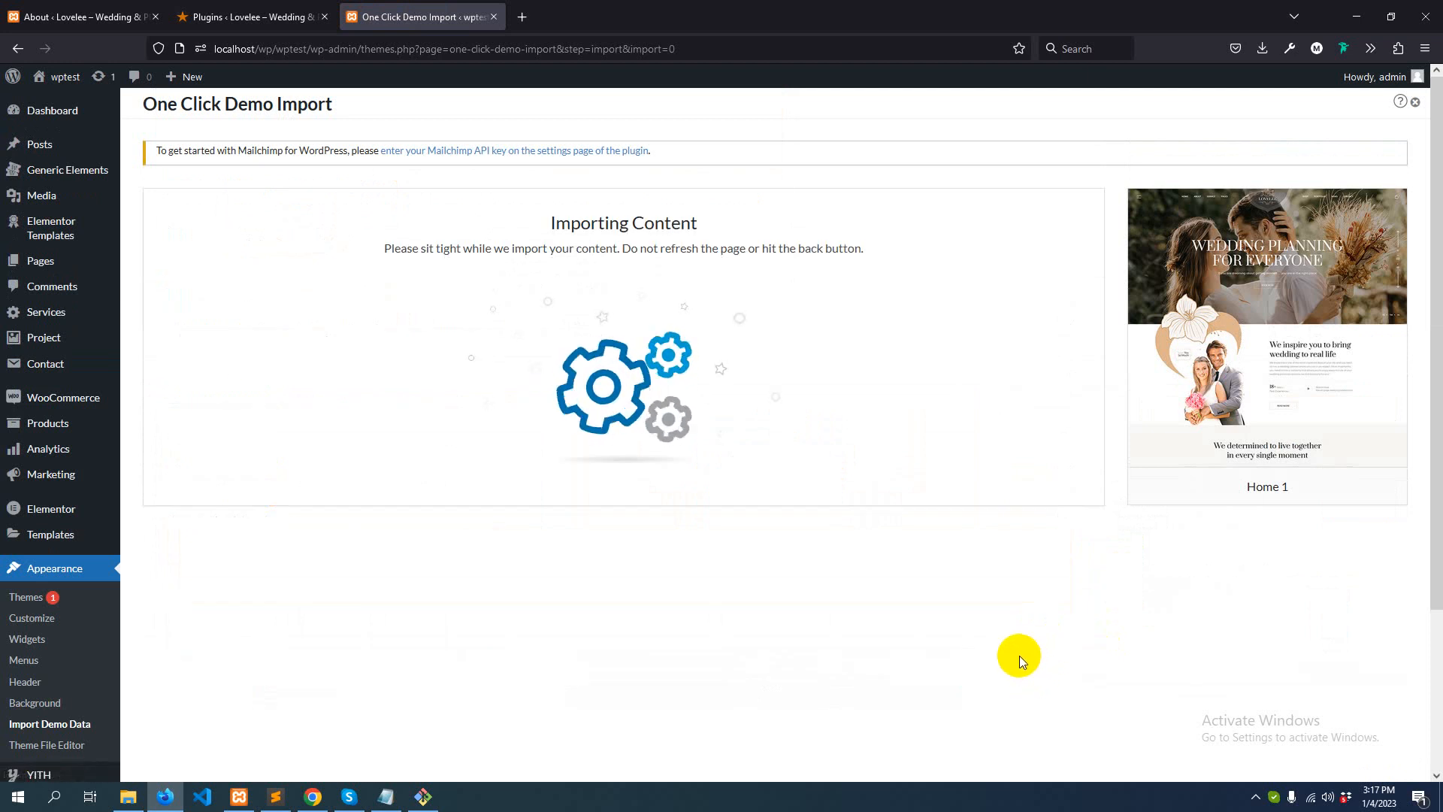
mouse_move(1016, 646)
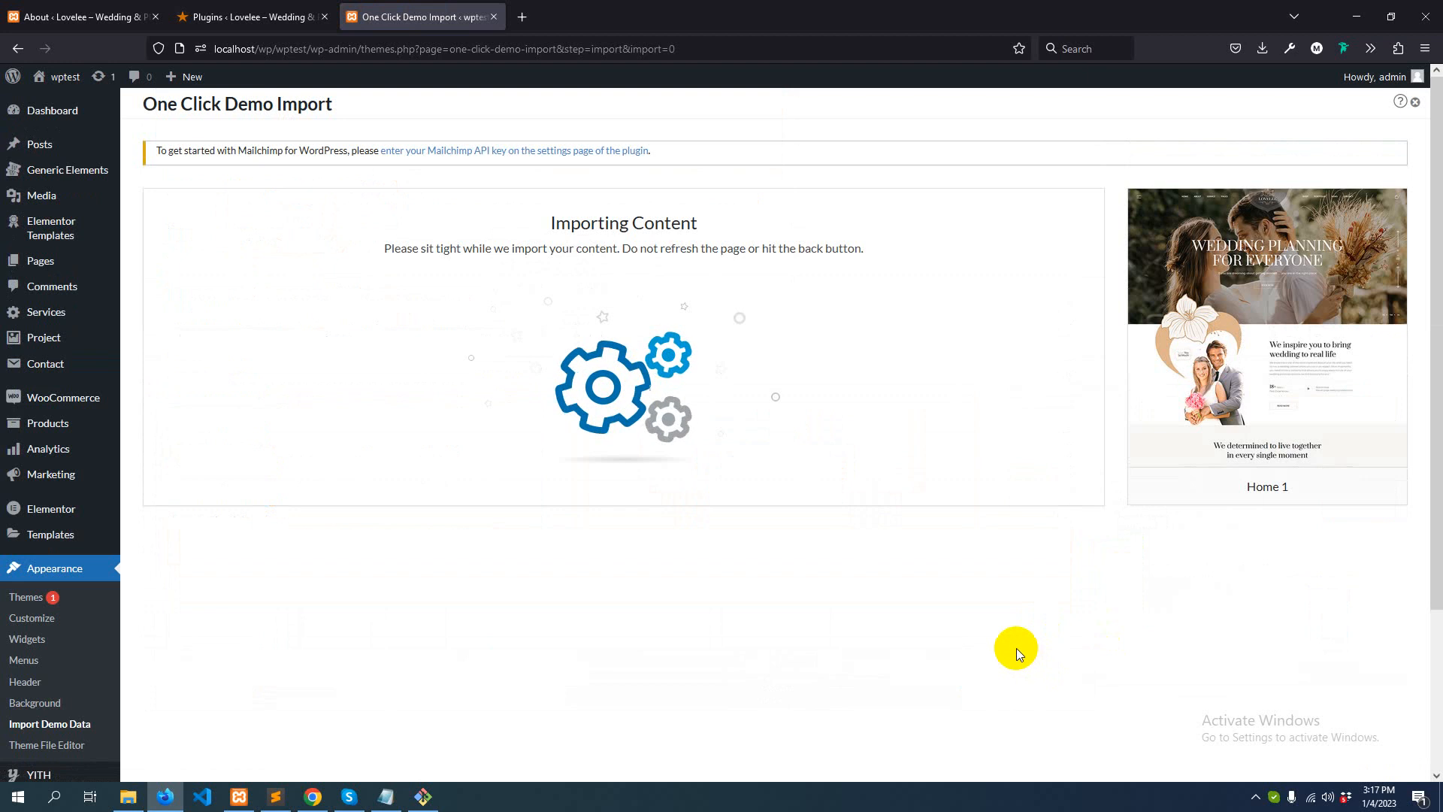
mouse_move(1041, 666)
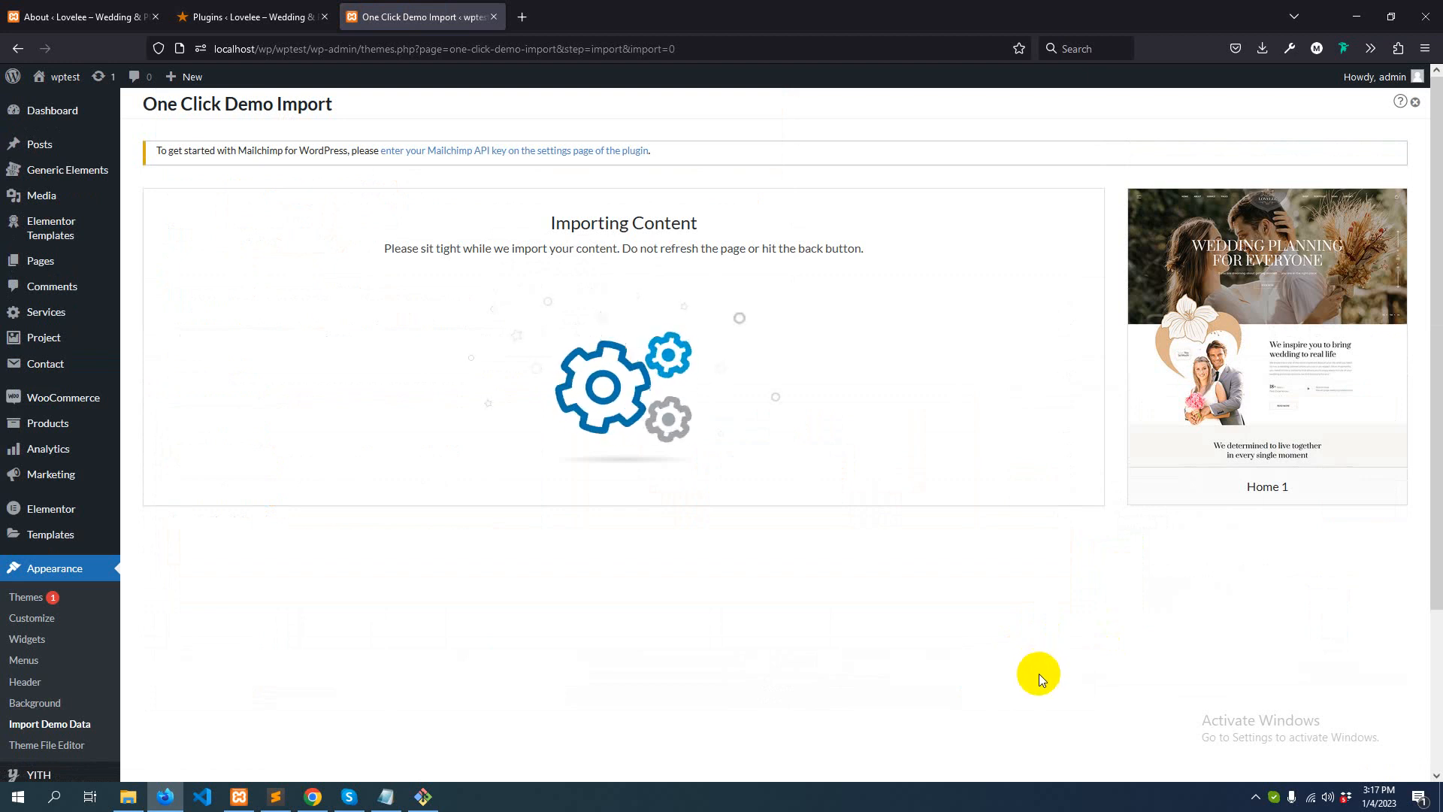
mouse_move(1046, 686)
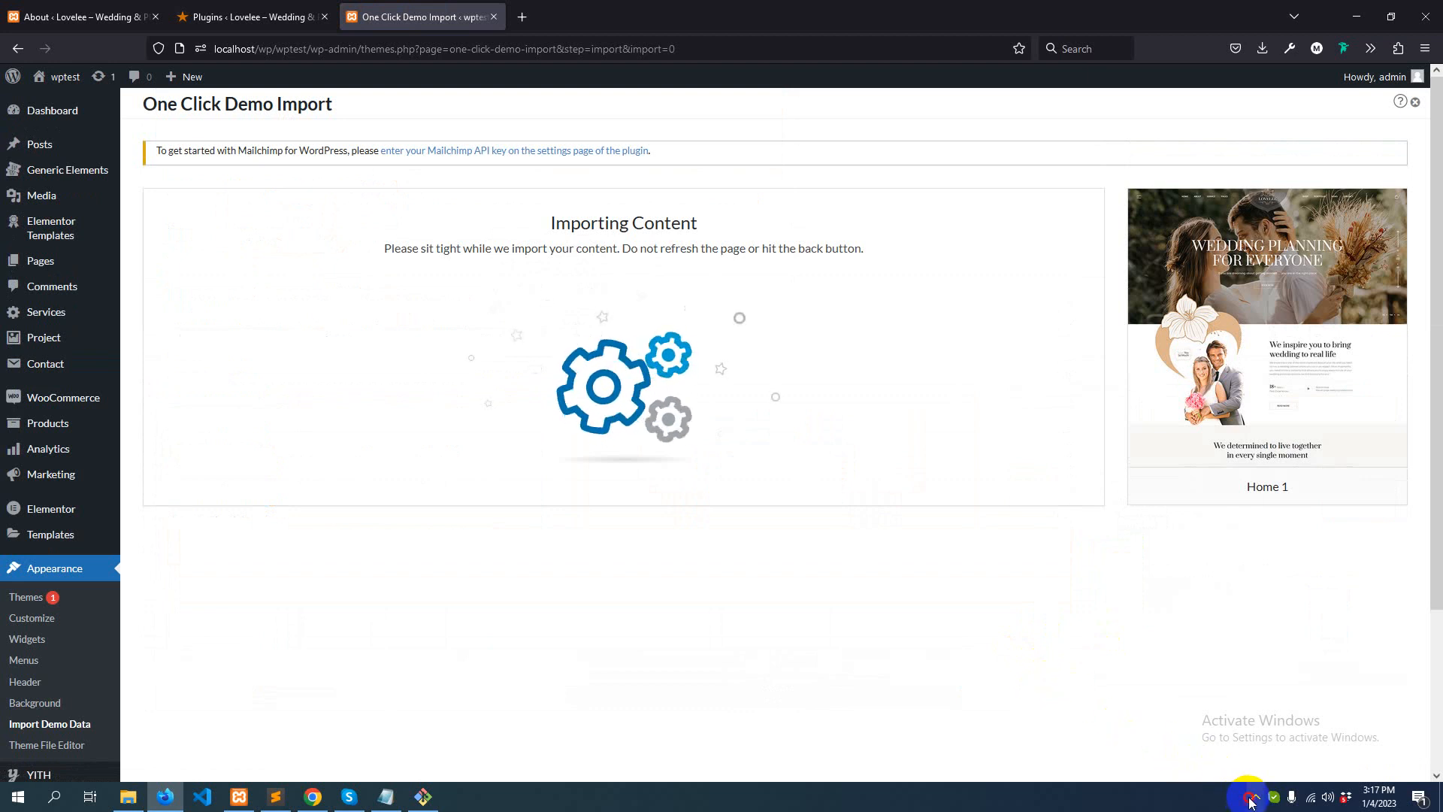
Wait for the Home 1 import to report Import Complete
click(1255, 797)
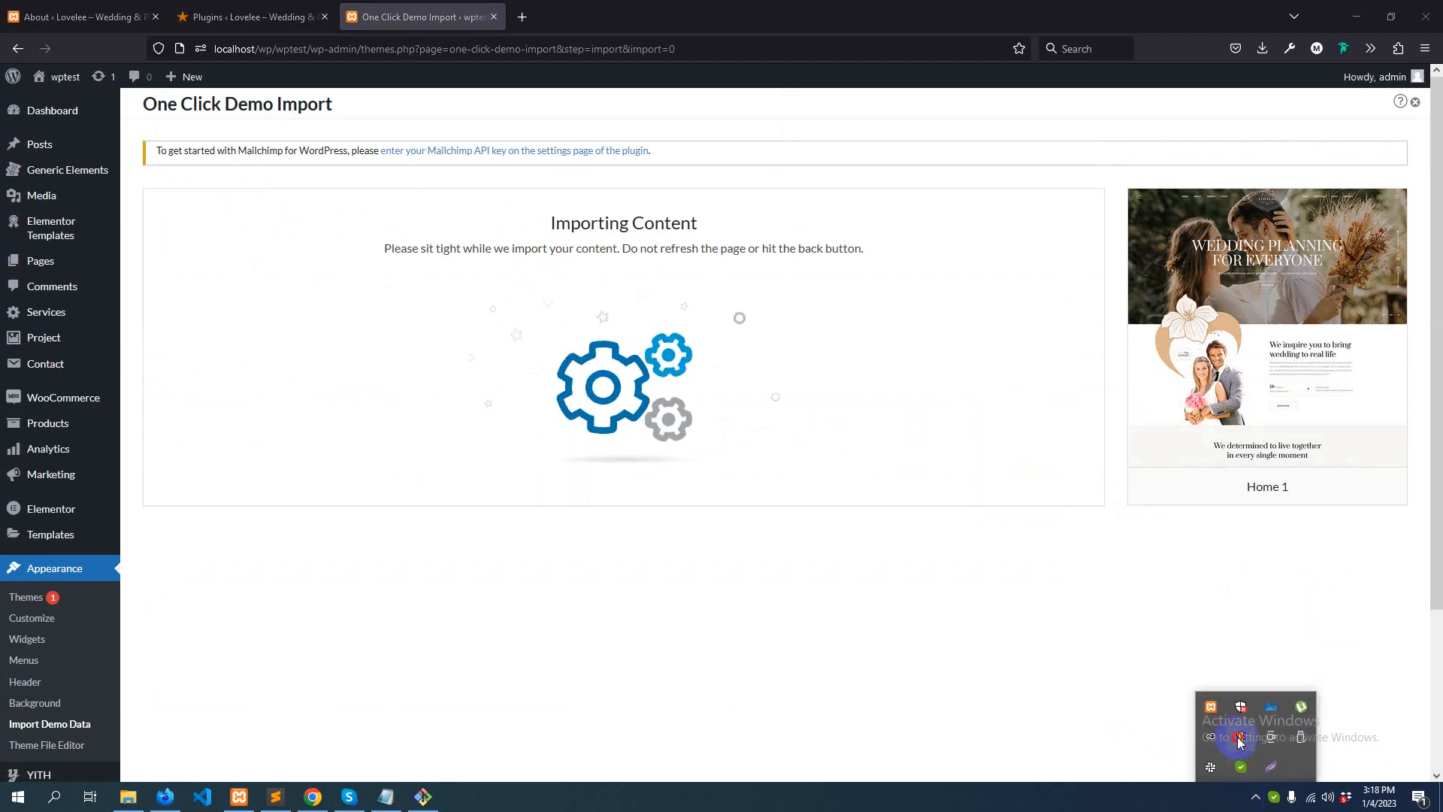
right_click(755, 510)
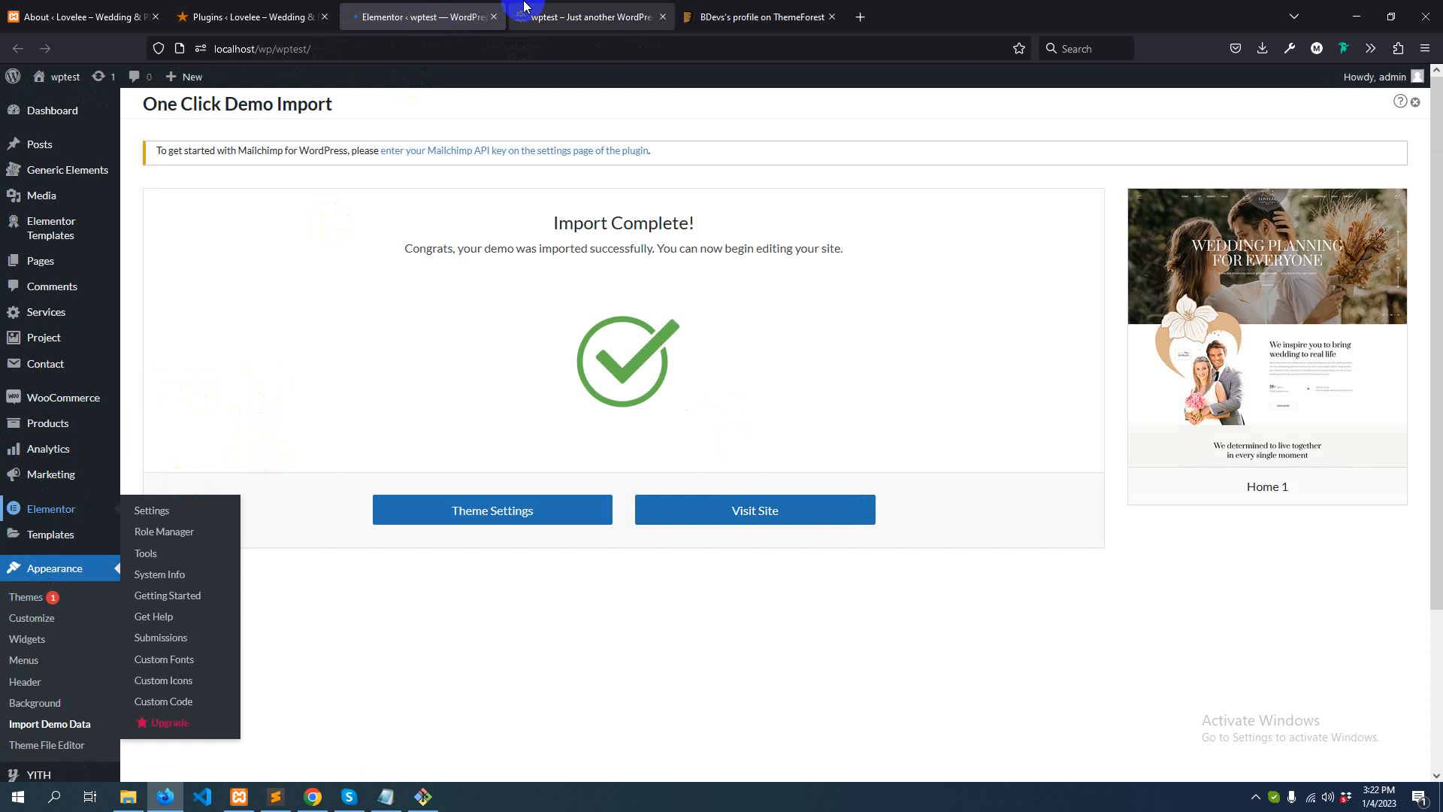
In Elementor Settings, check Disable Default Colors and Disable Default Fonts and save changes
click(420, 16)
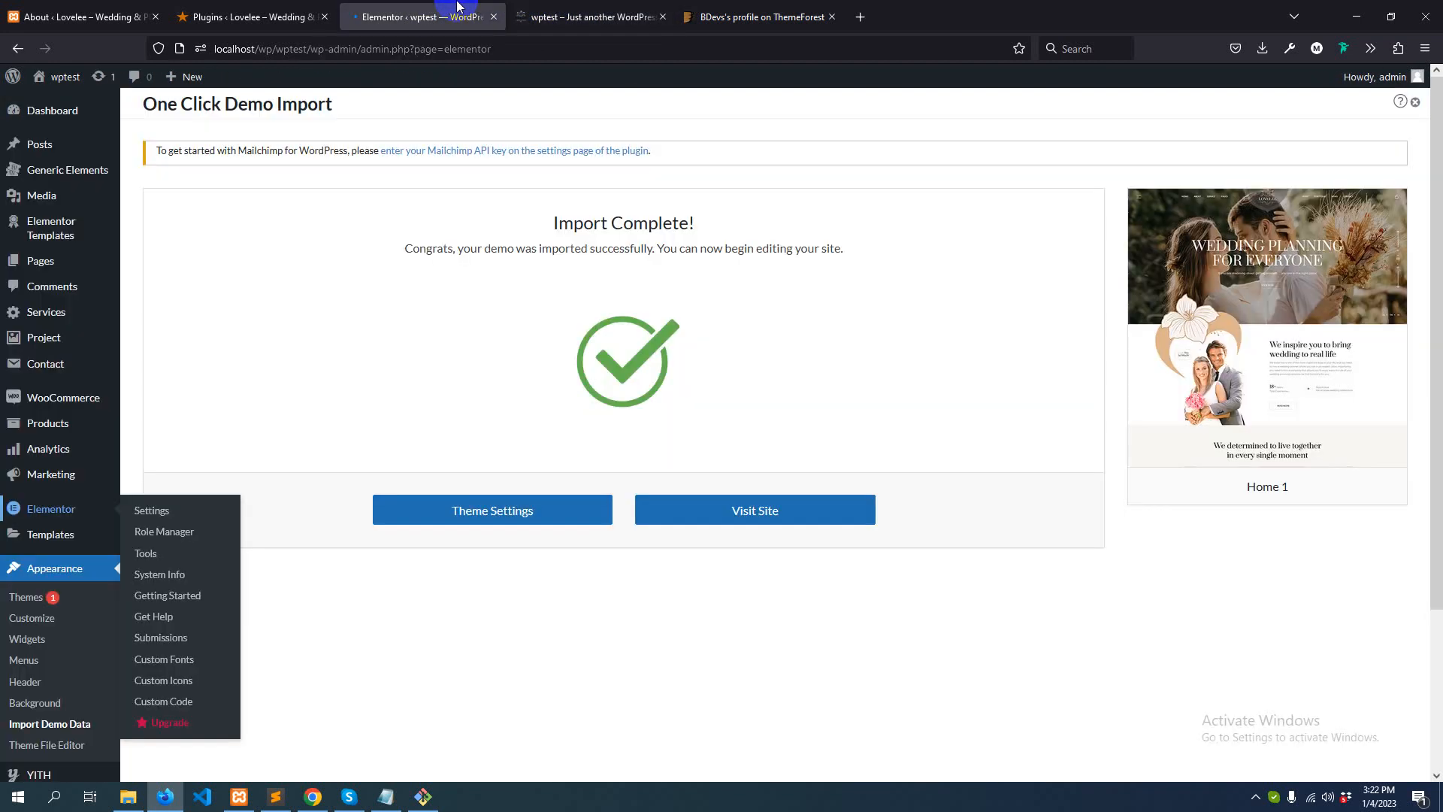
click(151, 509)
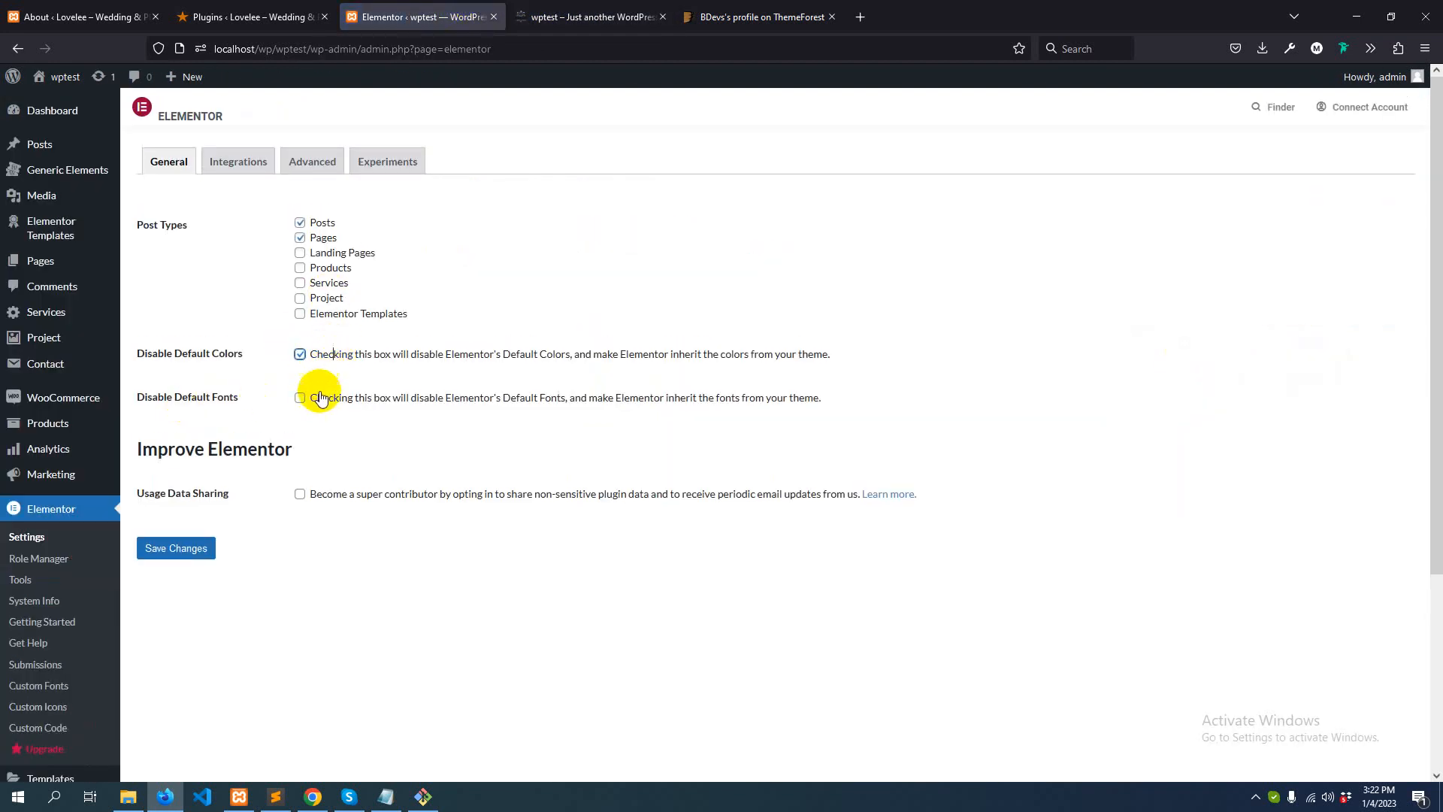
click(300, 397)
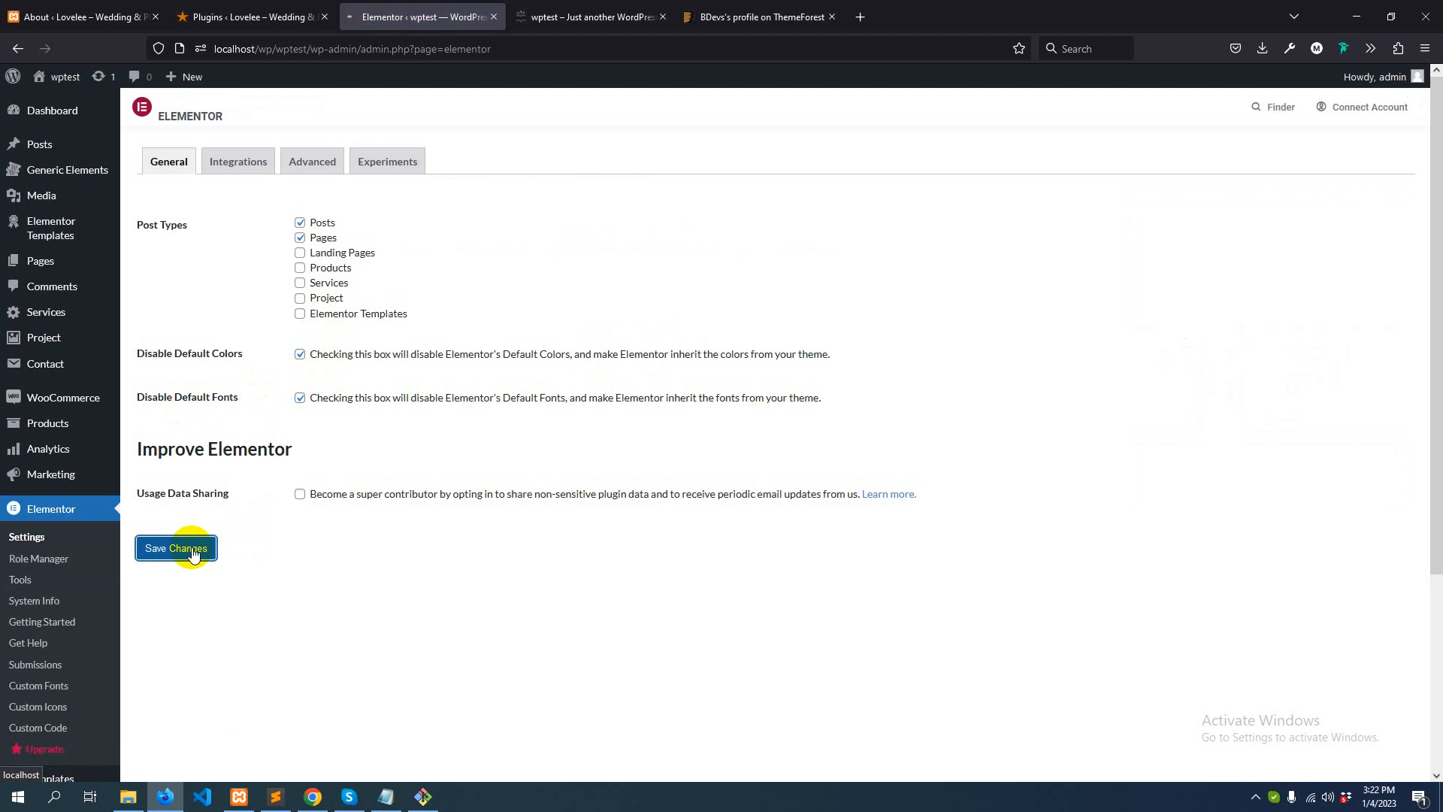
click(176, 548)
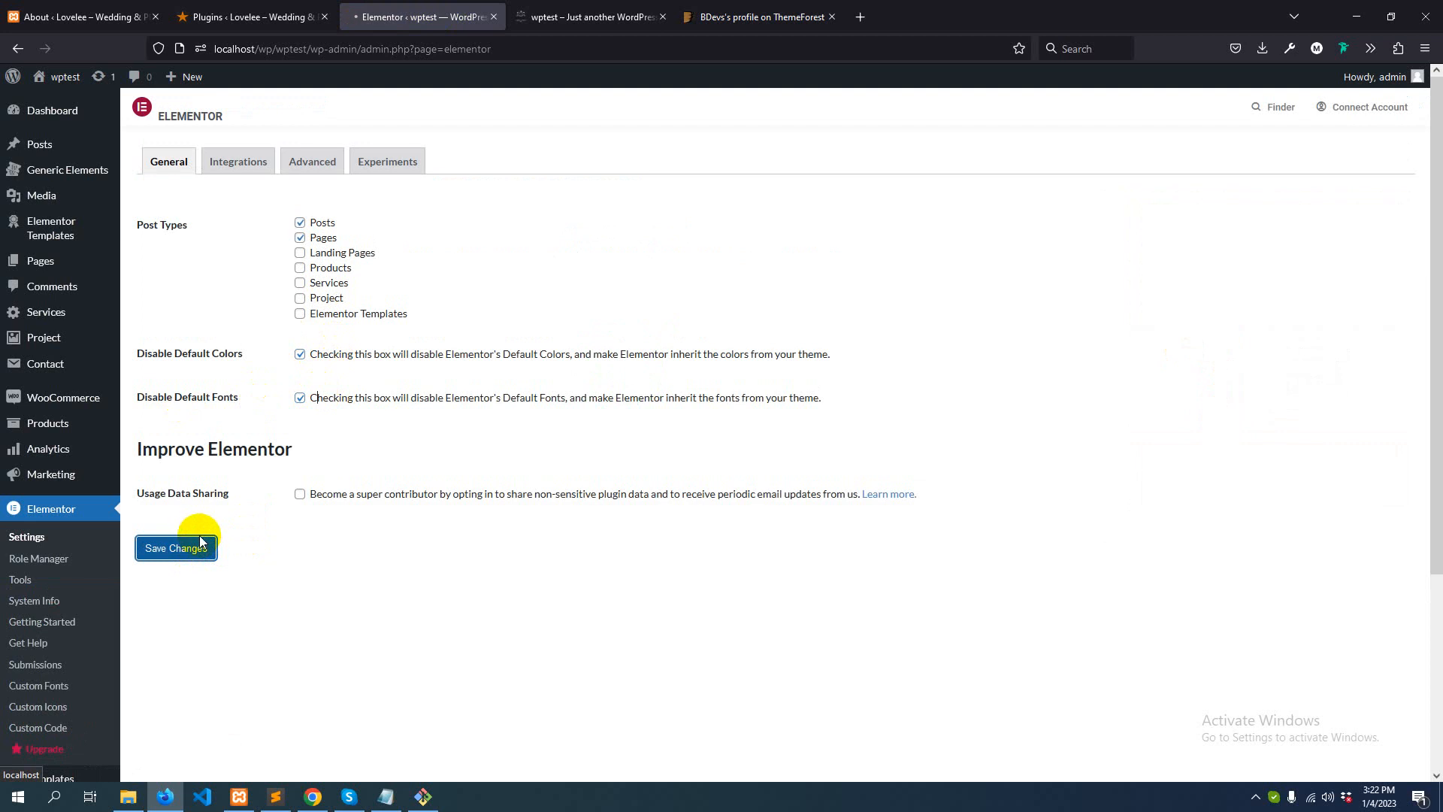
click(174, 547)
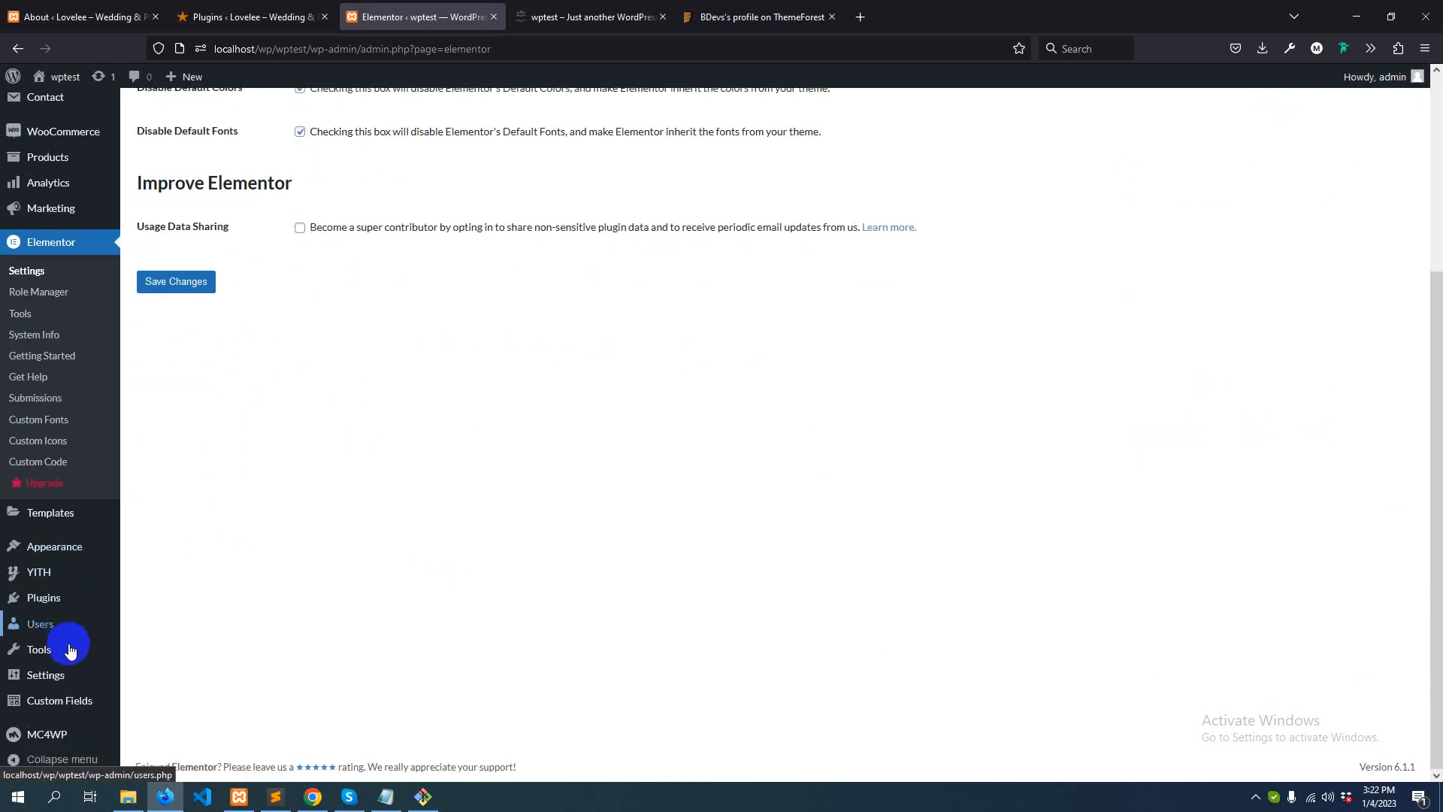
Set the permalink structure to Post name under Settings > Permalinks and review the optional bases
click(39, 649)
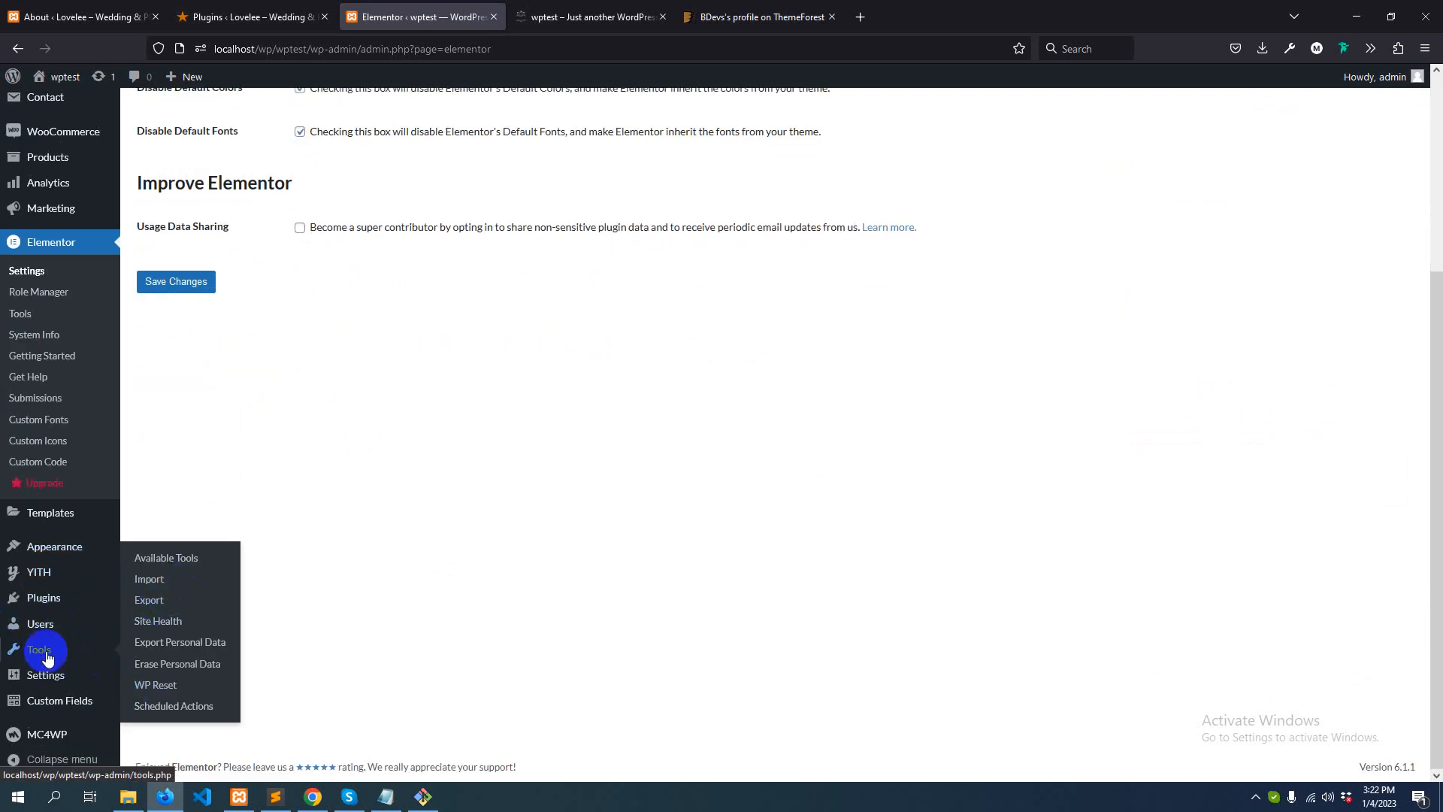
mouse_move(45, 675)
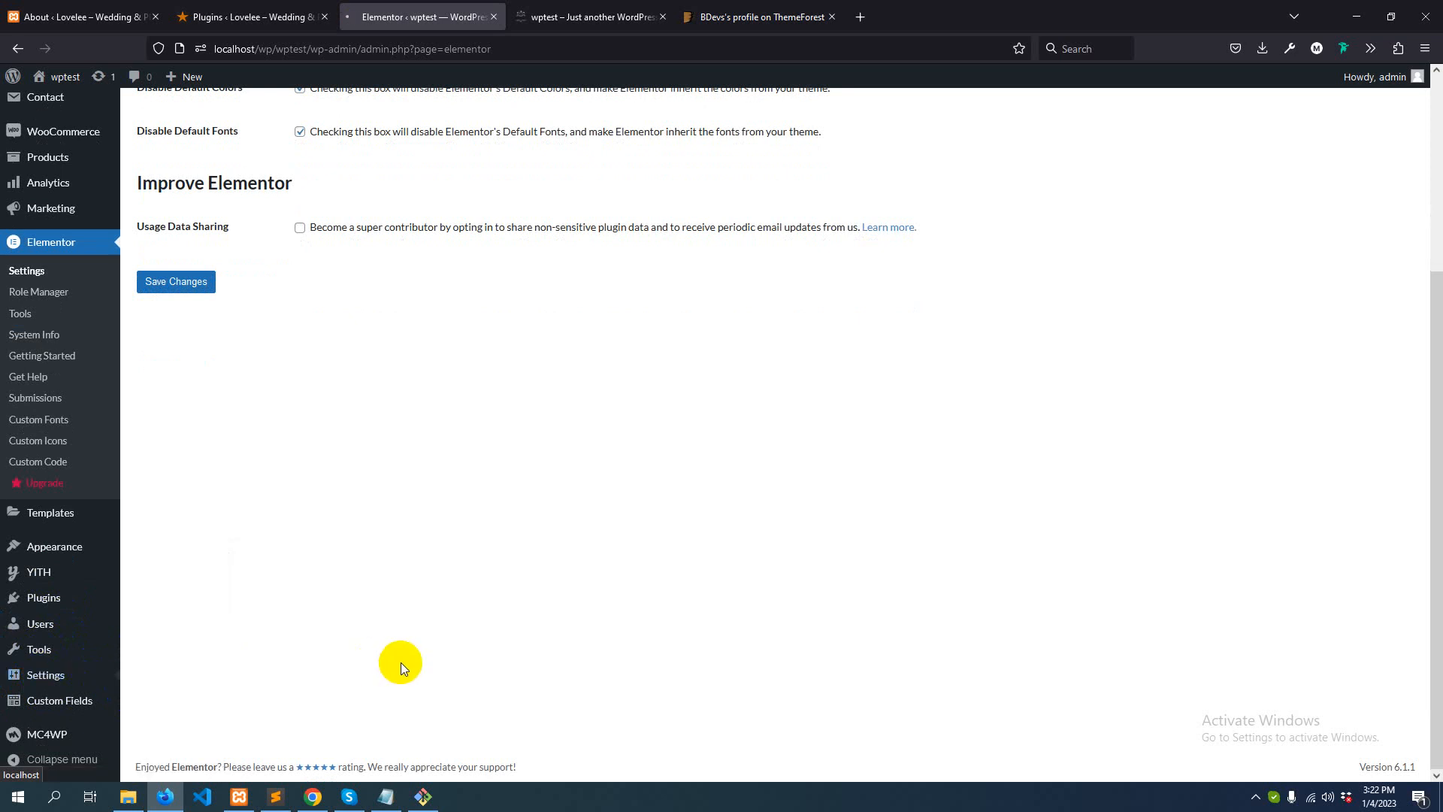
mouse_move(394, 662)
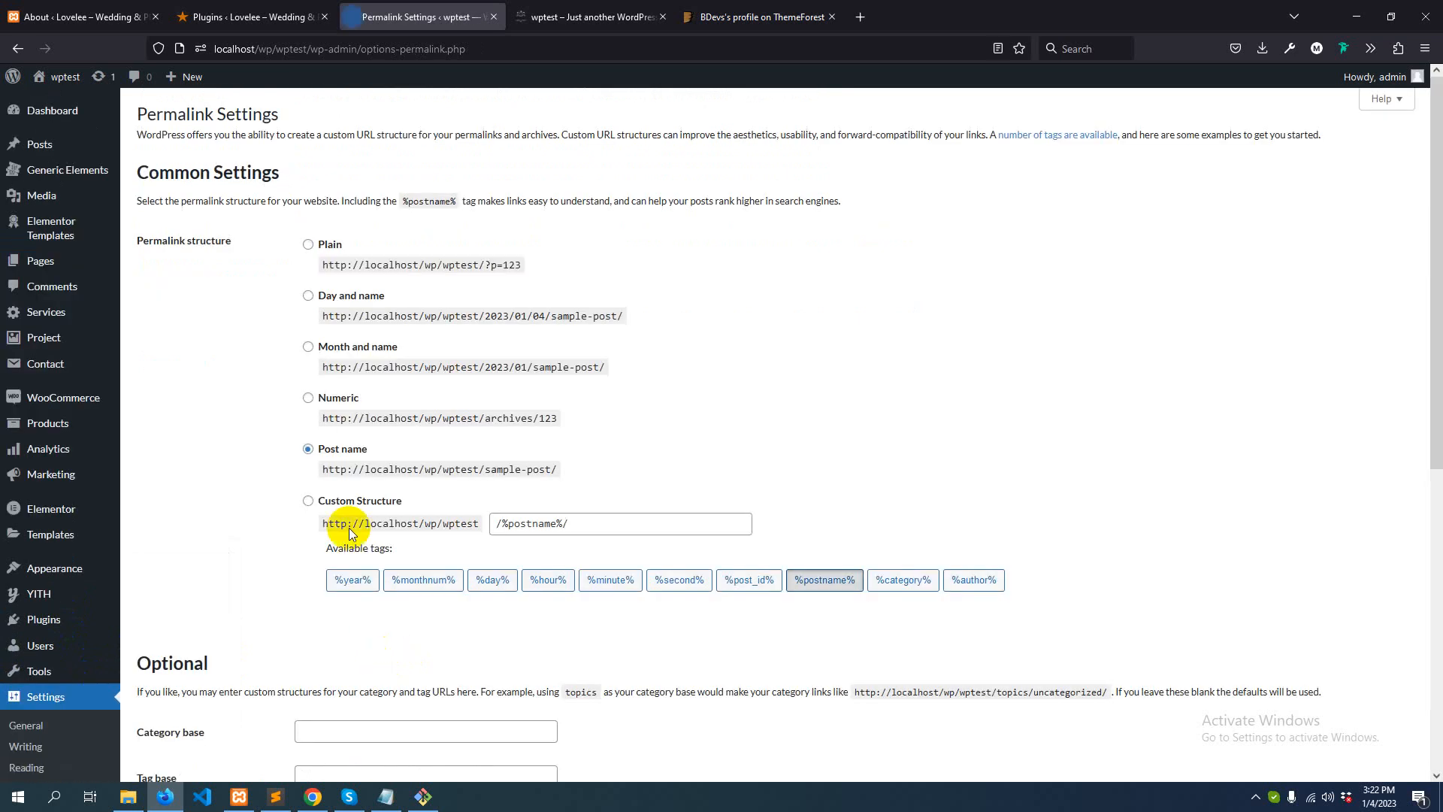
scroll(down, 3)
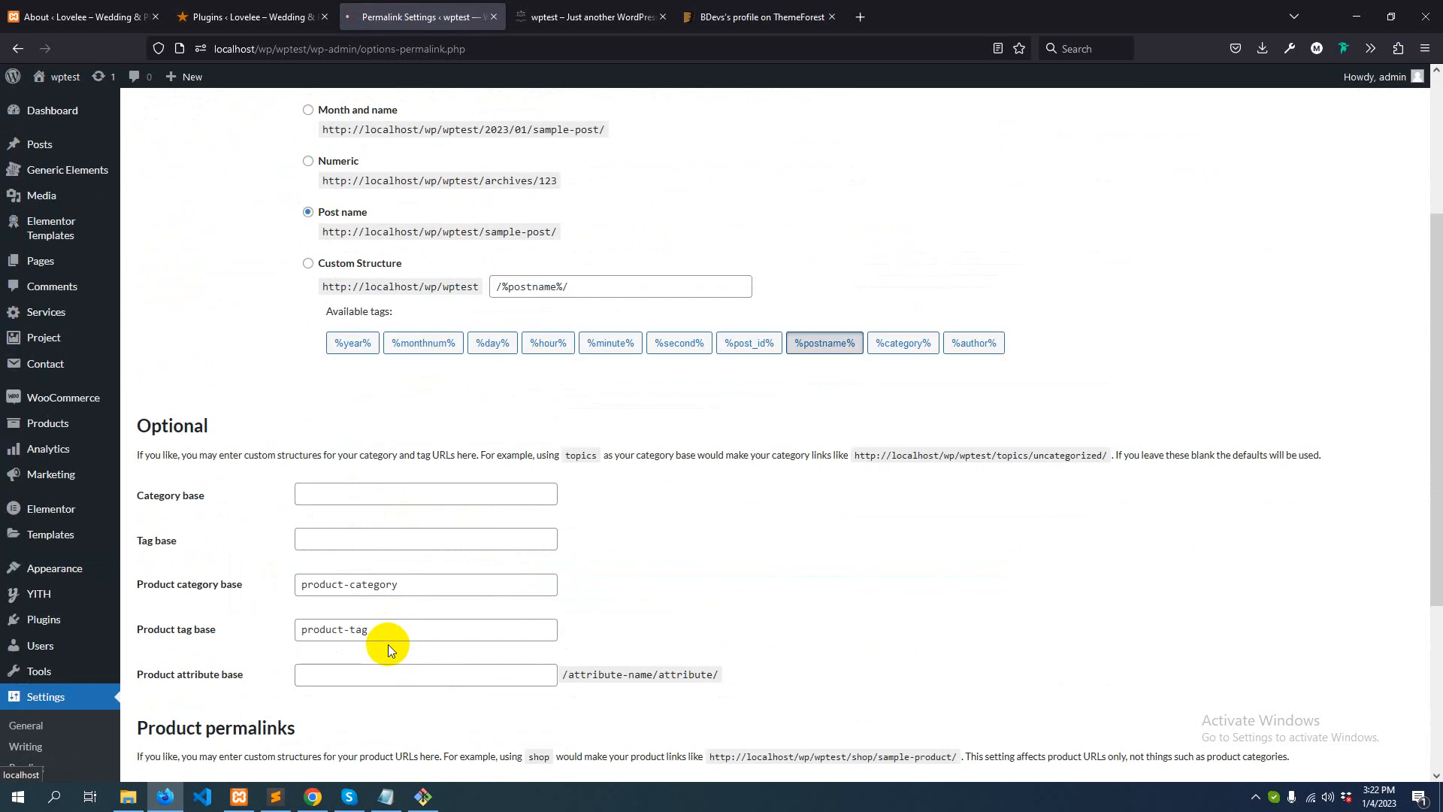
scroll(up, 3)
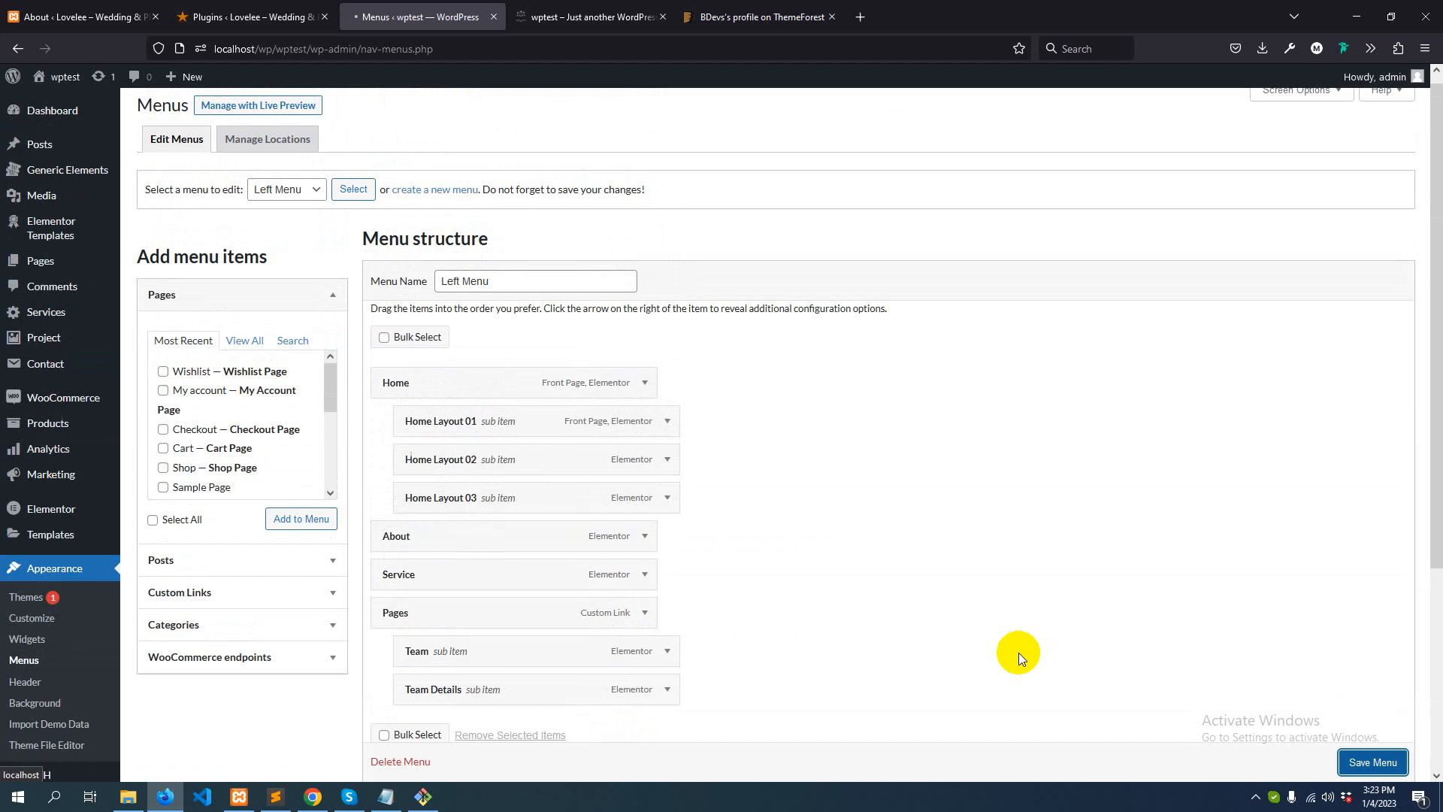
mouse_move(883, 617)
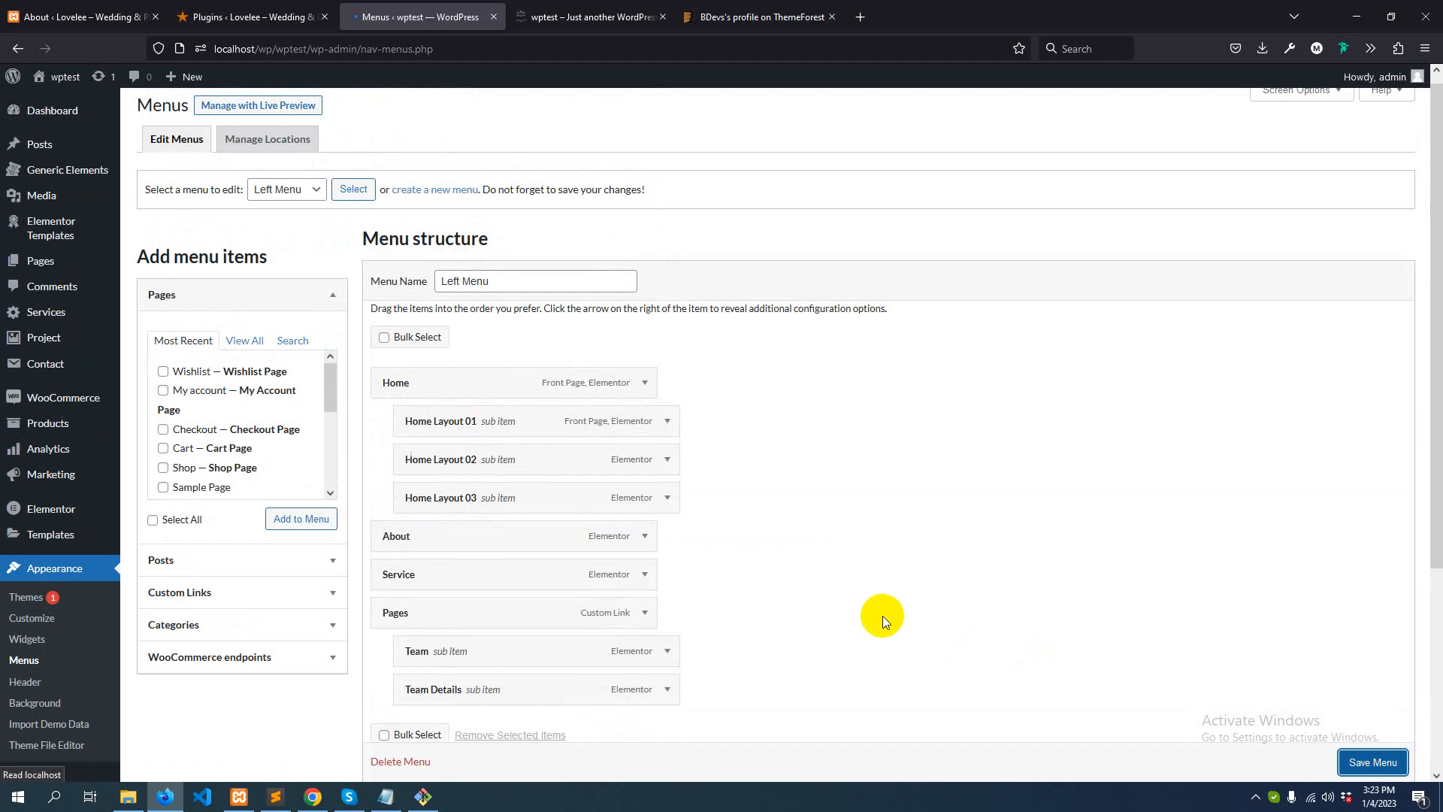
Save the Left Menu, then open the Right Menu and save it with the Right Menu location ticked
click(1372, 761)
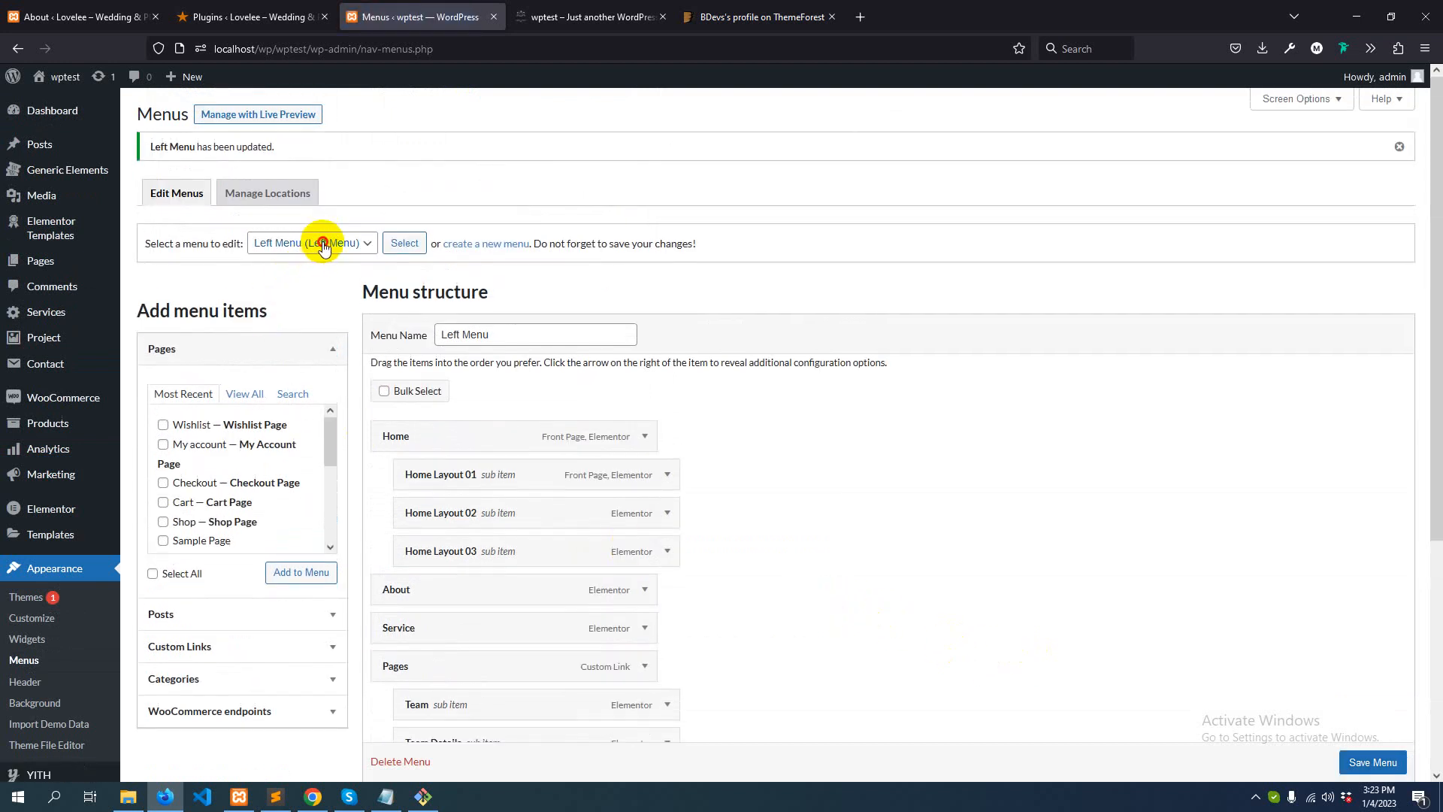
click(311, 242)
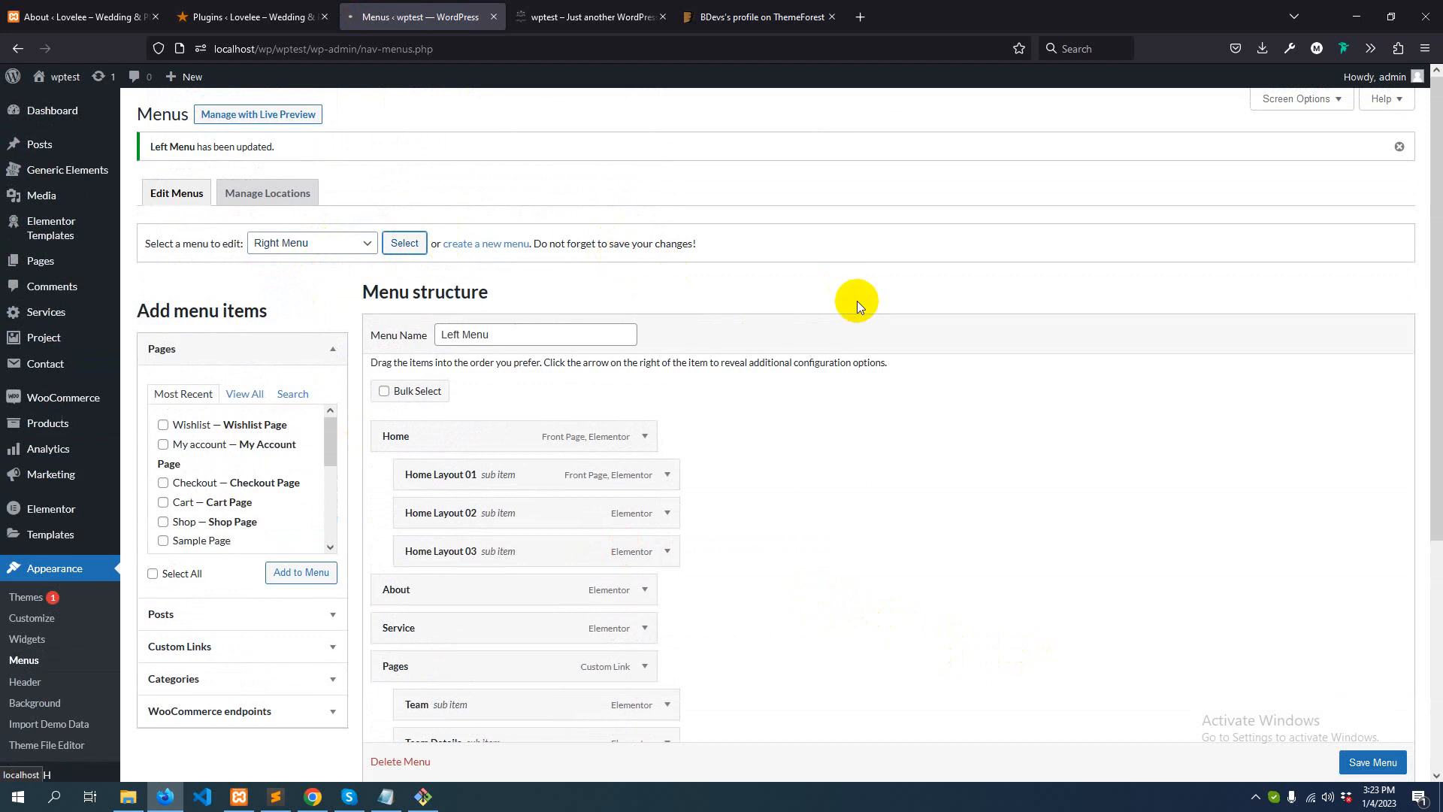
mouse_move(847, 306)
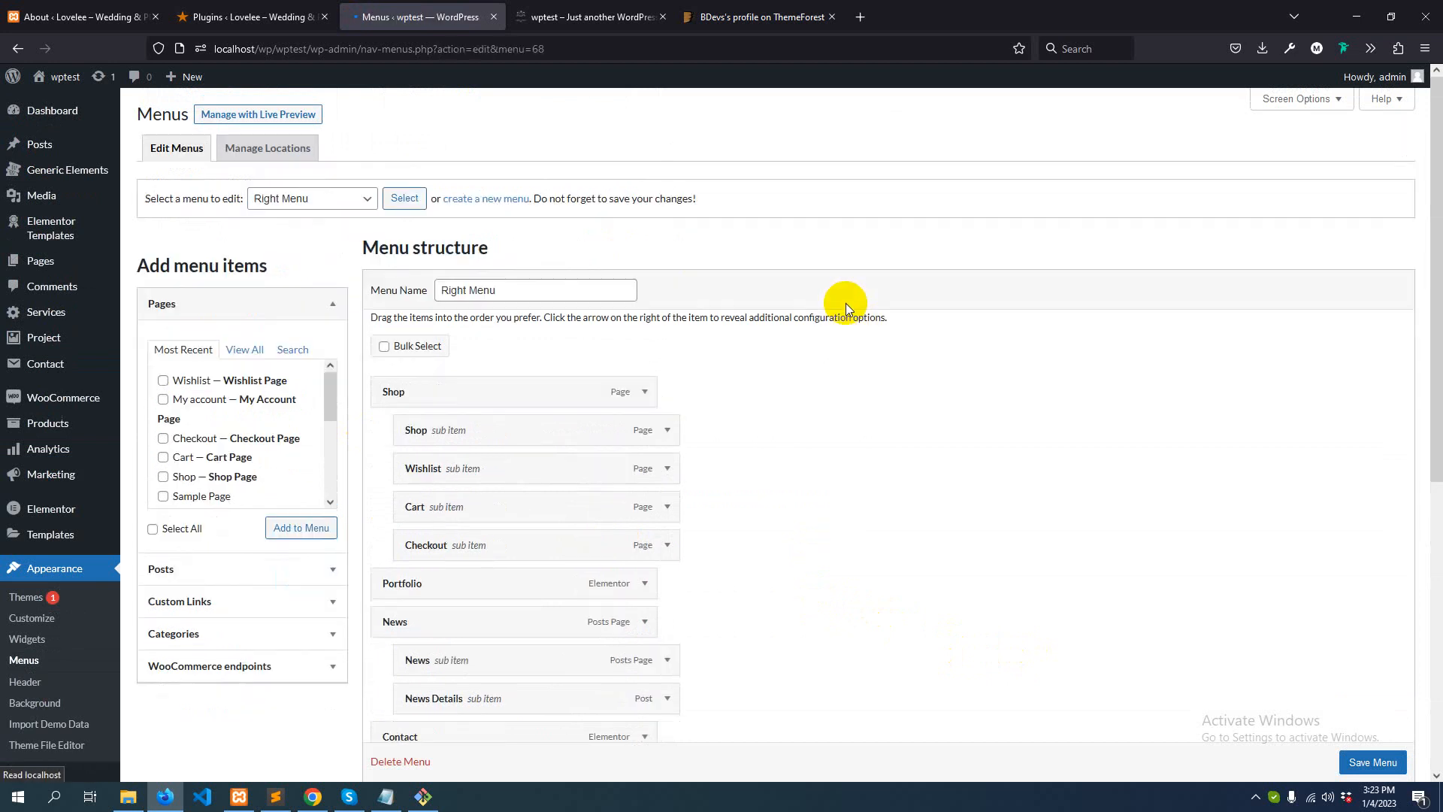
scroll(down, 3)
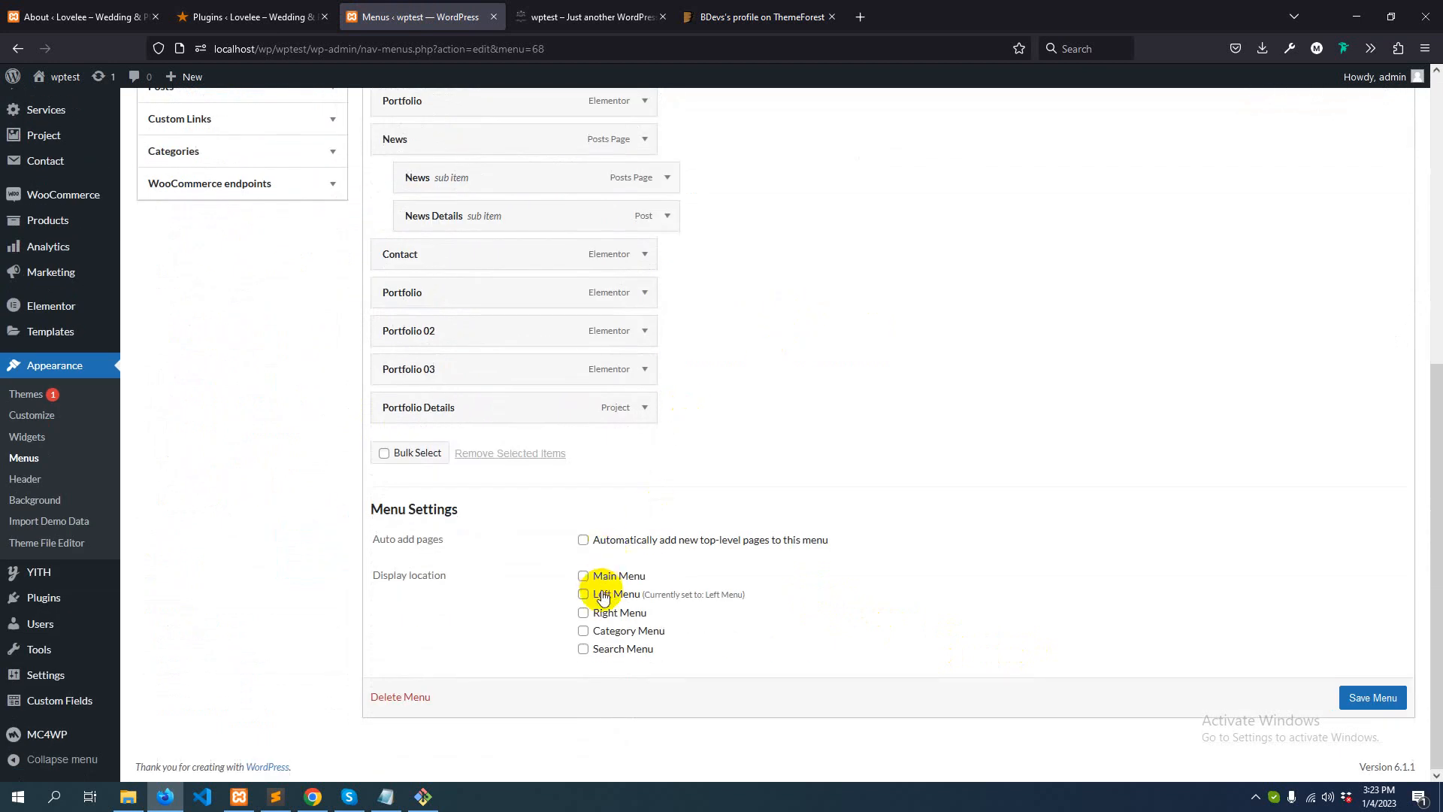
click(584, 612)
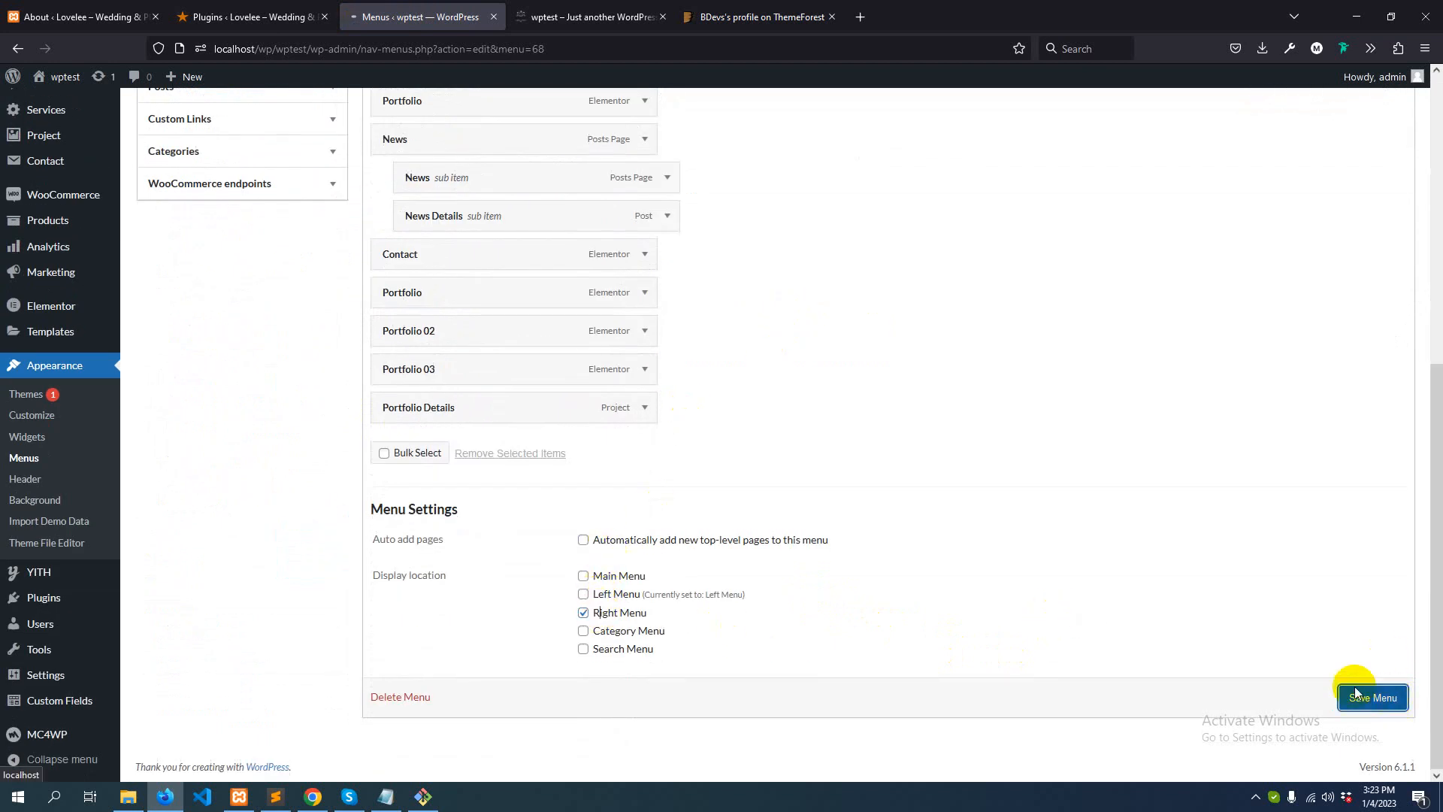
mouse_move(1191, 663)
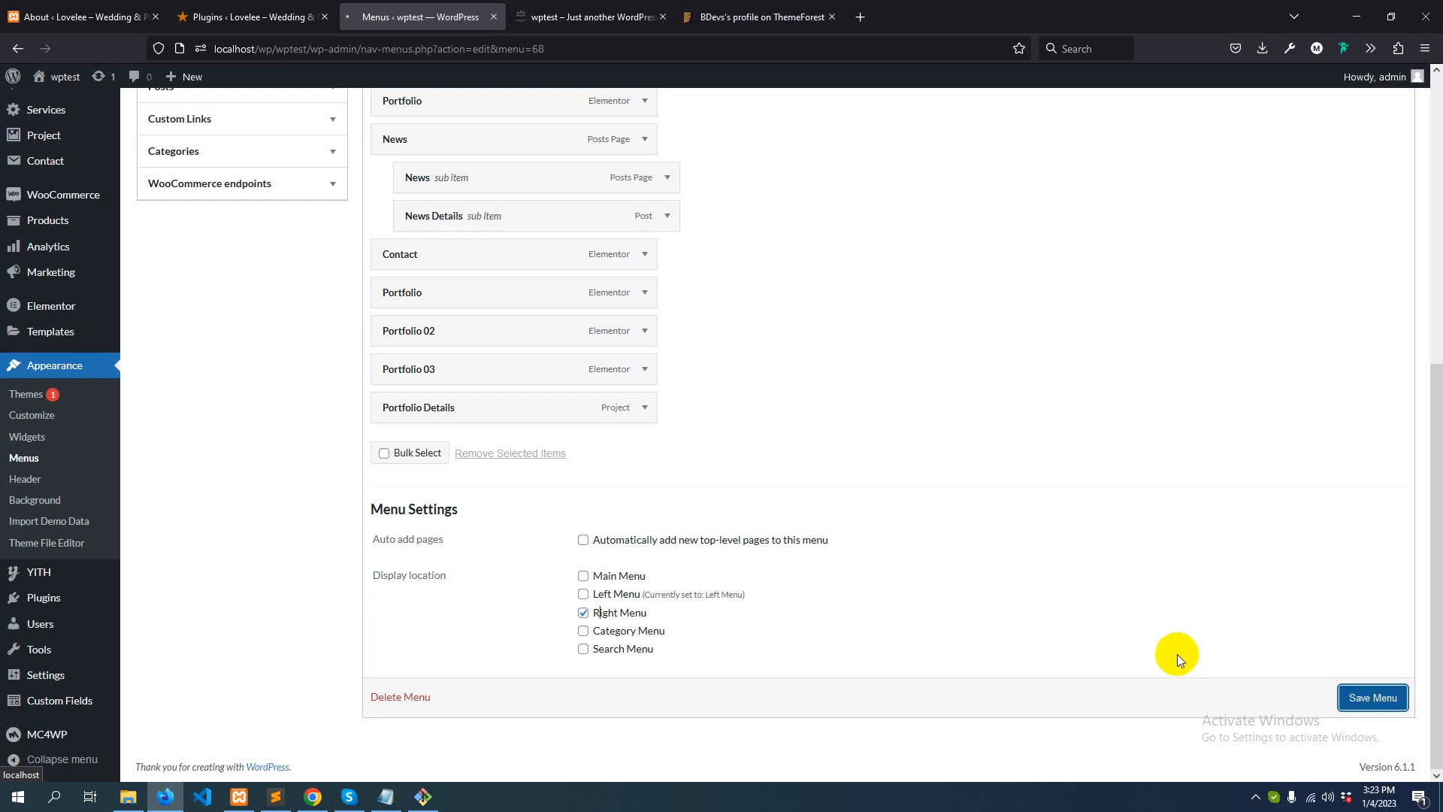
mouse_move(1164, 641)
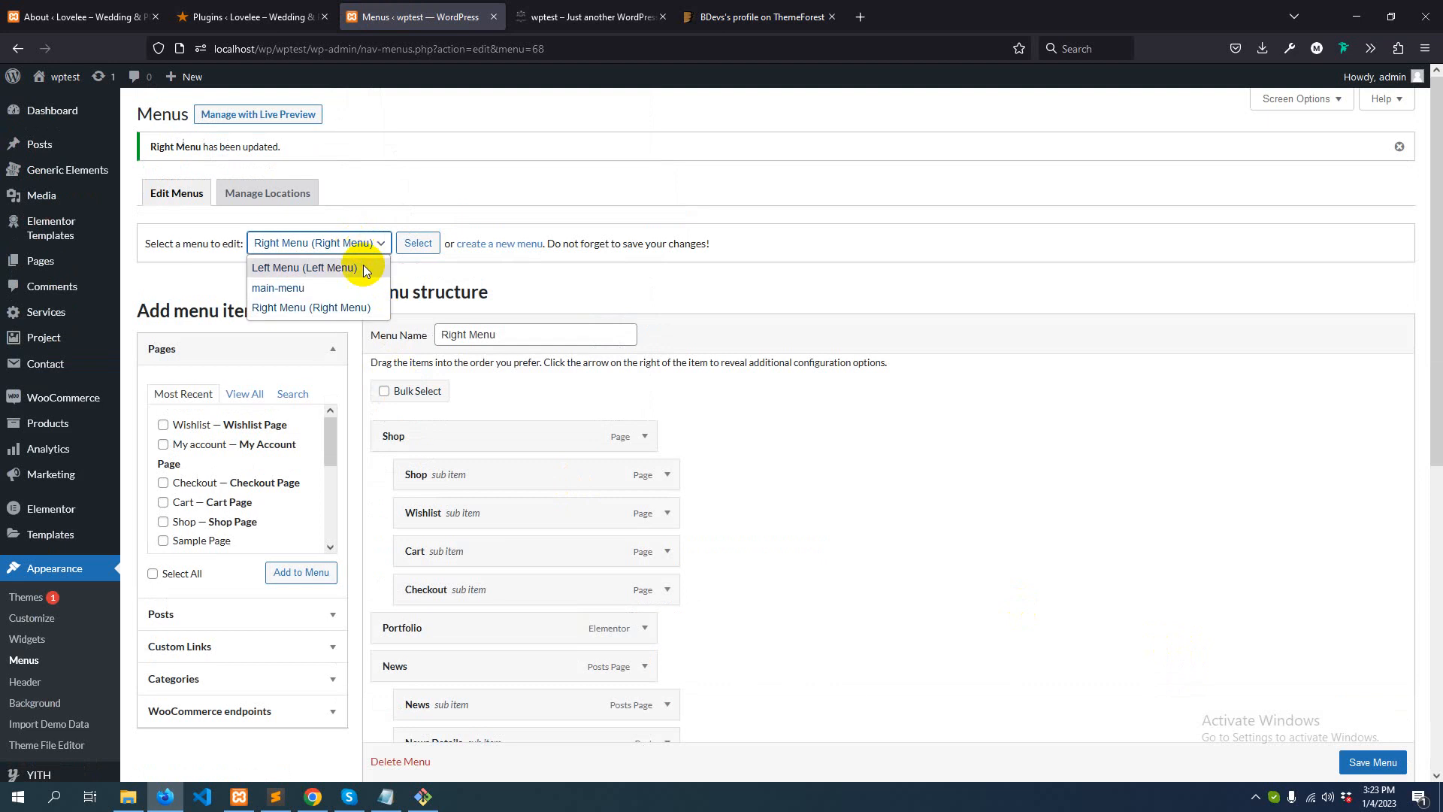
Select main-menu to edit and save it with the Main Menu display location checked
click(278, 288)
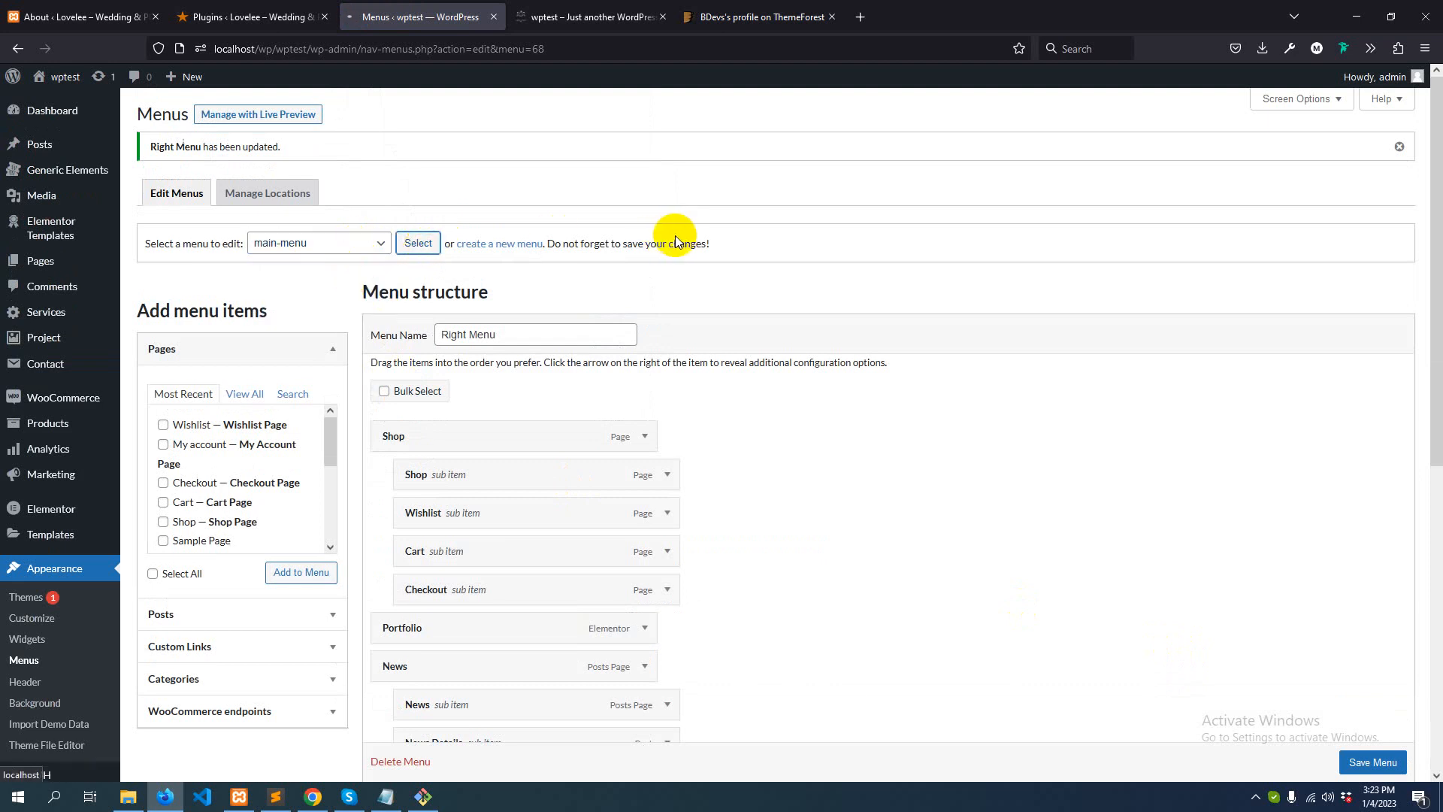
mouse_move(678, 239)
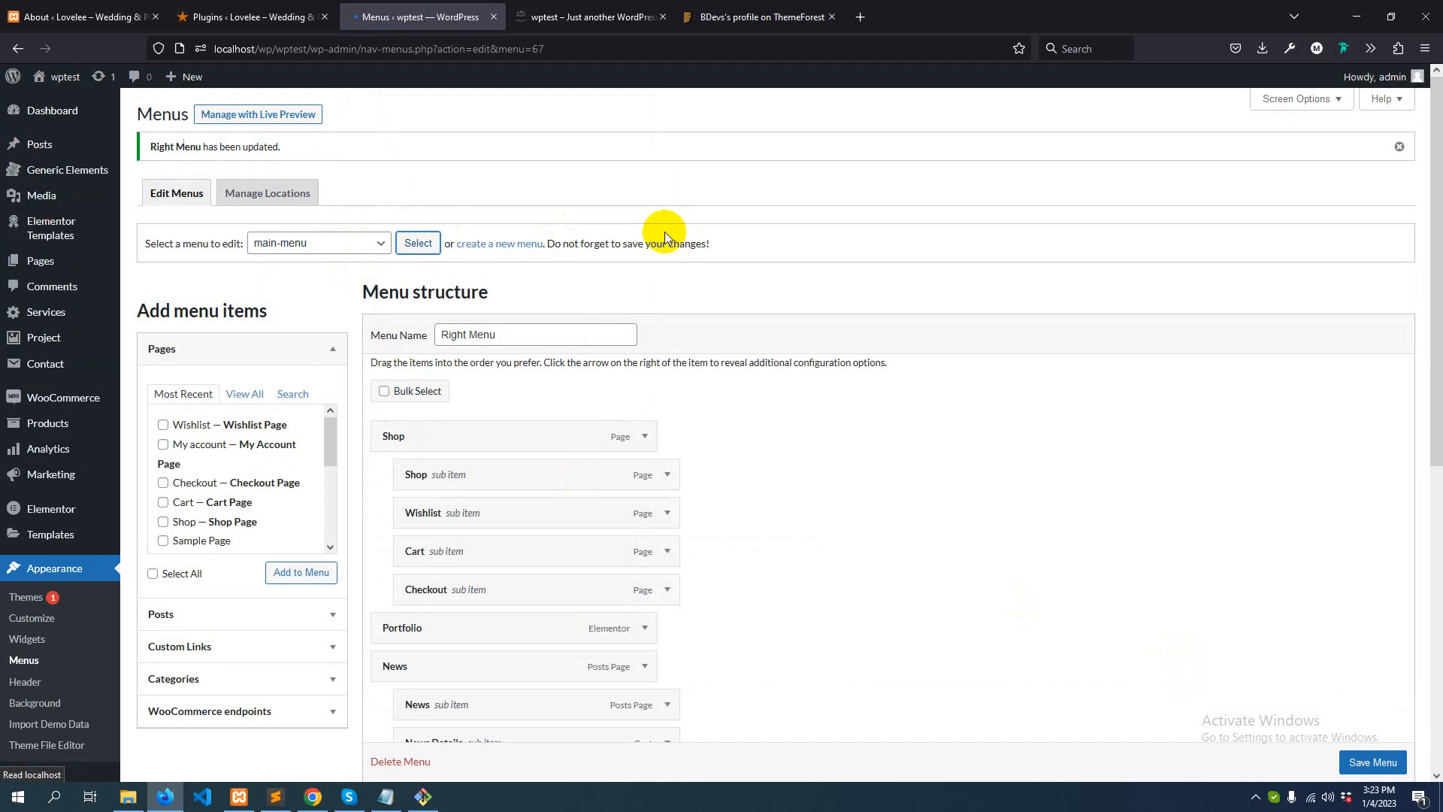
scroll(down, 3)
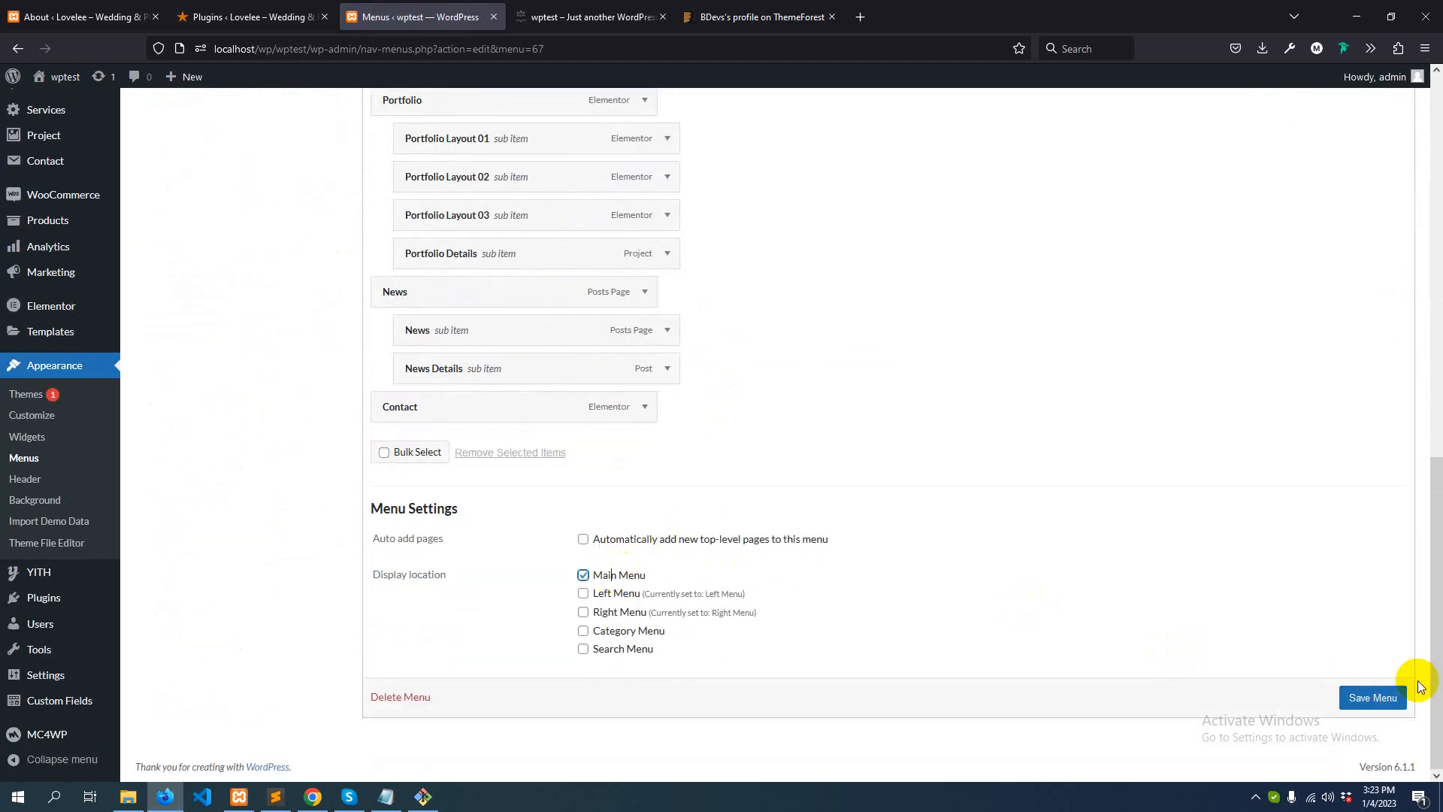
scroll(up, 3)
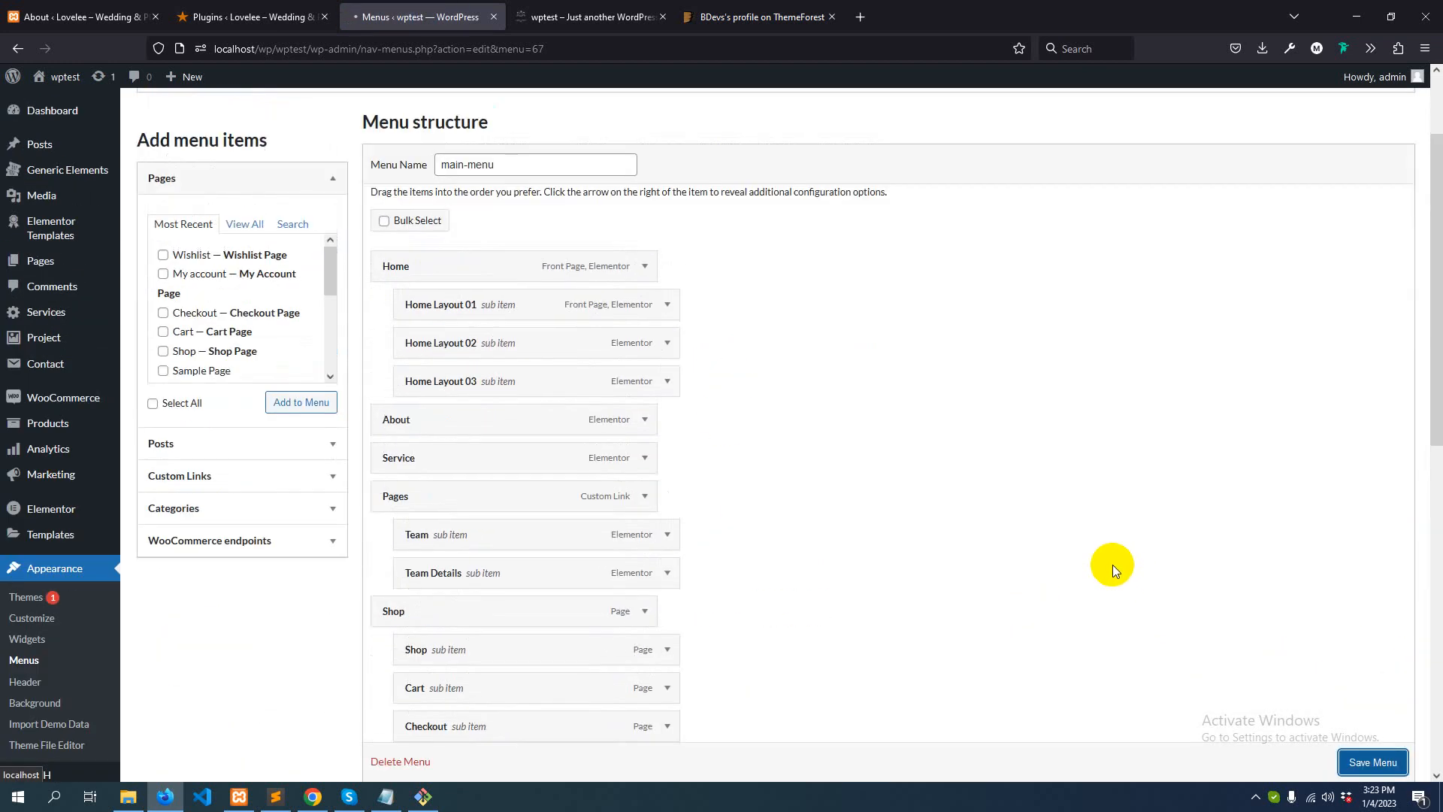
mouse_move(1112, 563)
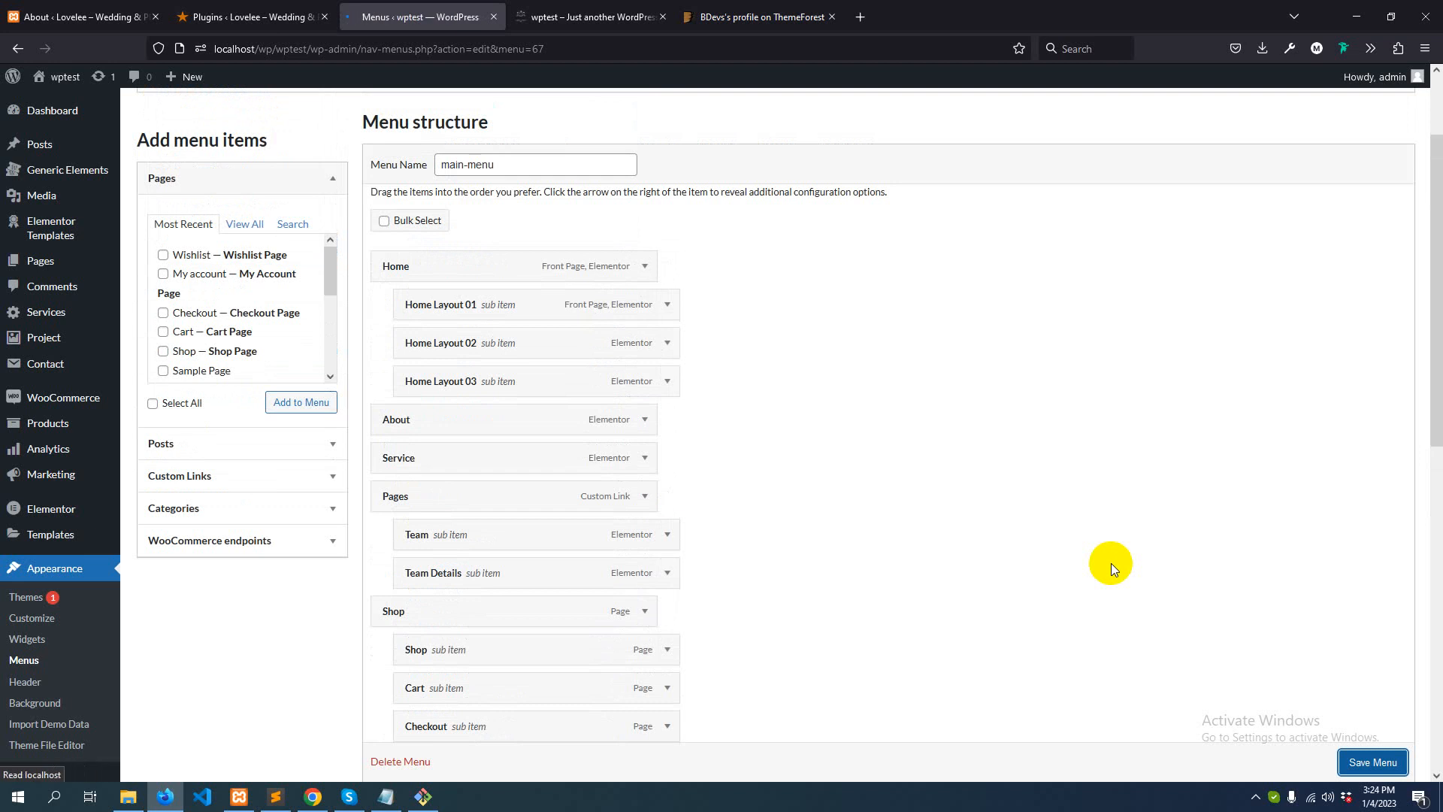
click(1373, 763)
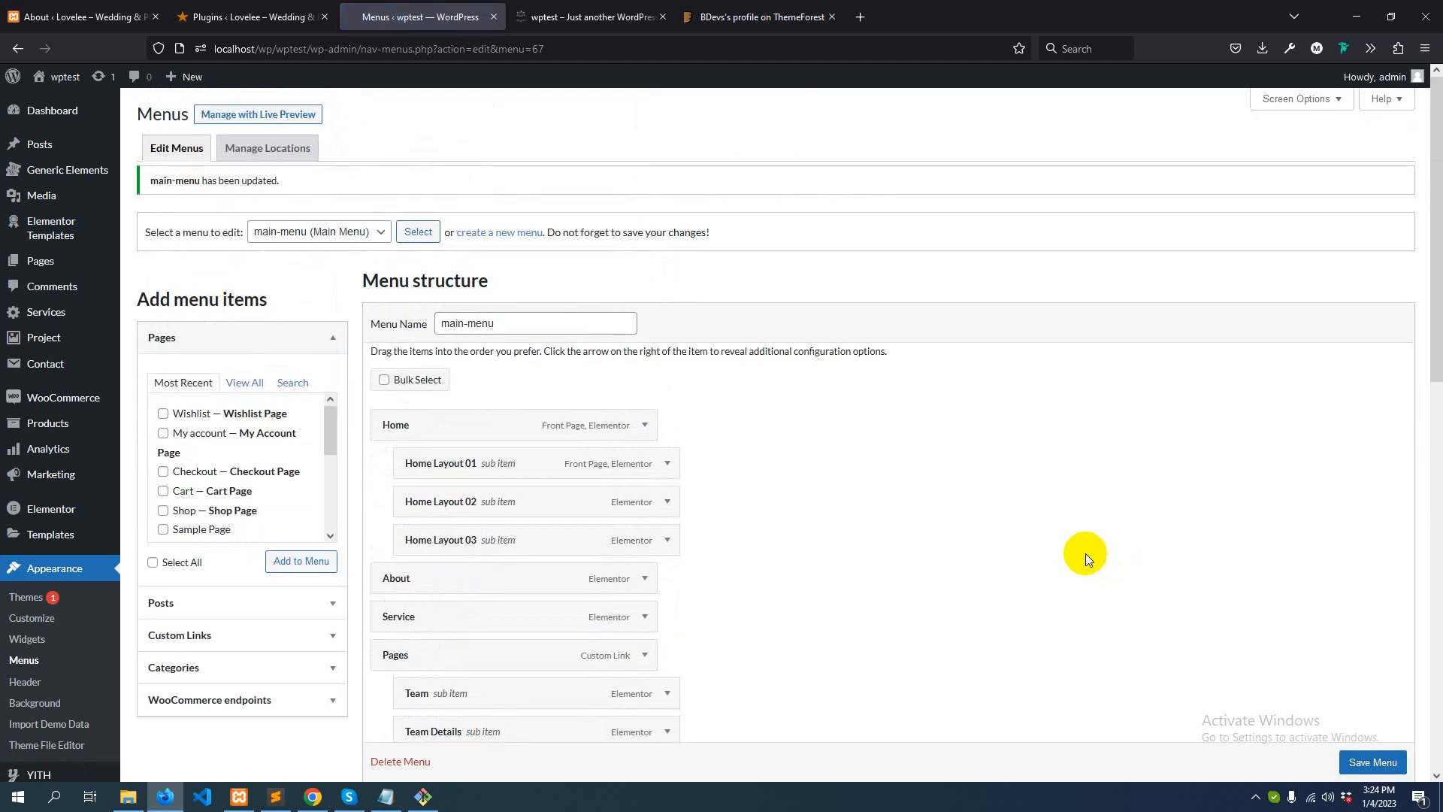
Switch to the live homepage tab to see the left and right header menus around the logo
click(590, 16)
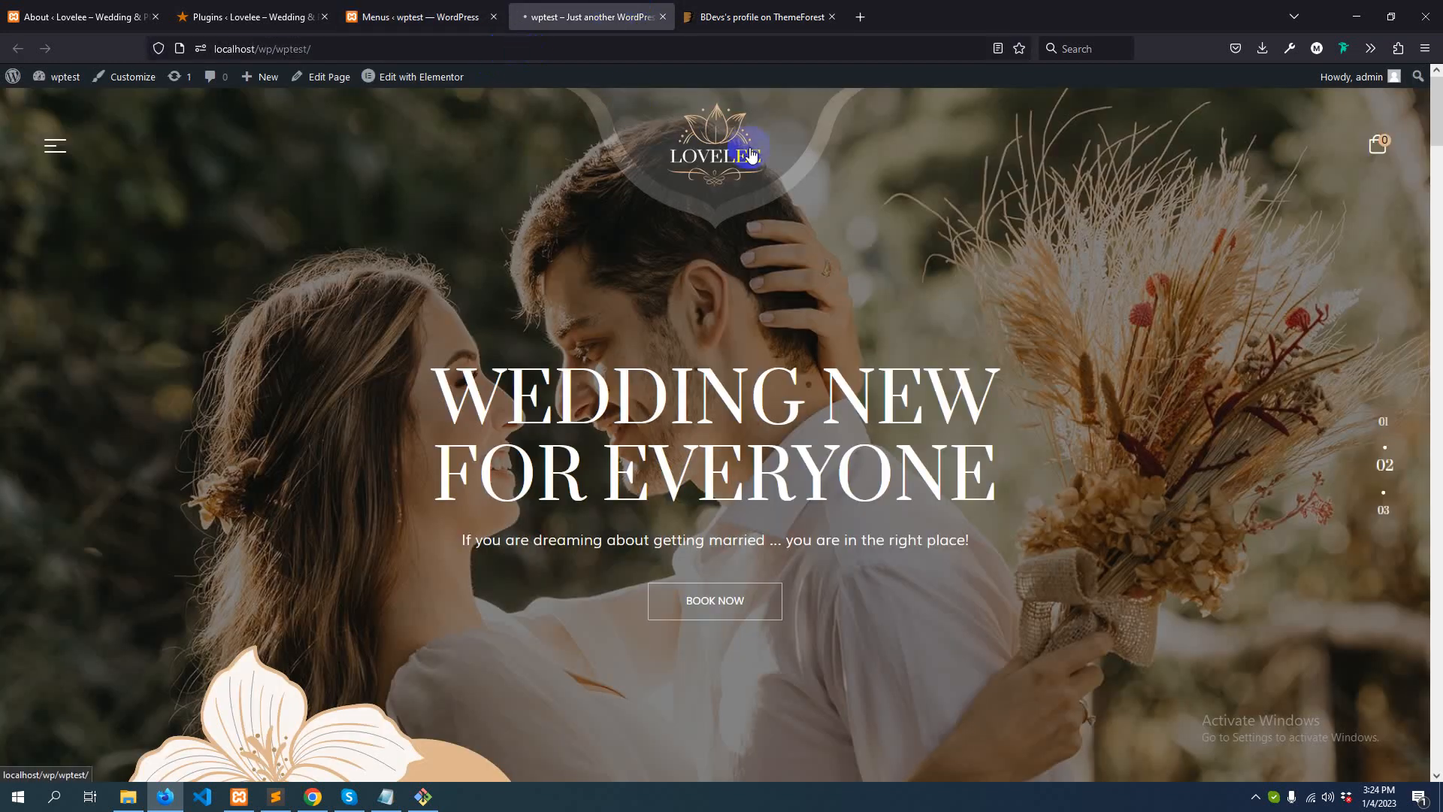
mouse_move(765, 156)
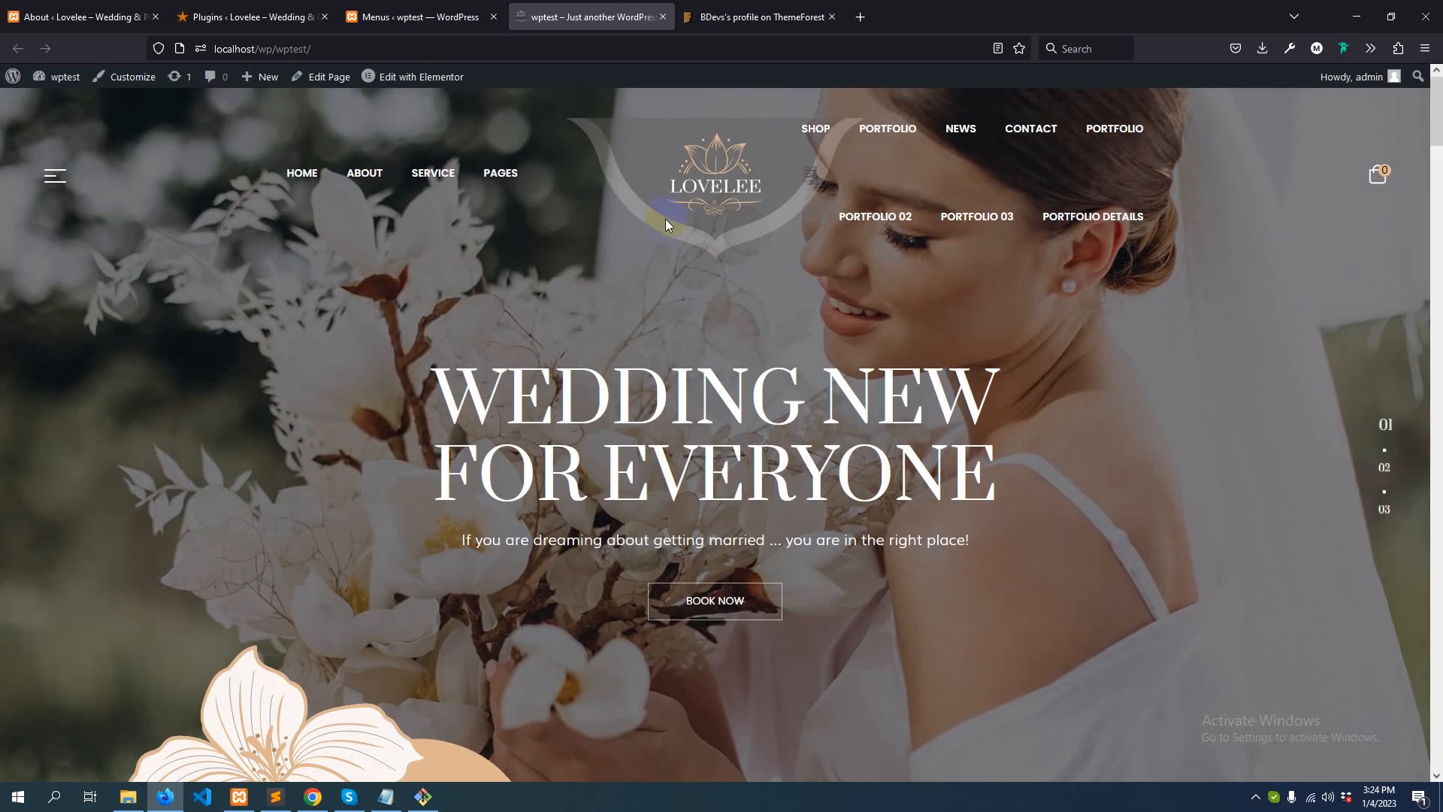
Load the Right Menu (Shop with sub items, Portfolio, News, Contact) in the Menus editor
click(419, 16)
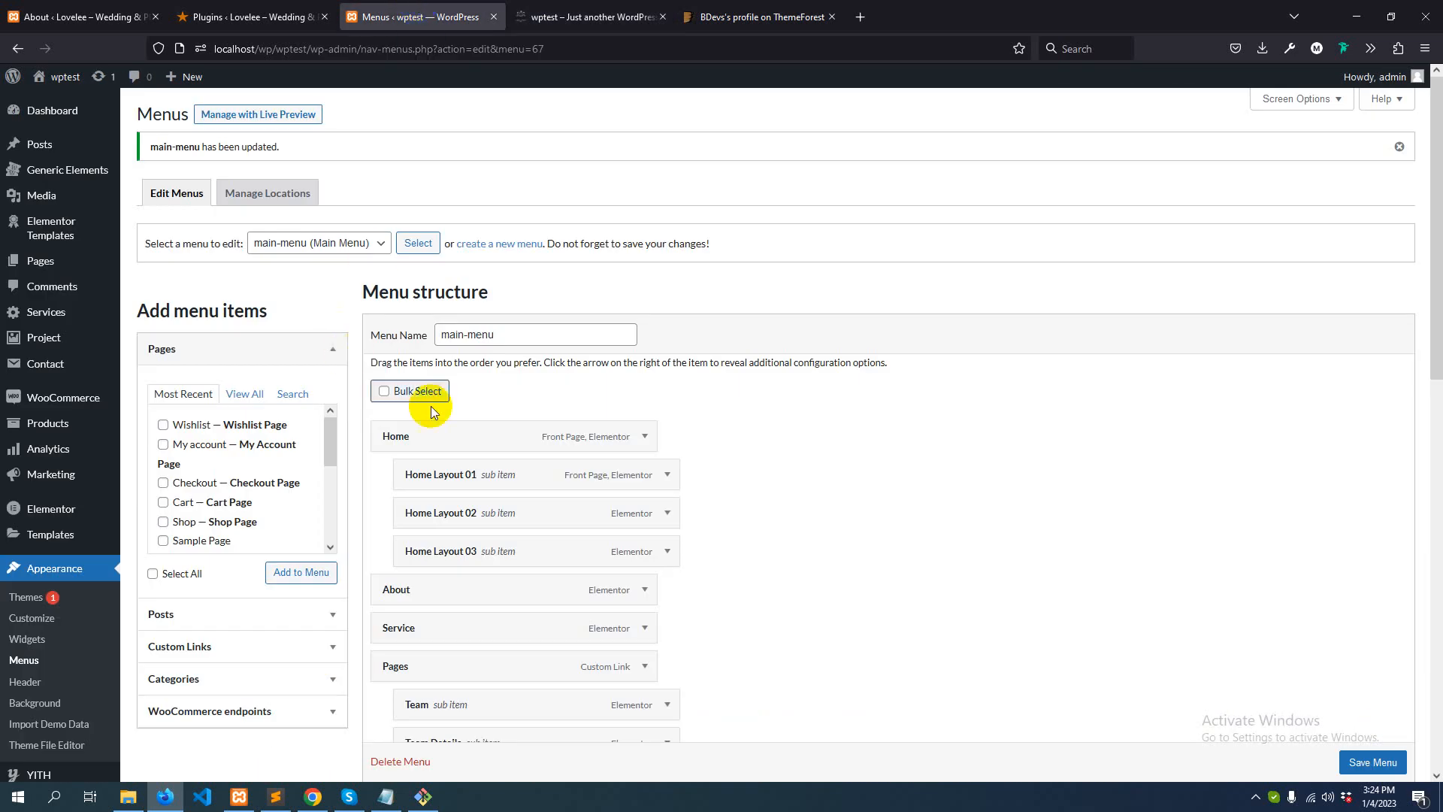
click(317, 242)
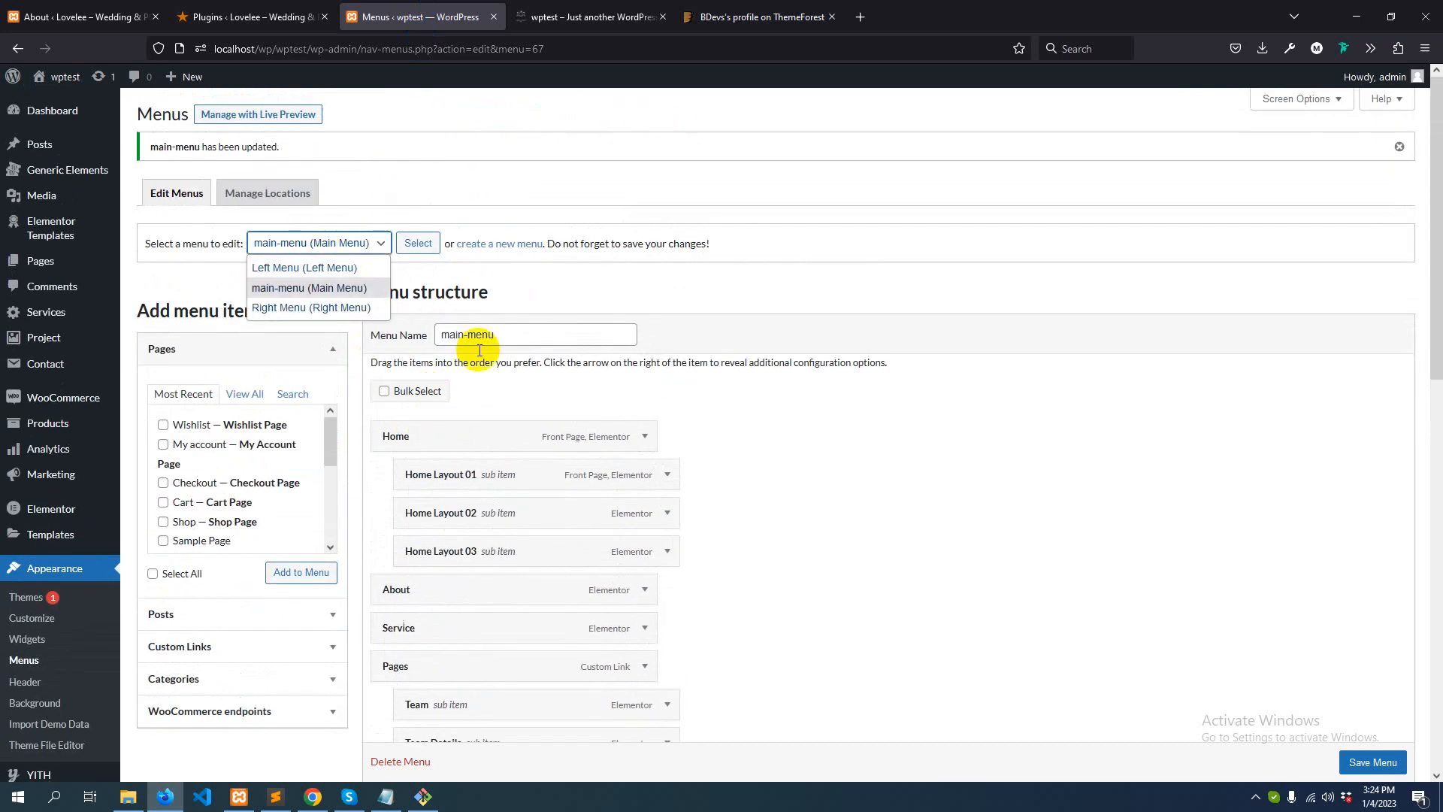
mouse_move(316, 339)
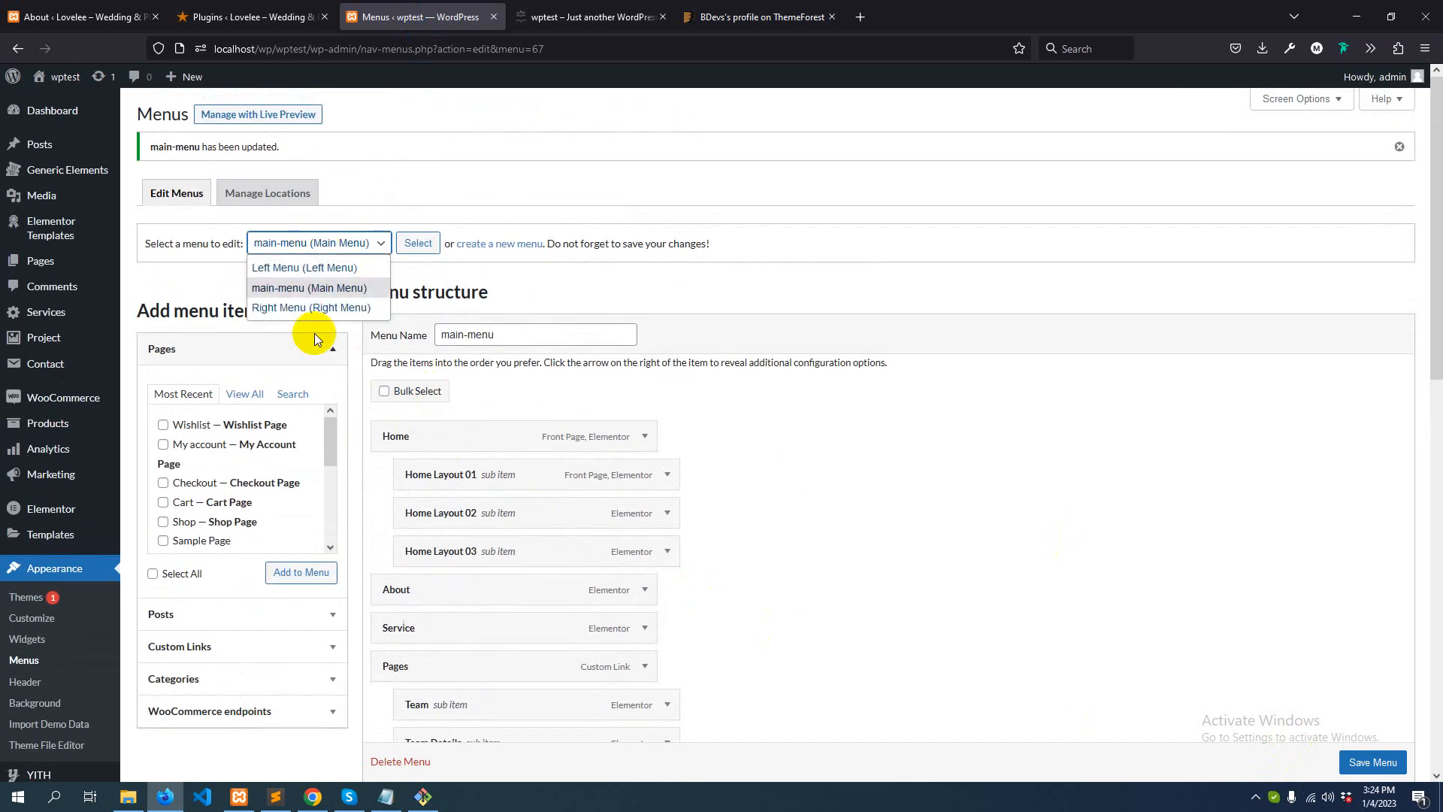
mouse_move(317, 306)
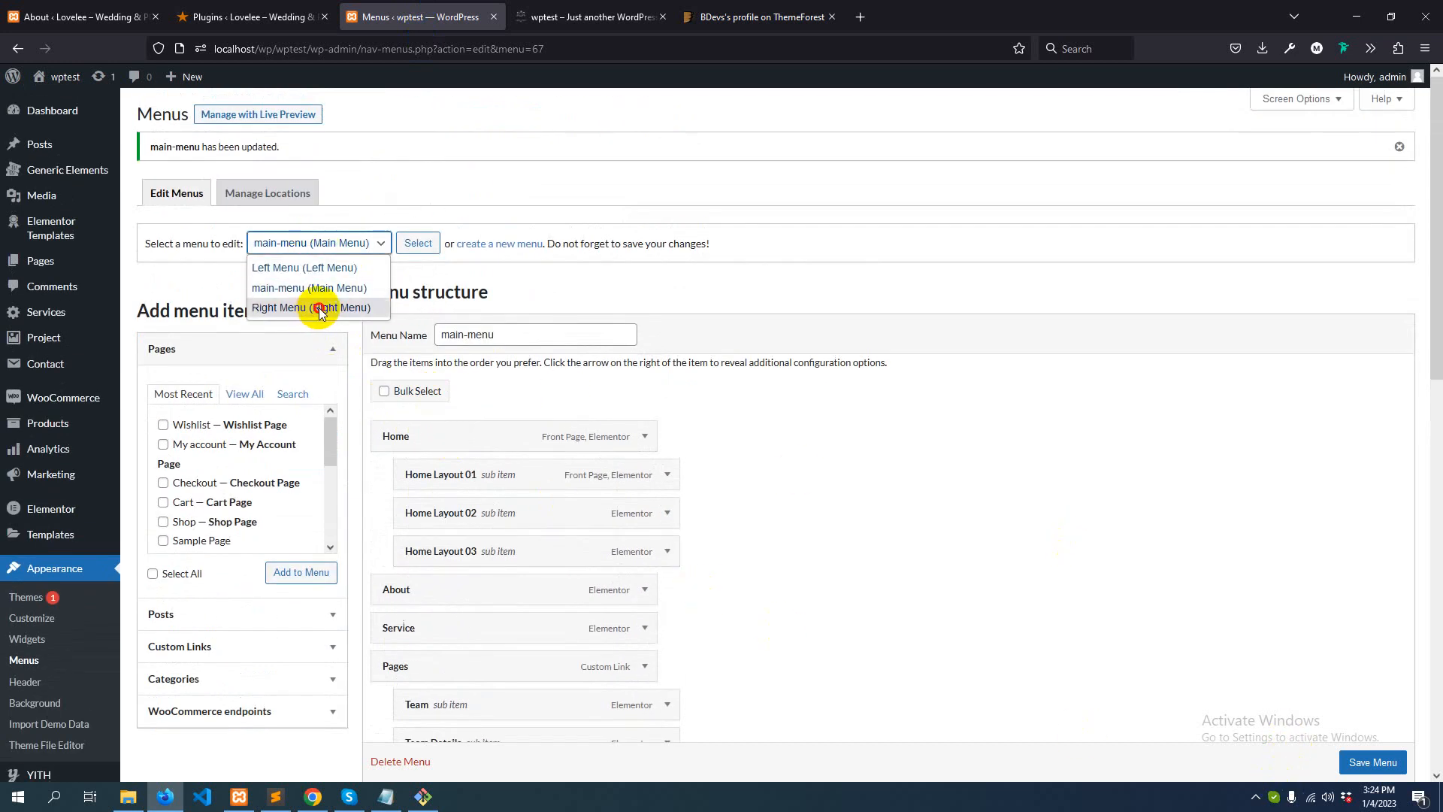
click(311, 307)
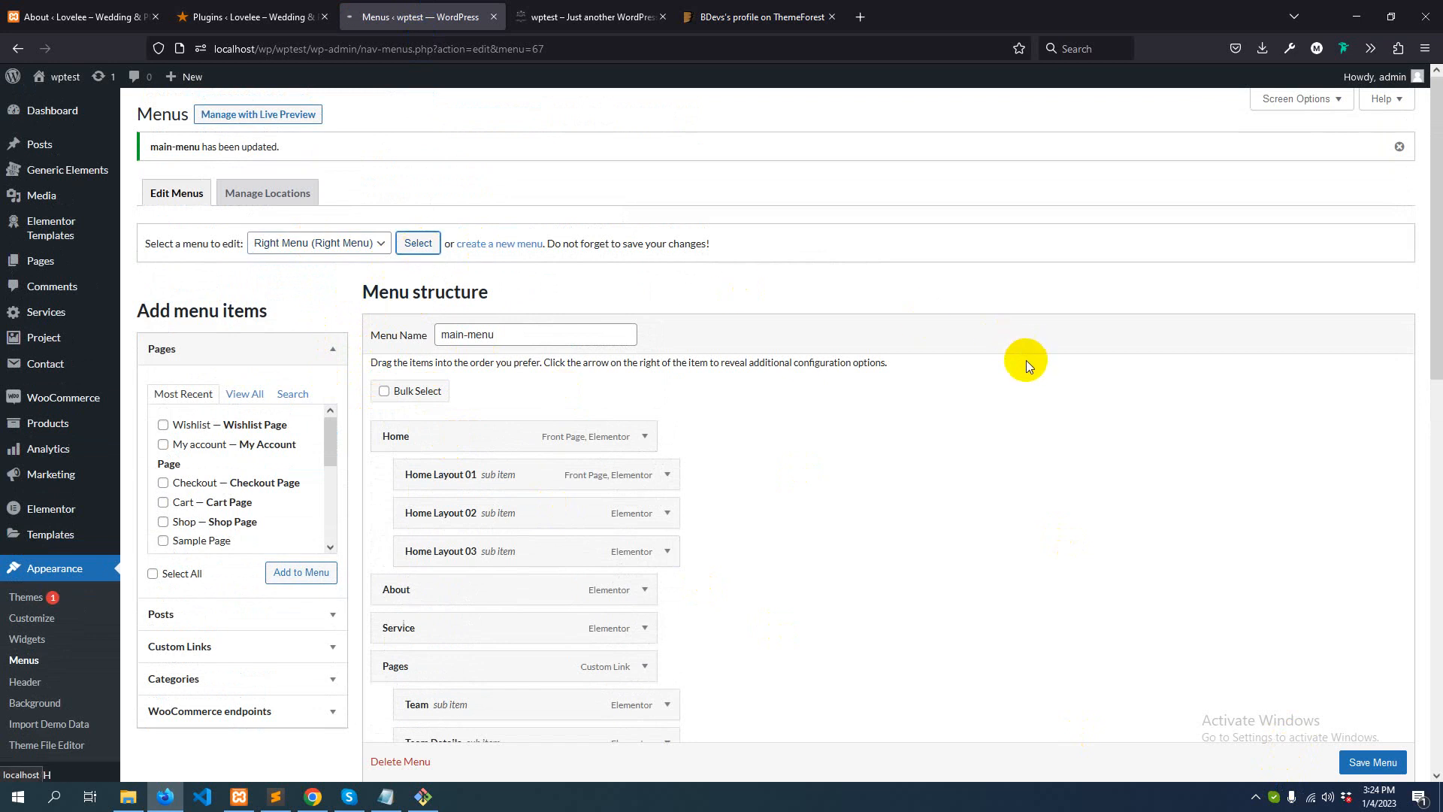
mouse_move(1019, 369)
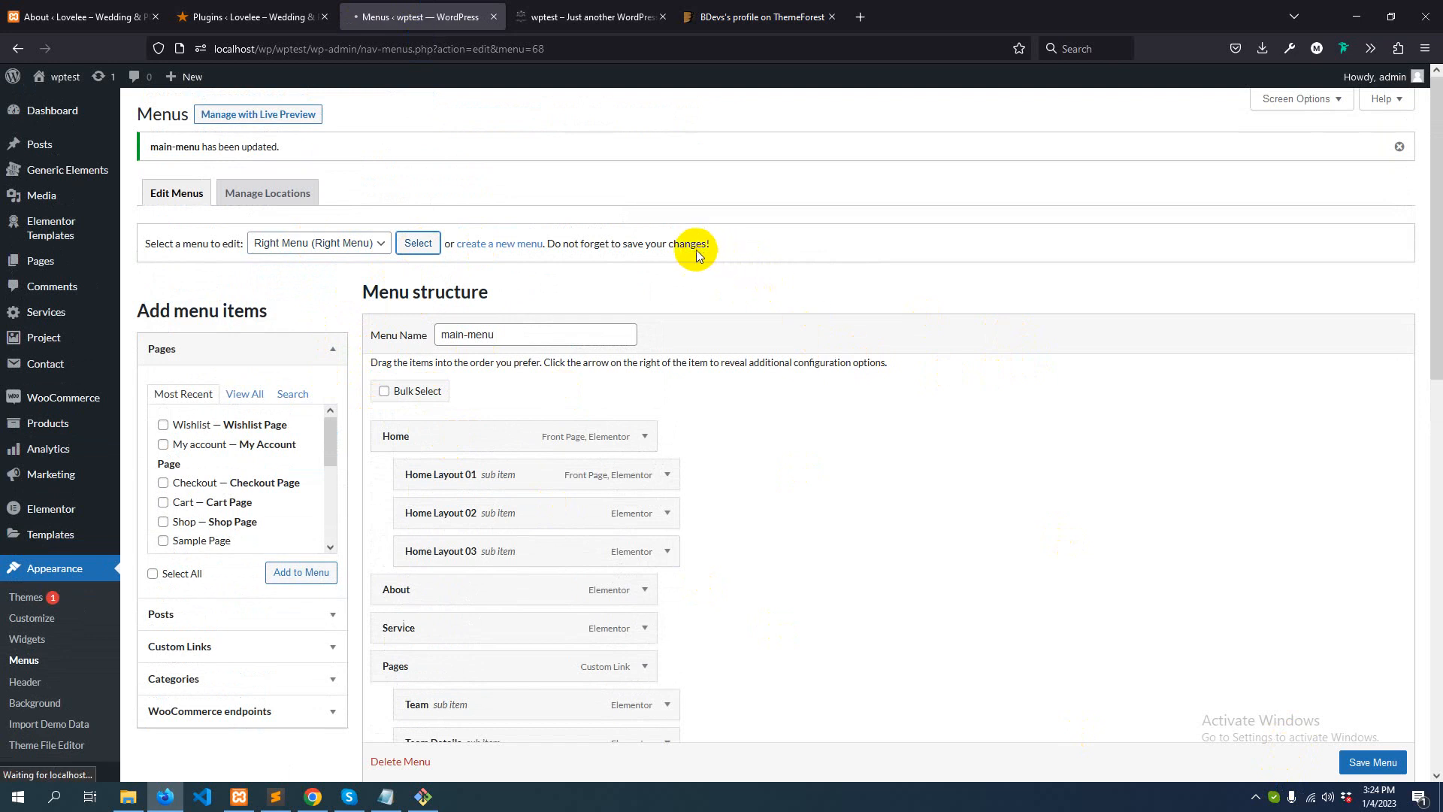
click(417, 244)
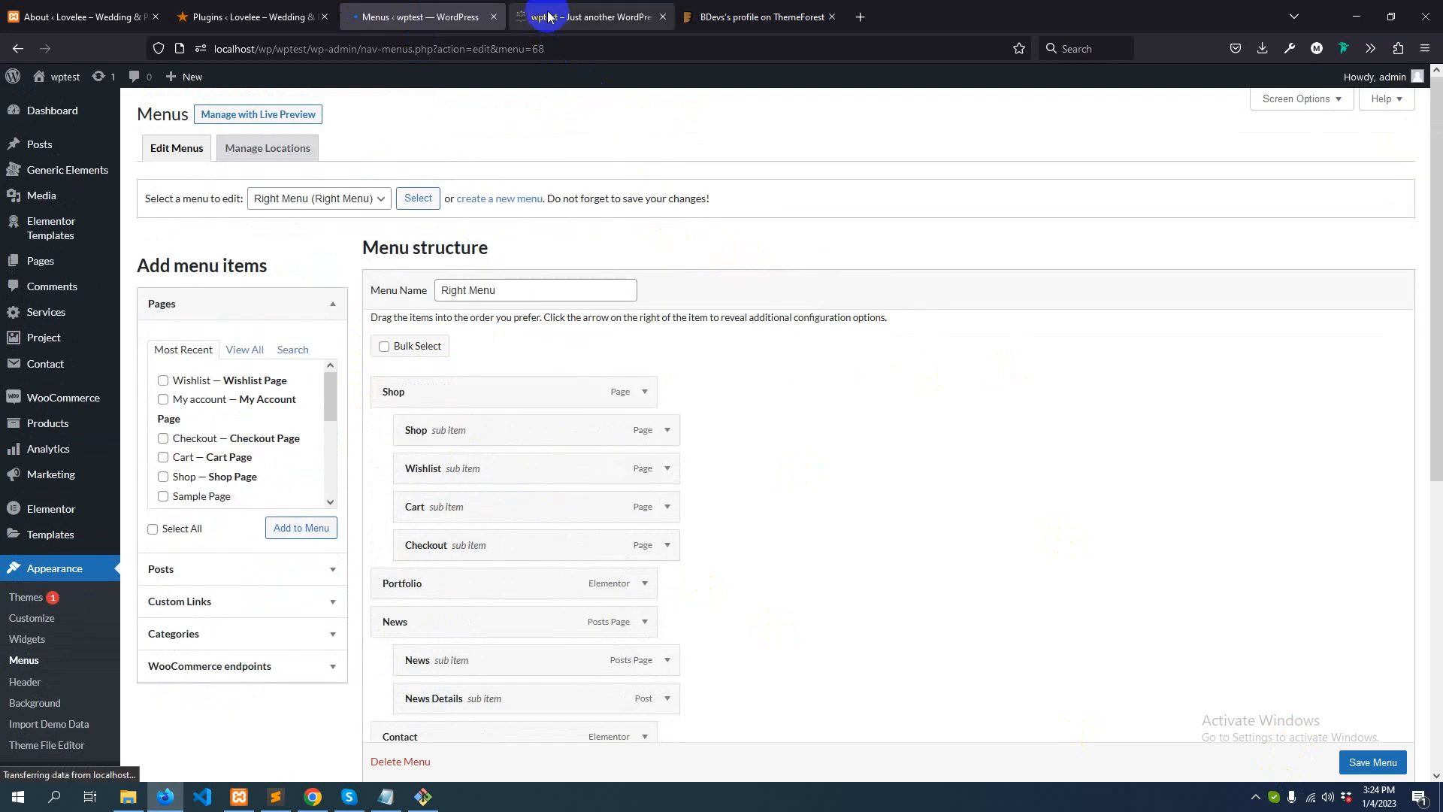
Scroll the live homepage from the Home/About/Service/Pages/Shop header down to the footer
click(589, 17)
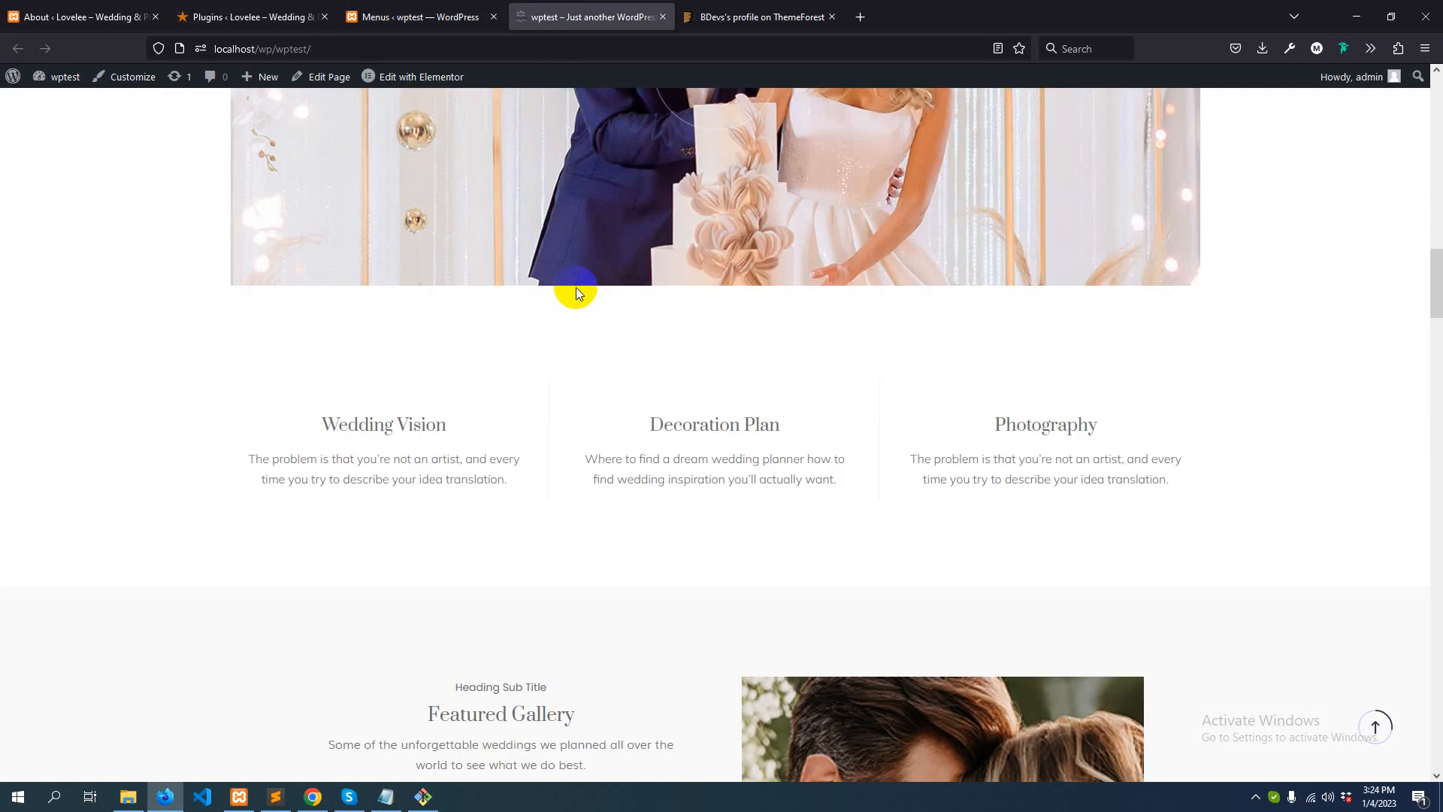
scroll(down, 3)
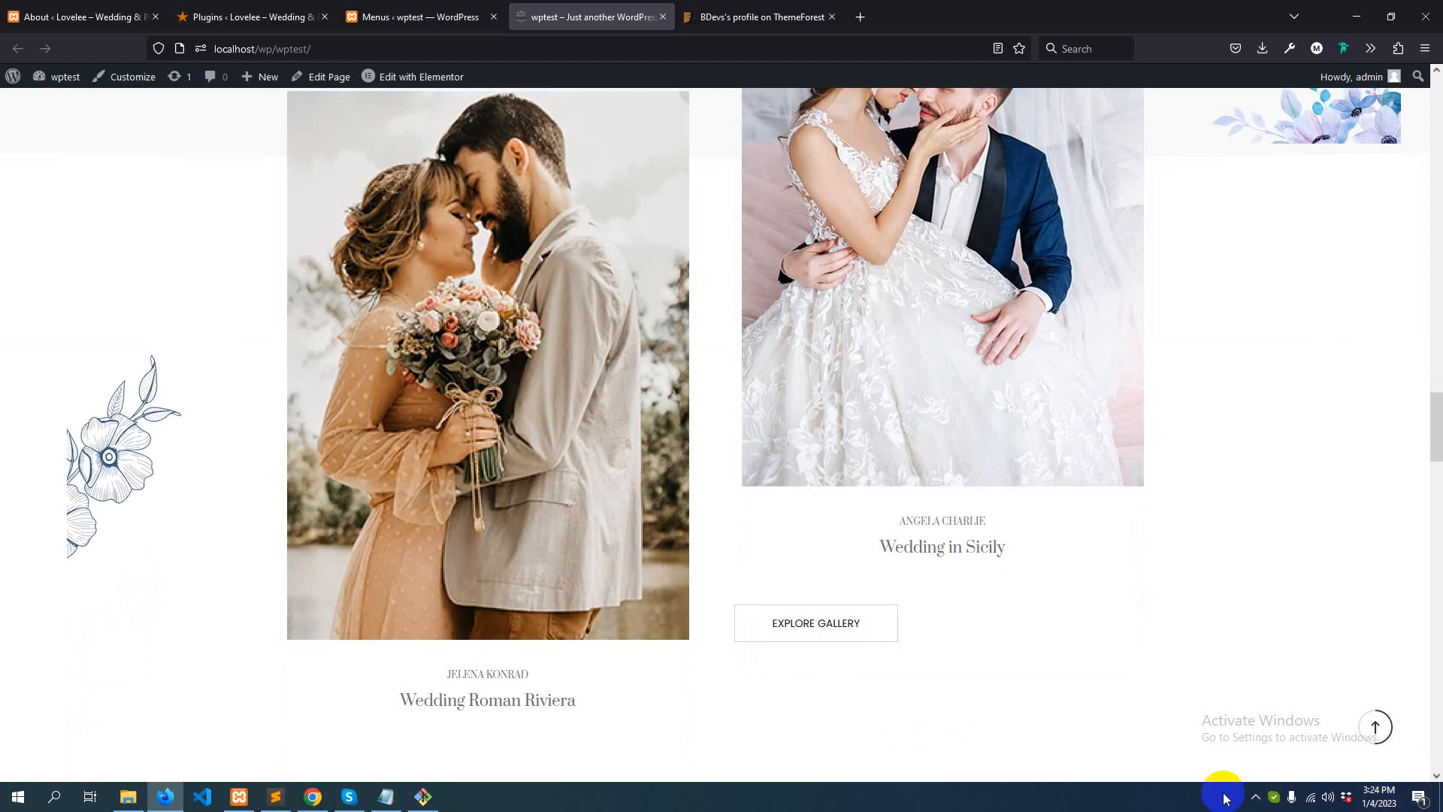
scroll(up, 3)
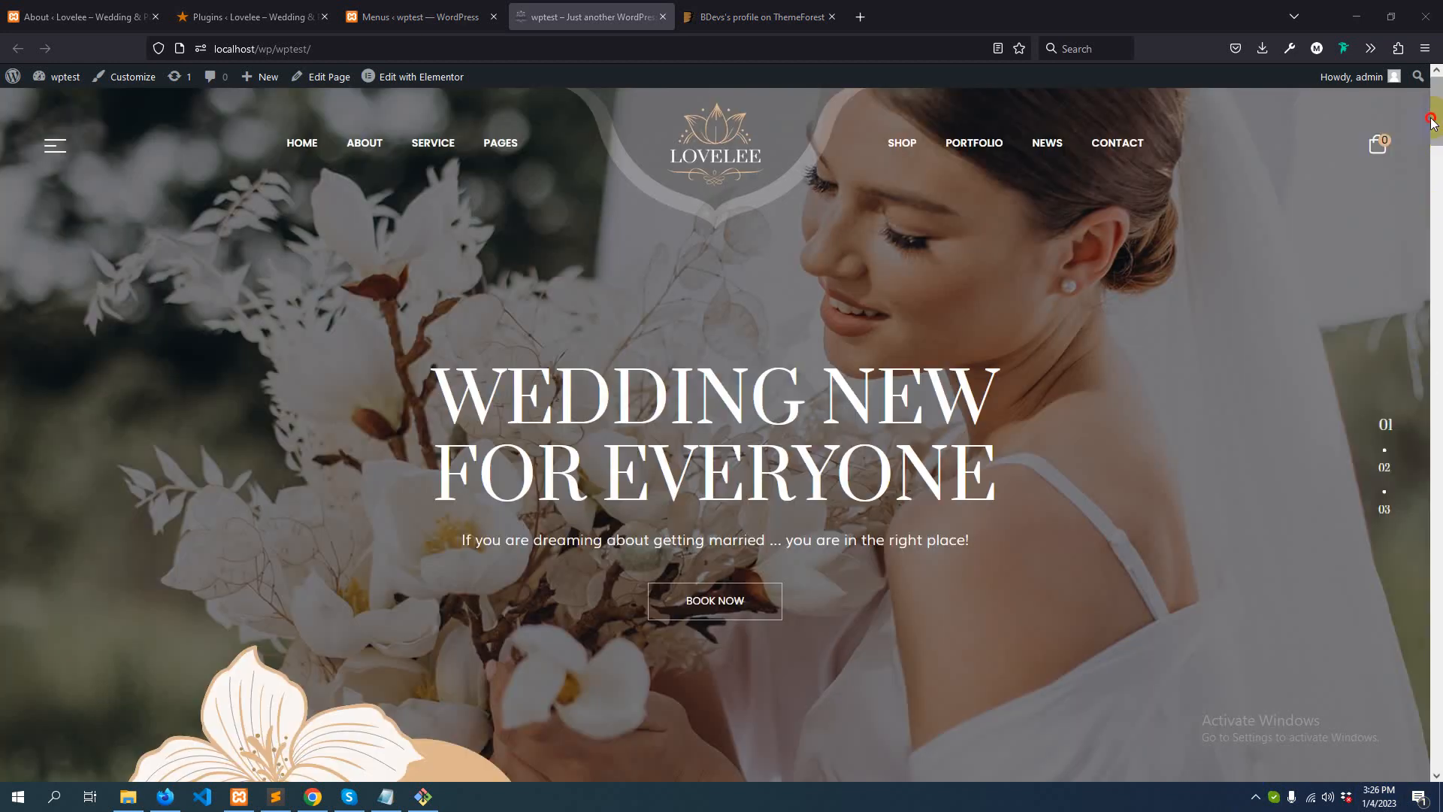
scroll(down, 3)
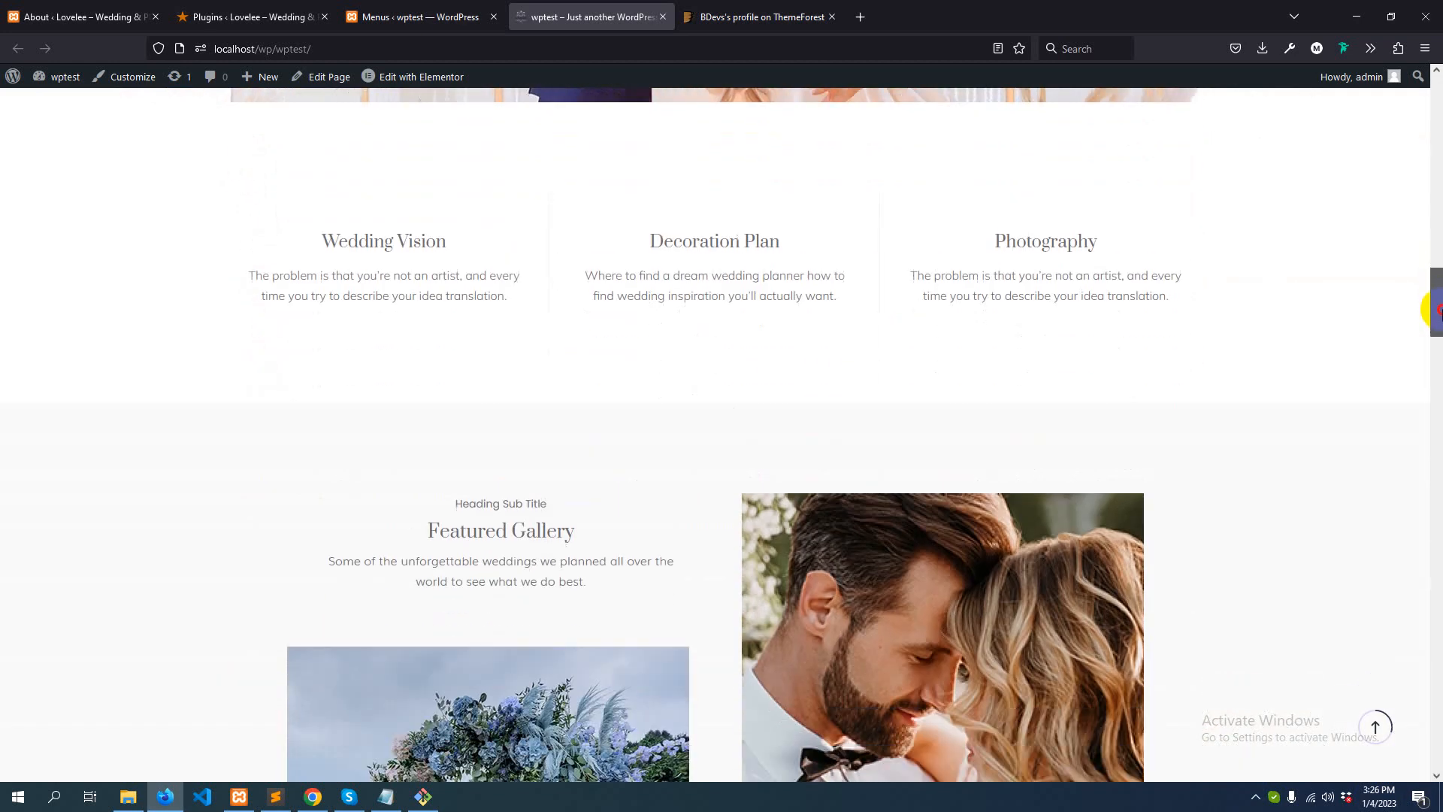
scroll(down, 3)
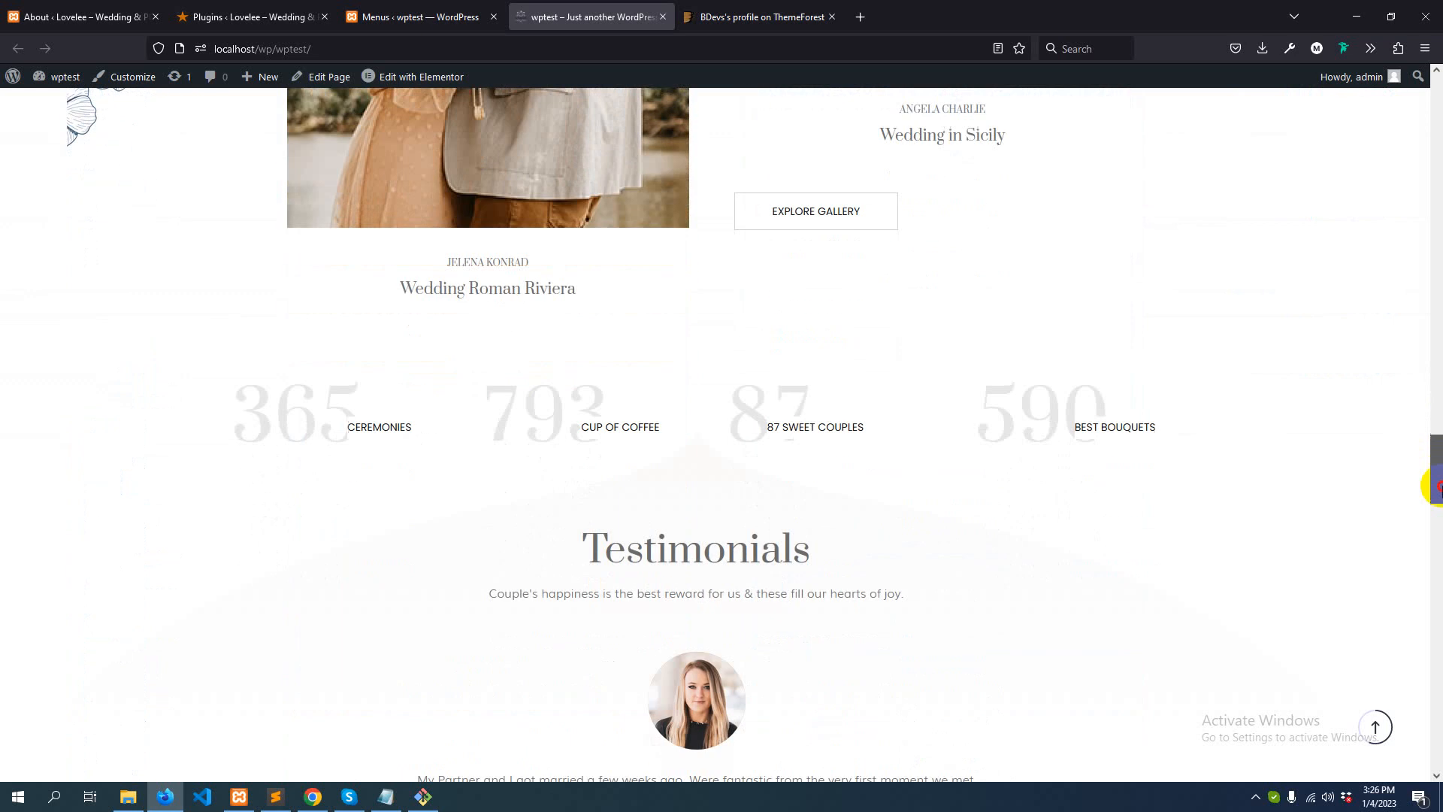
scroll(up, 3)
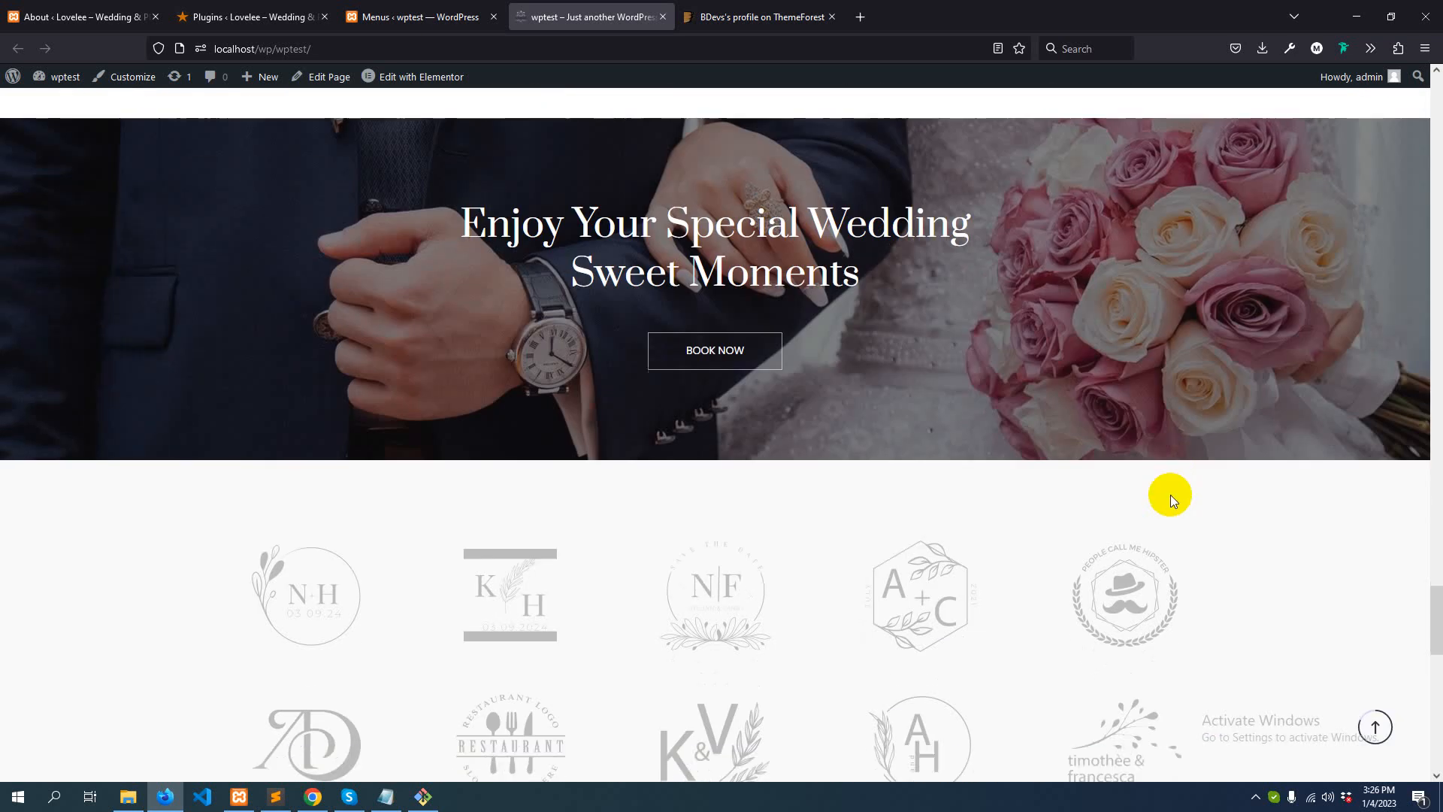
scroll(down, 3)
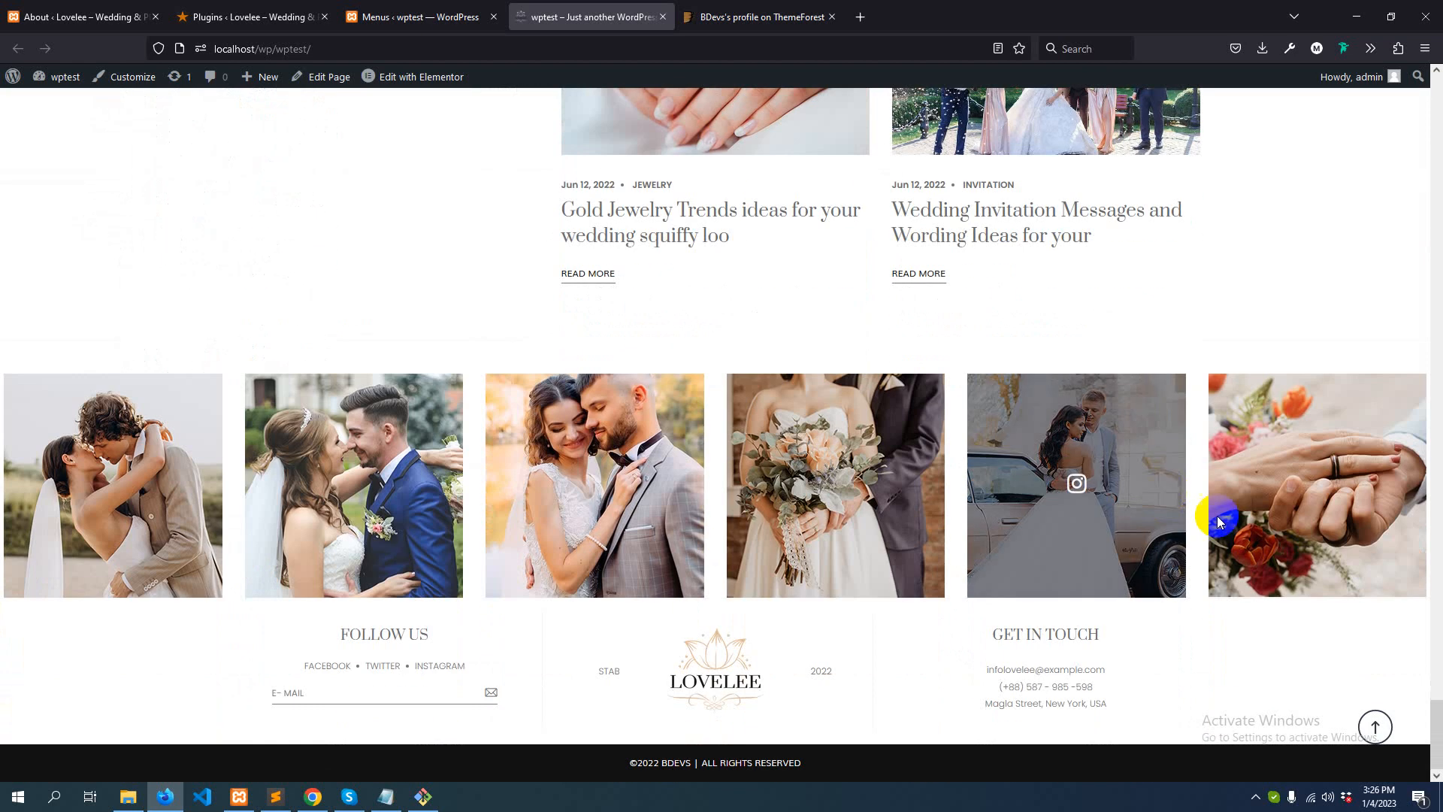